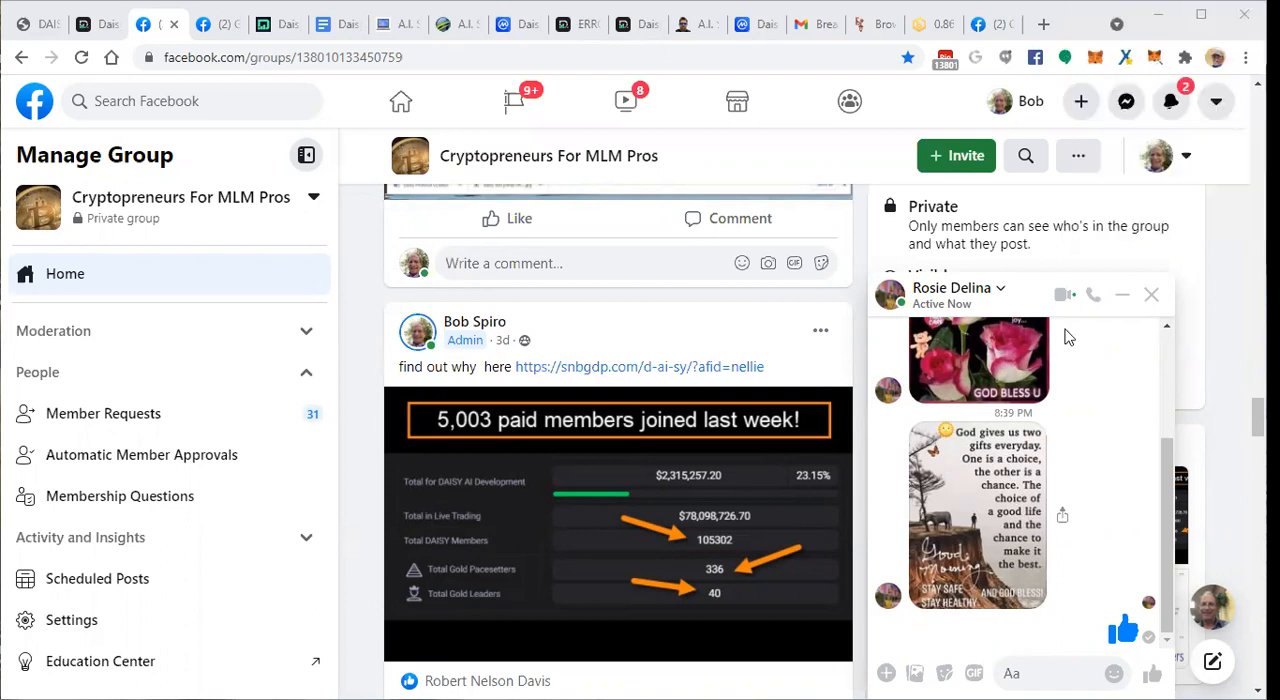
pyautogui.moveTo(237, 660)
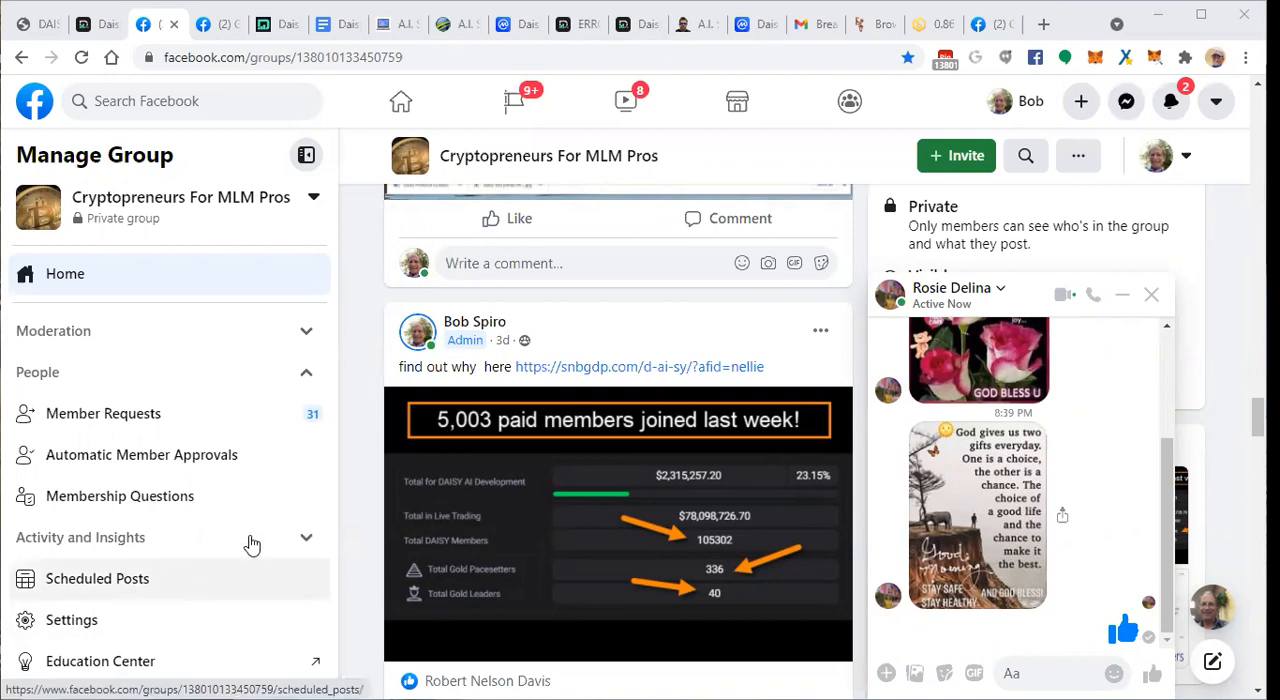
pyautogui.moveTo(300, 433)
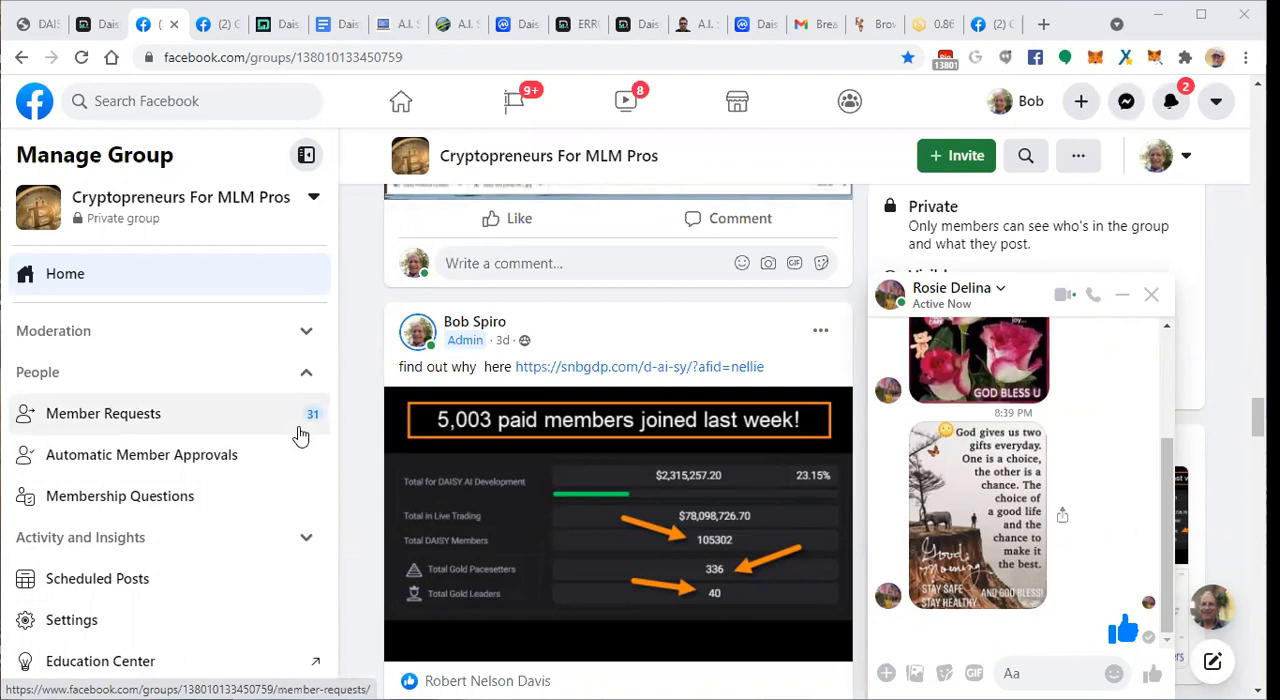
pyautogui.moveTo(347, 311)
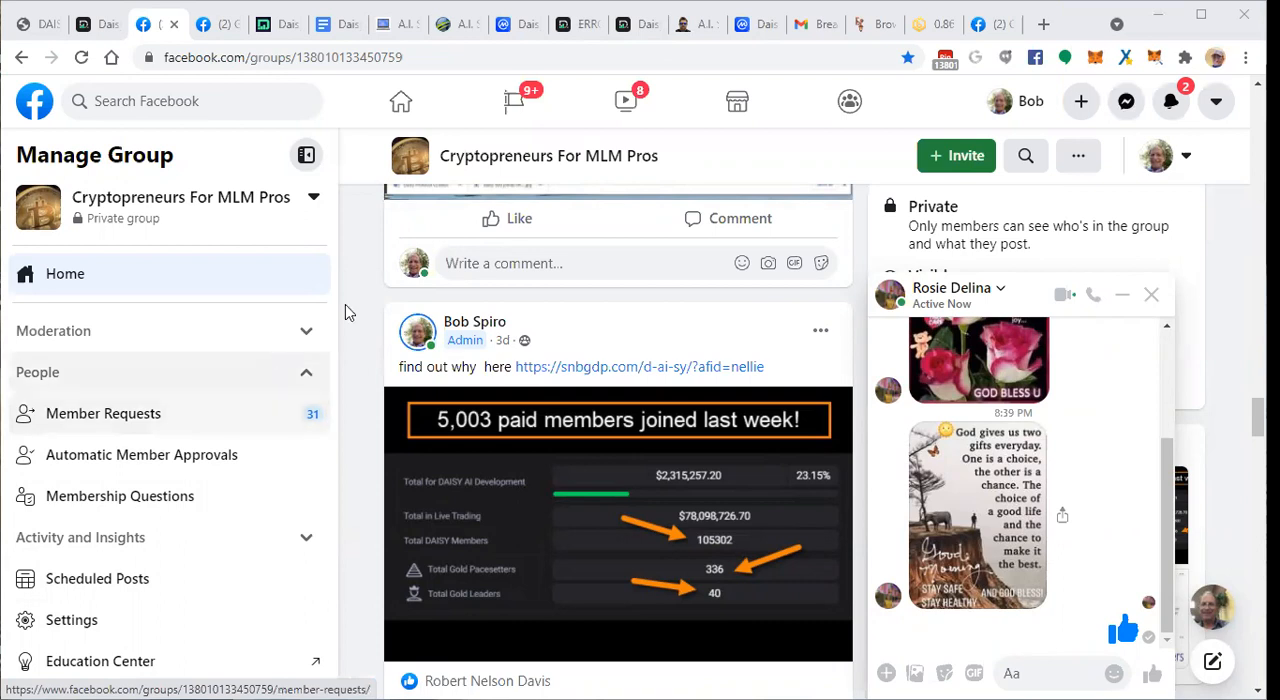
pyautogui.moveTo(490, 421)
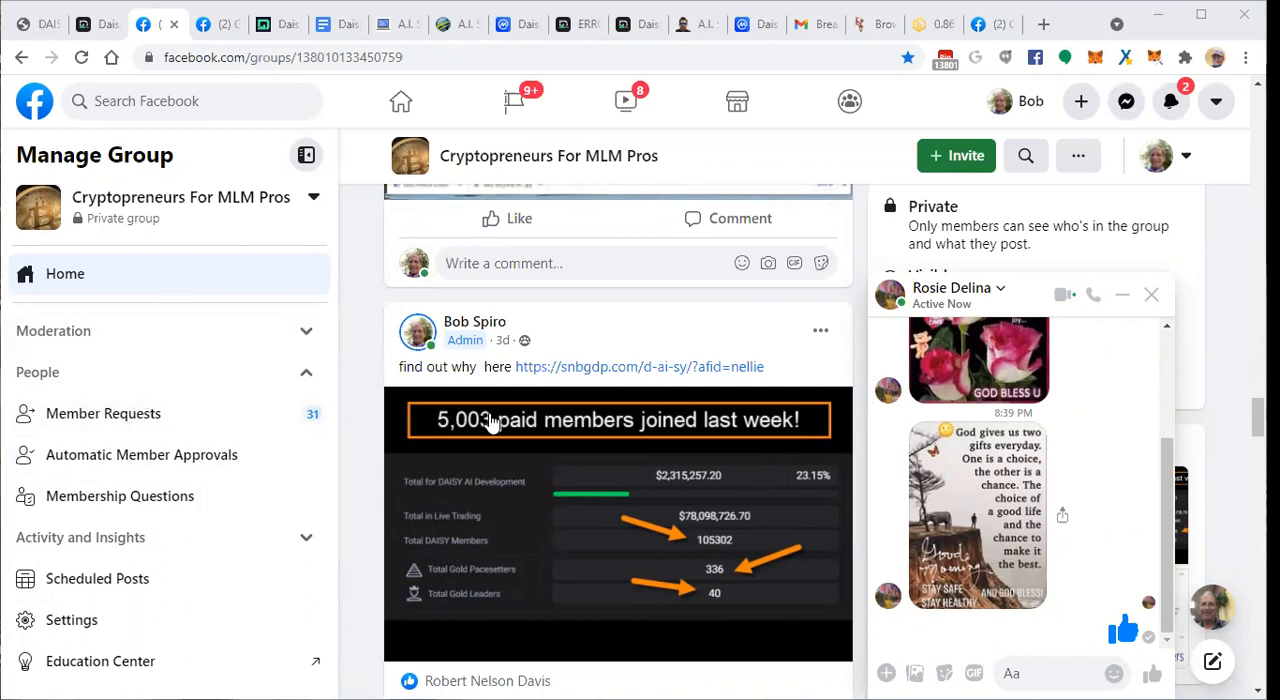
pyautogui.moveTo(775, 445)
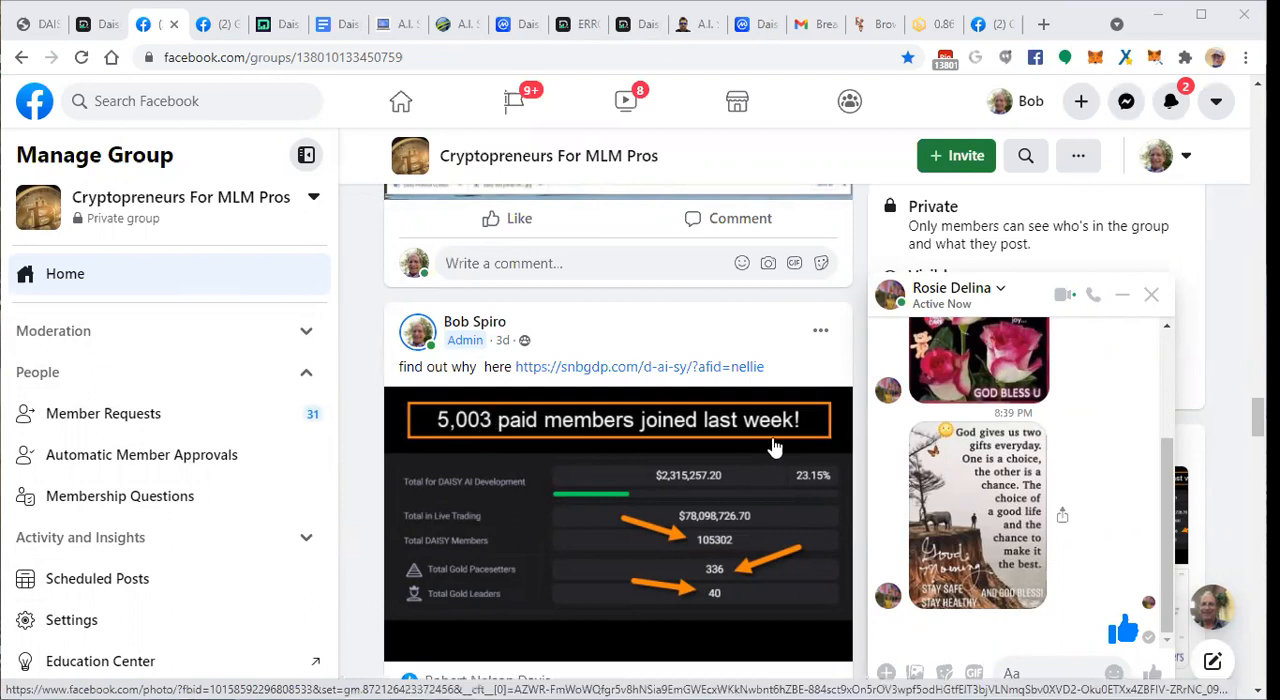
pyautogui.moveTo(705, 472)
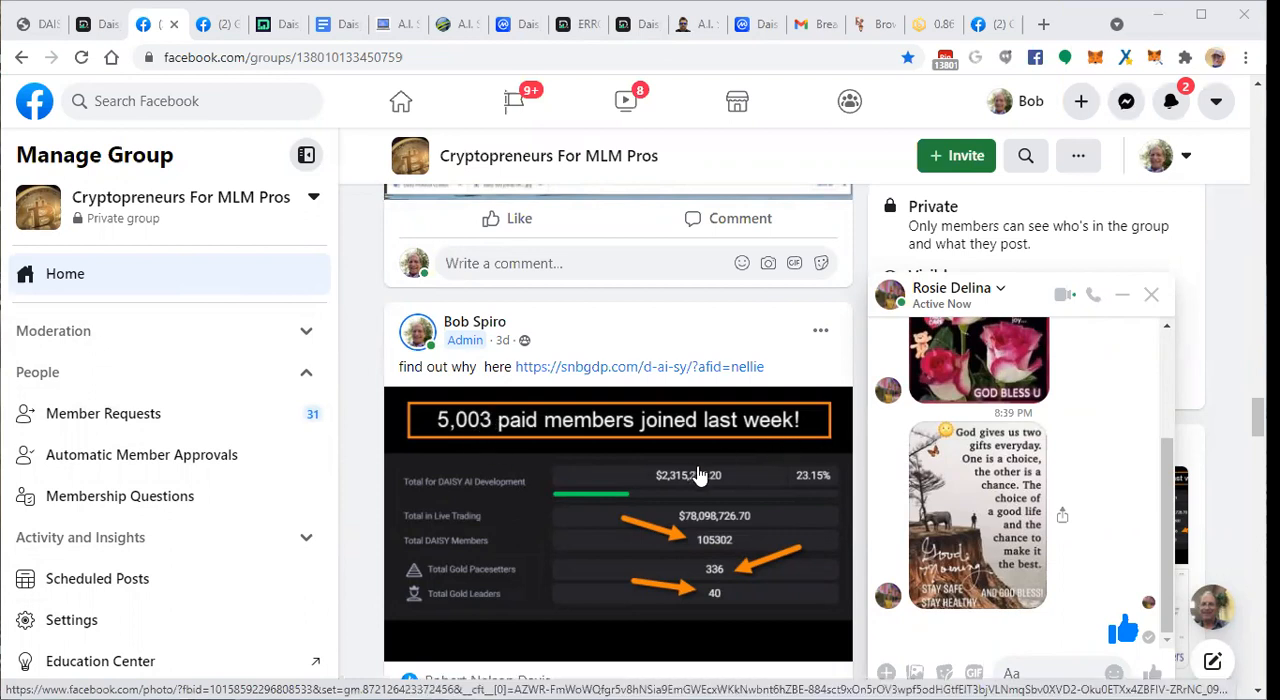
pyautogui.moveTo(696, 491)
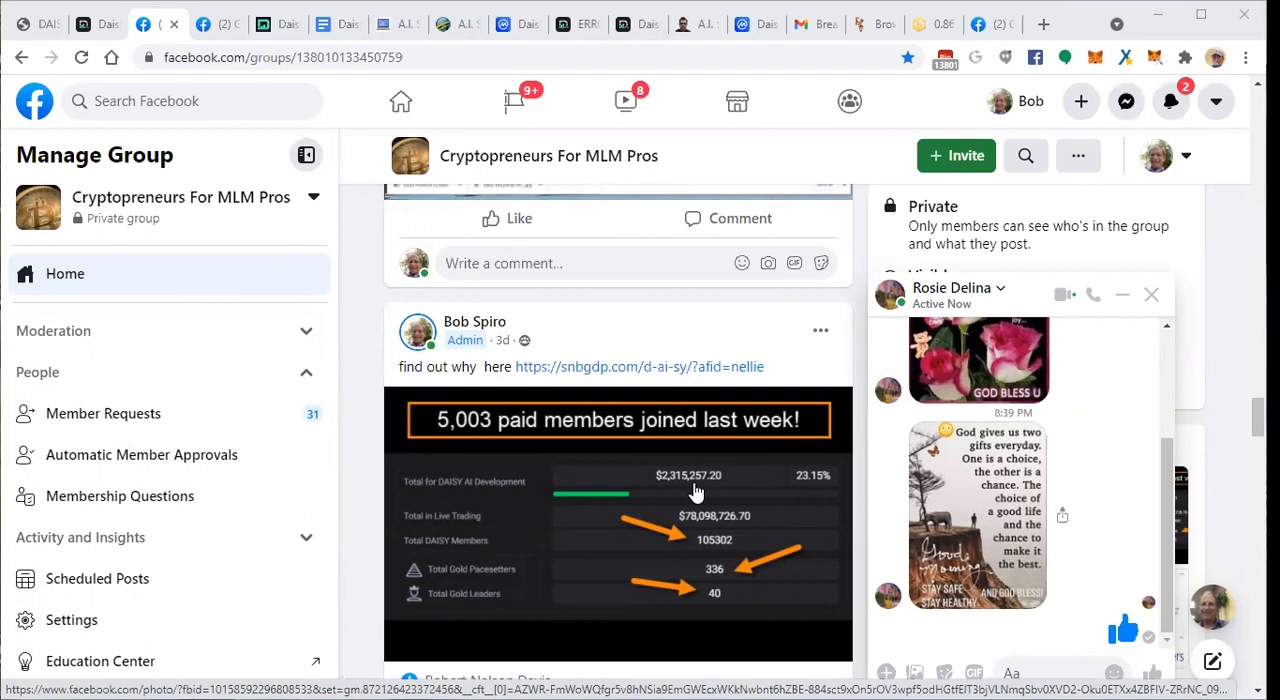
pyautogui.moveTo(525, 430)
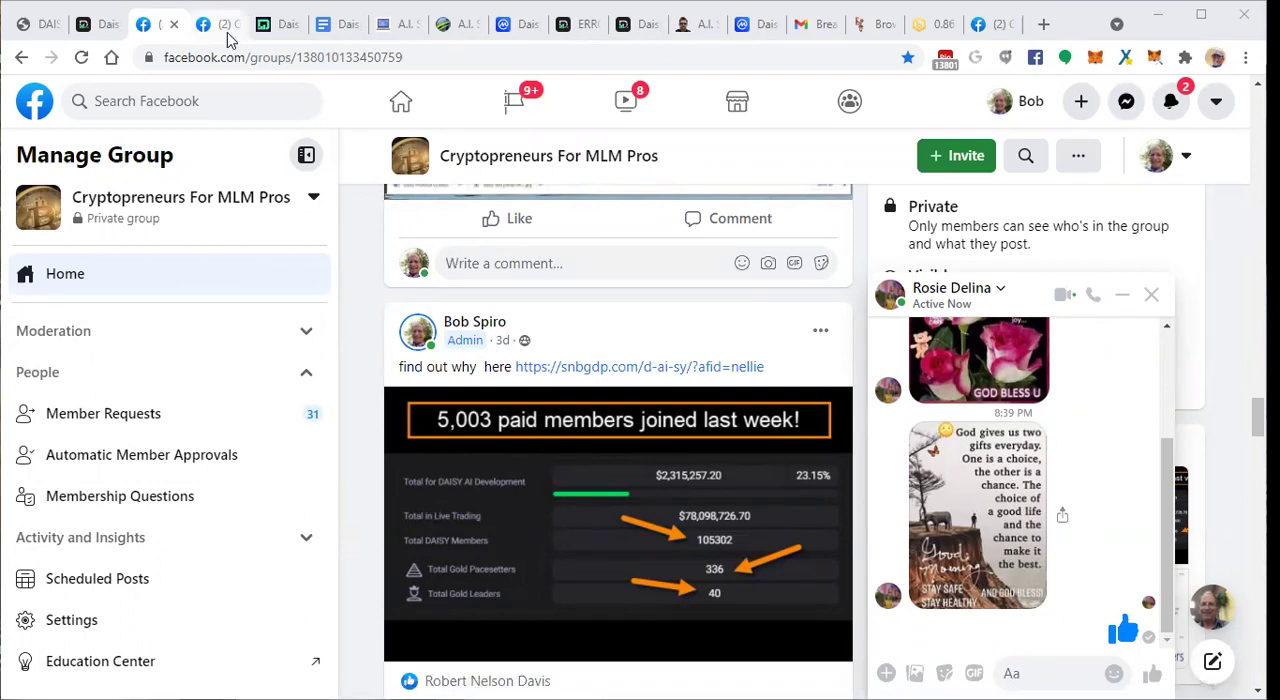
# Switch to the Facebook tab showing the friend's profile page.
pyautogui.click(215, 22)
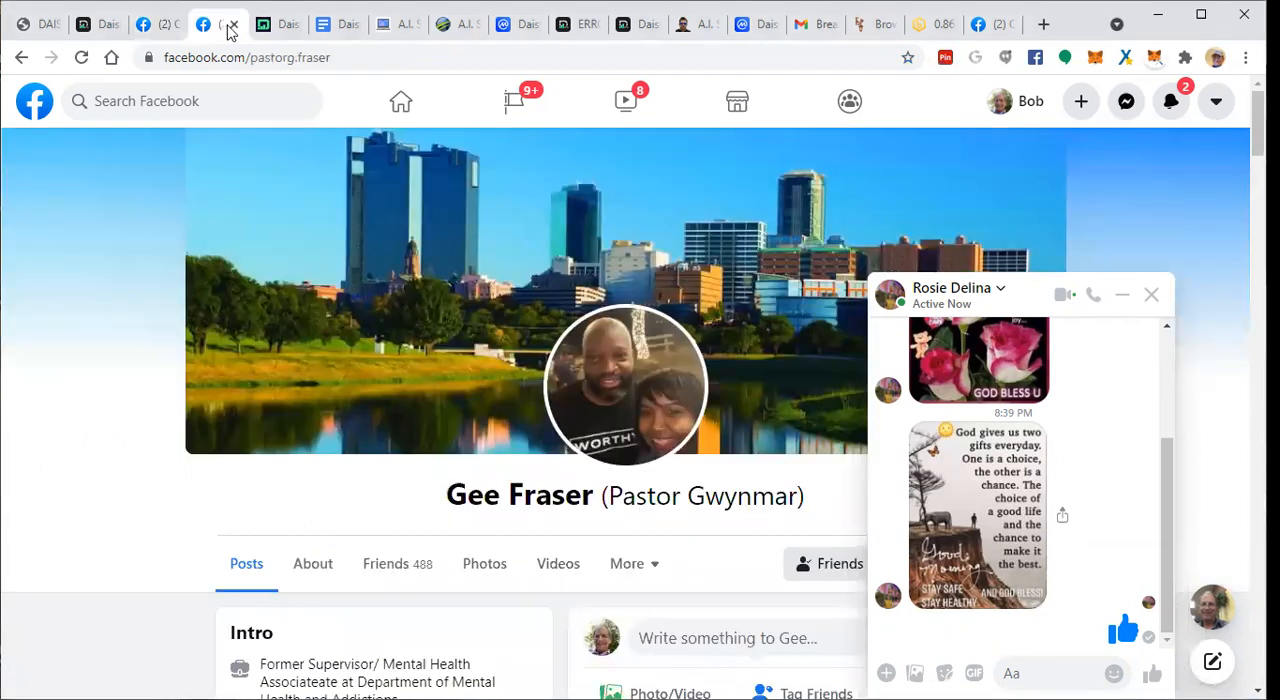
pyautogui.moveTo(249, 31)
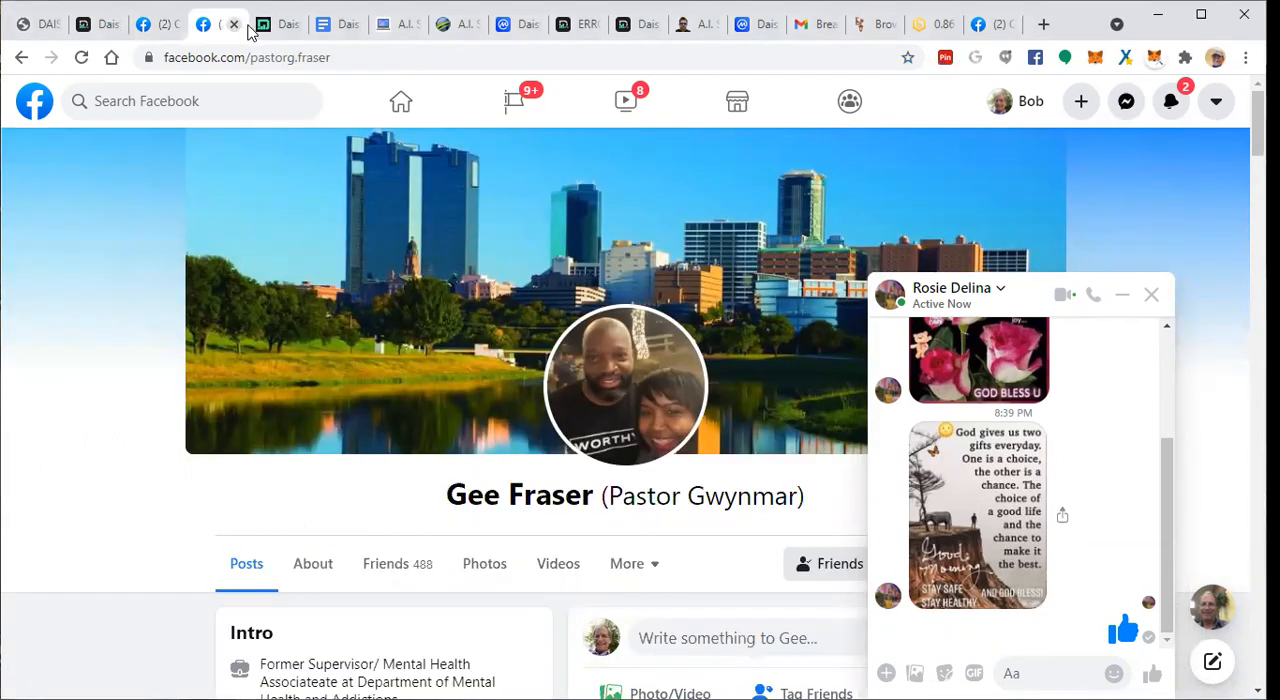
pyautogui.moveTo(232, 22)
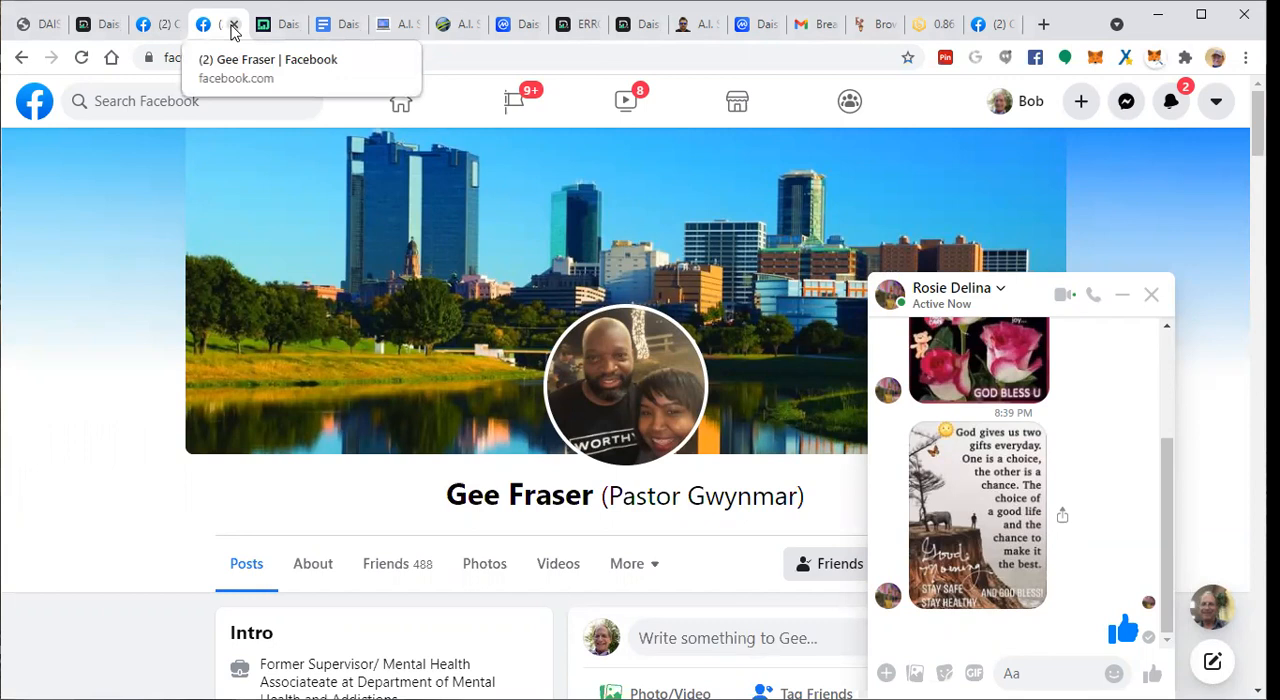
# Bring the daisylp.com DAISY launchpad tab to the front.
pyautogui.click(232, 23)
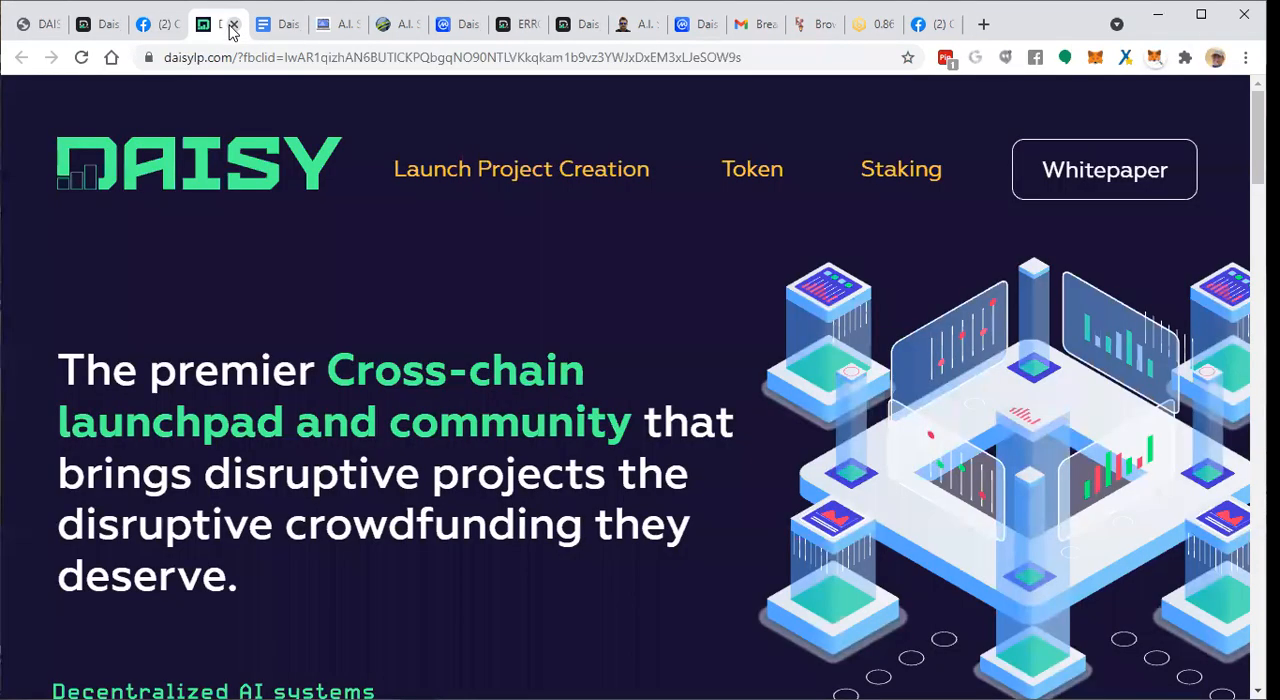
pyautogui.moveTo(230, 24)
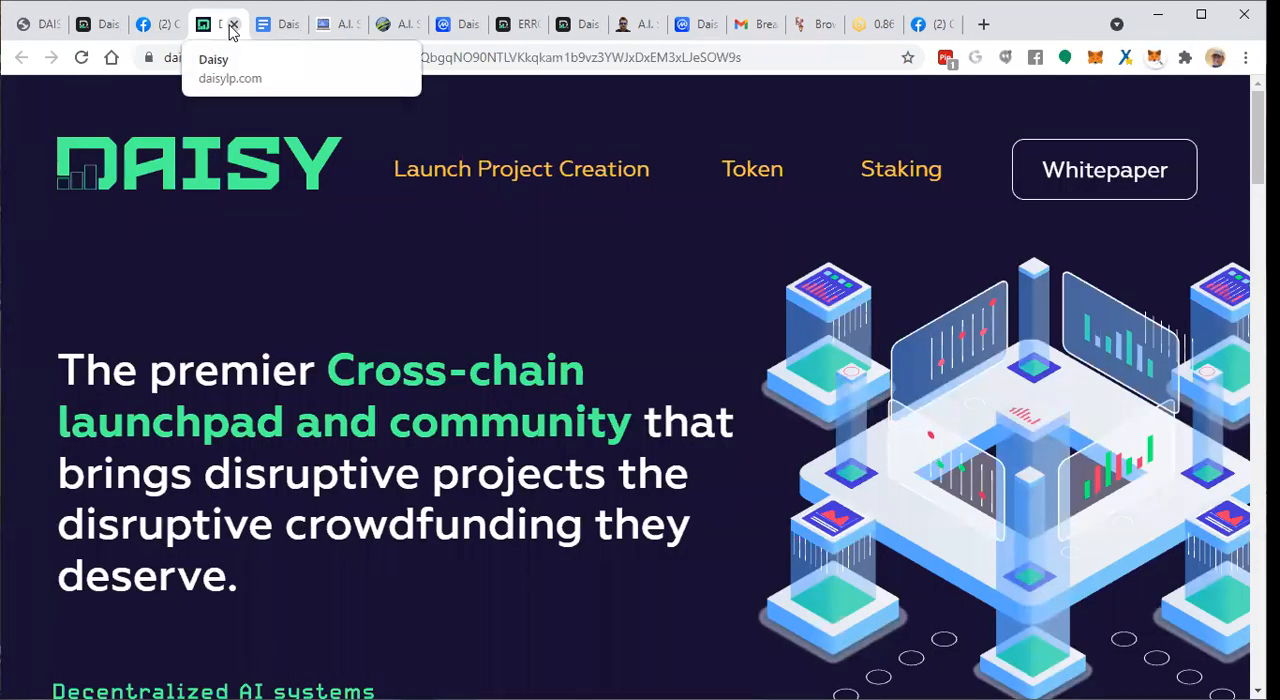
pyautogui.click(232, 24)
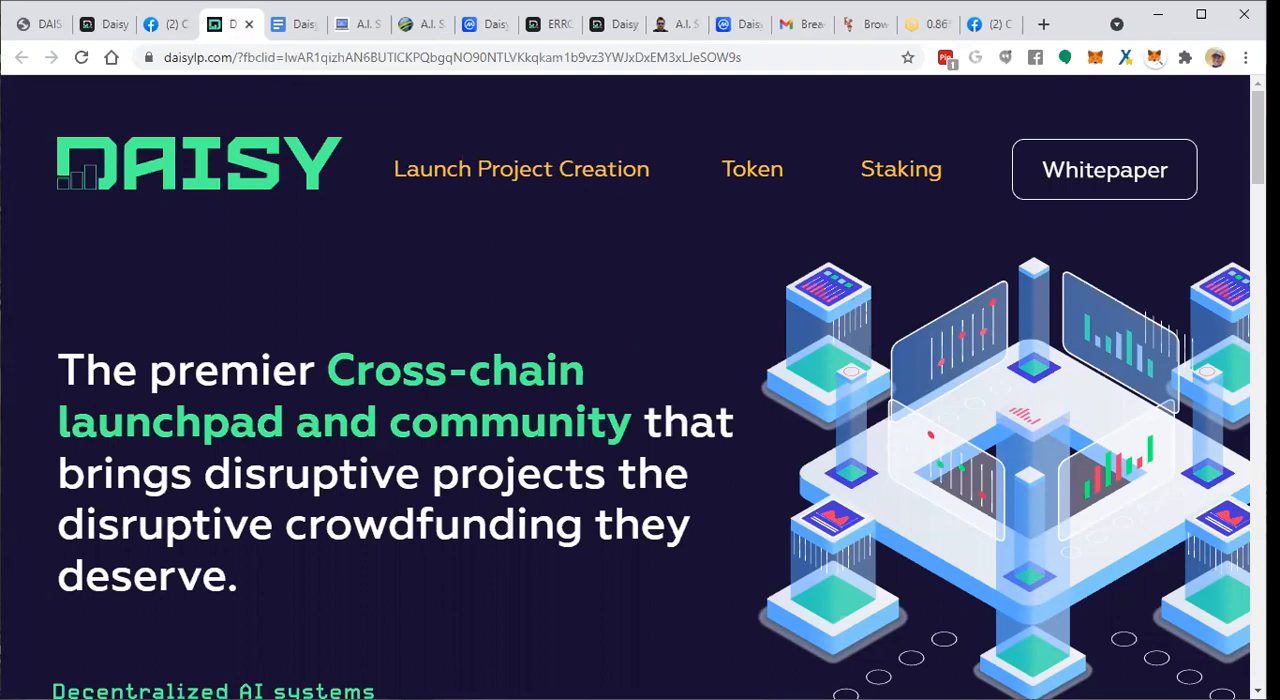
pyautogui.moveTo(720, 188)
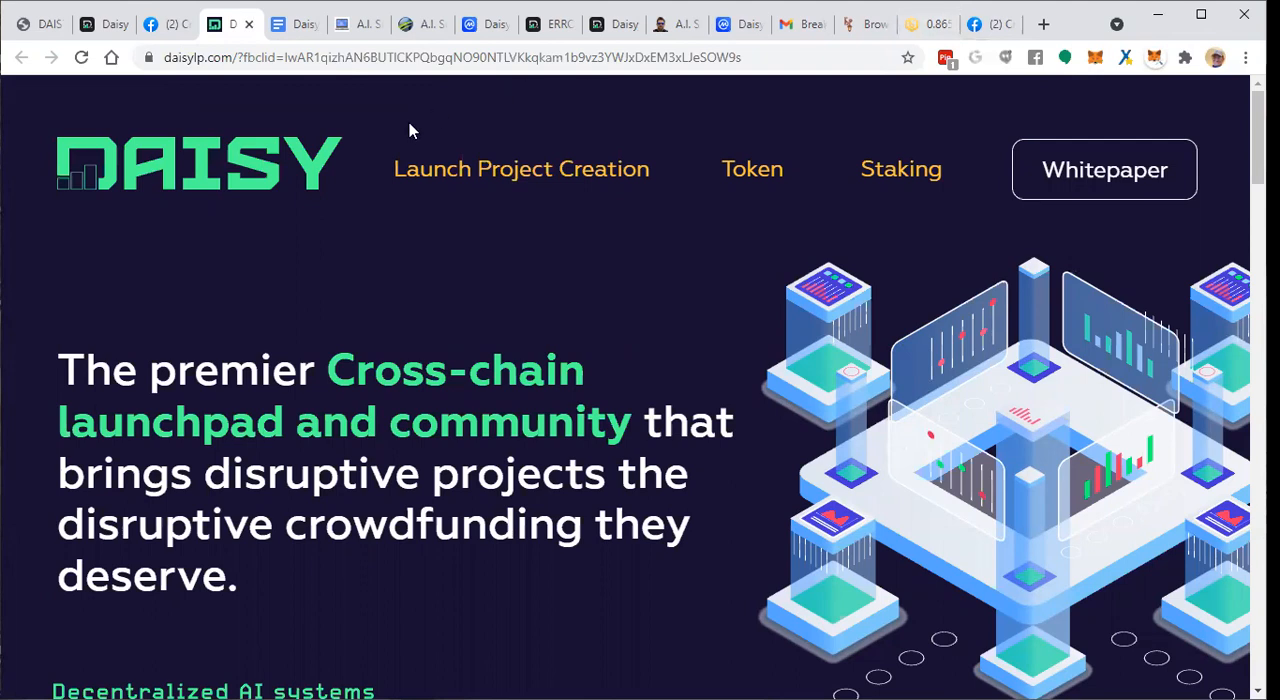
pyautogui.moveTo(424, 124)
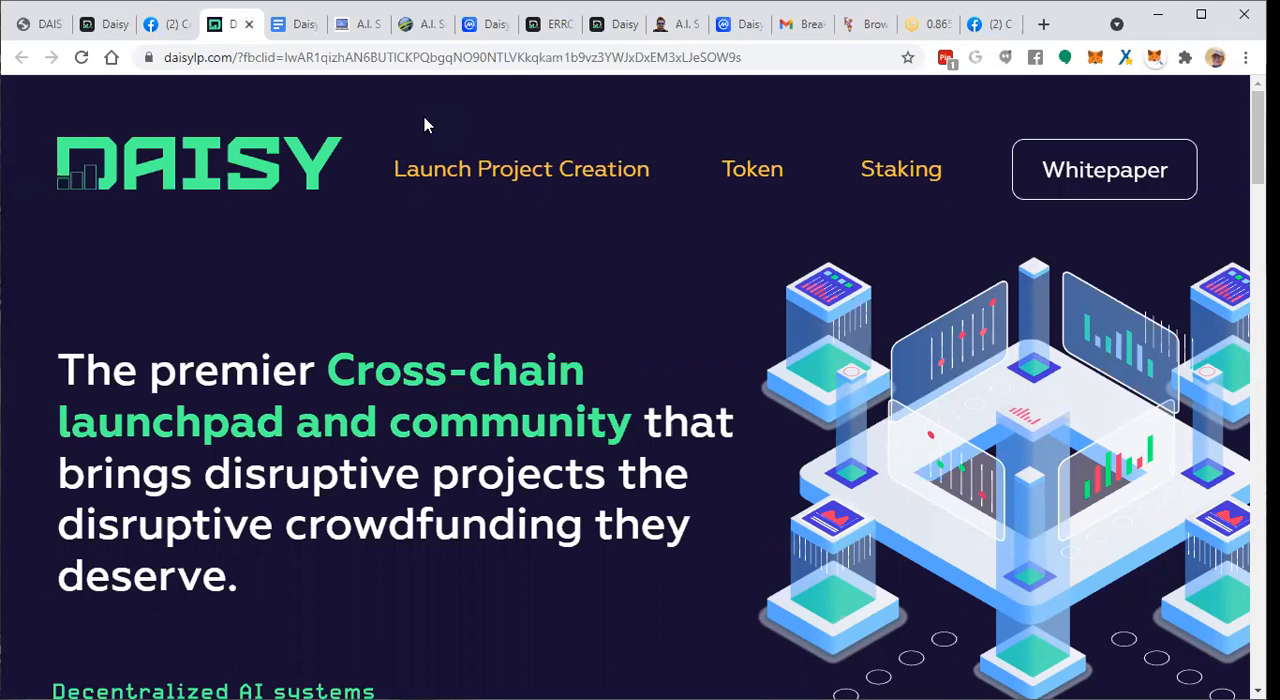
pyautogui.moveTo(810, 47)
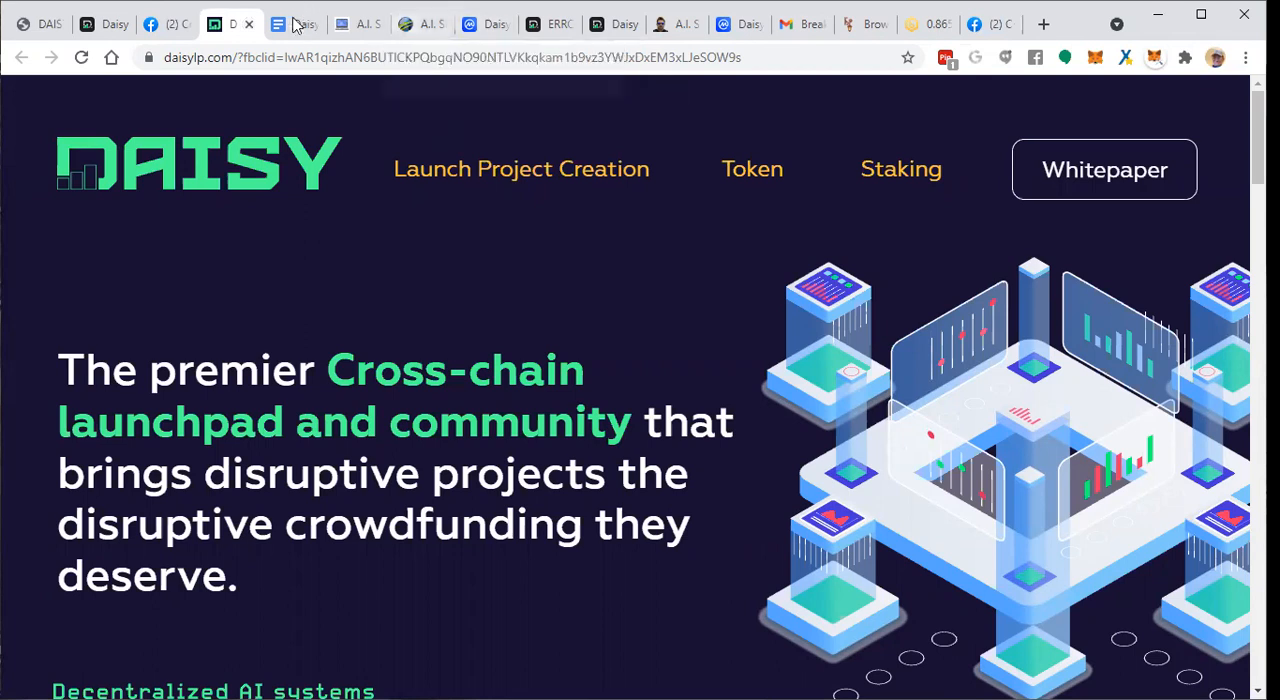
pyautogui.moveTo(372, 27)
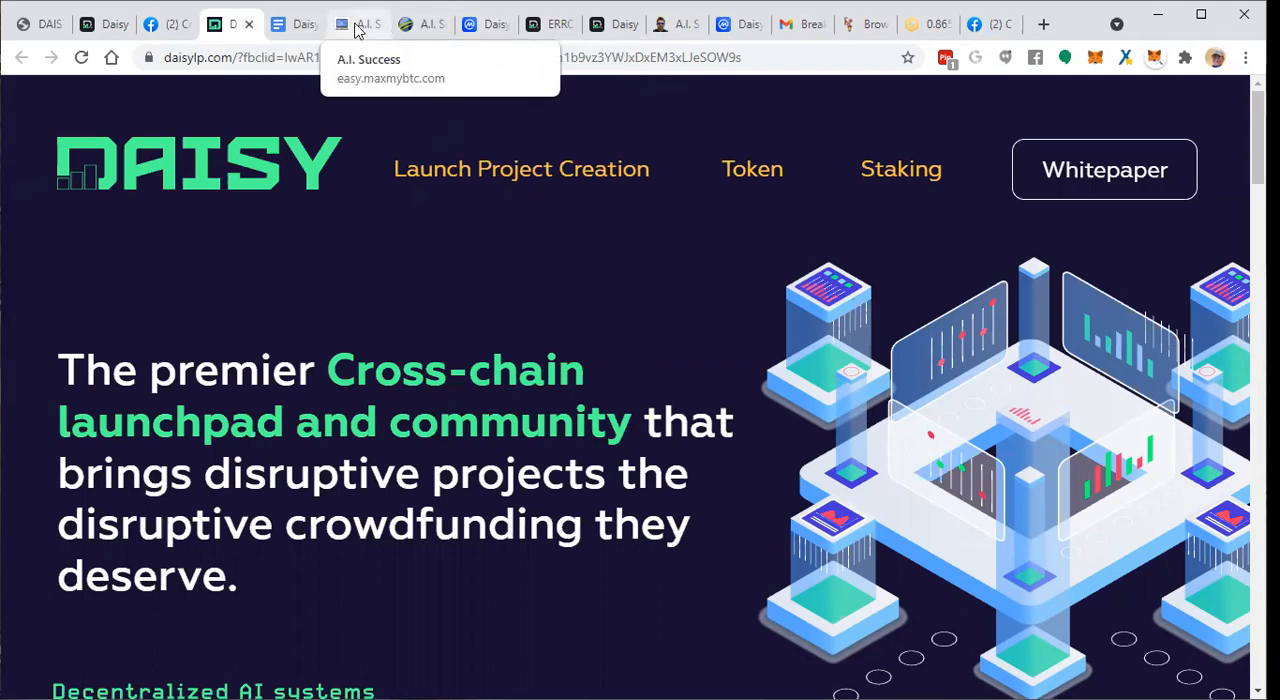
pyautogui.moveTo(633, 30)
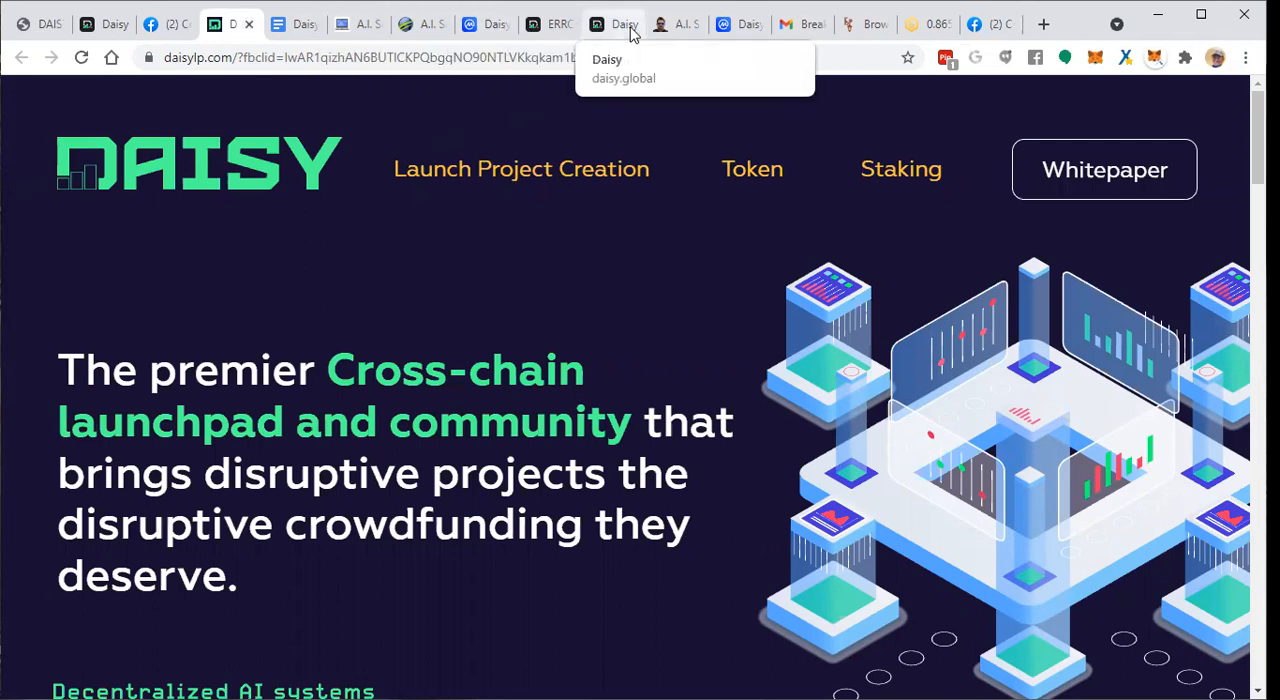
pyautogui.moveTo(618, 32)
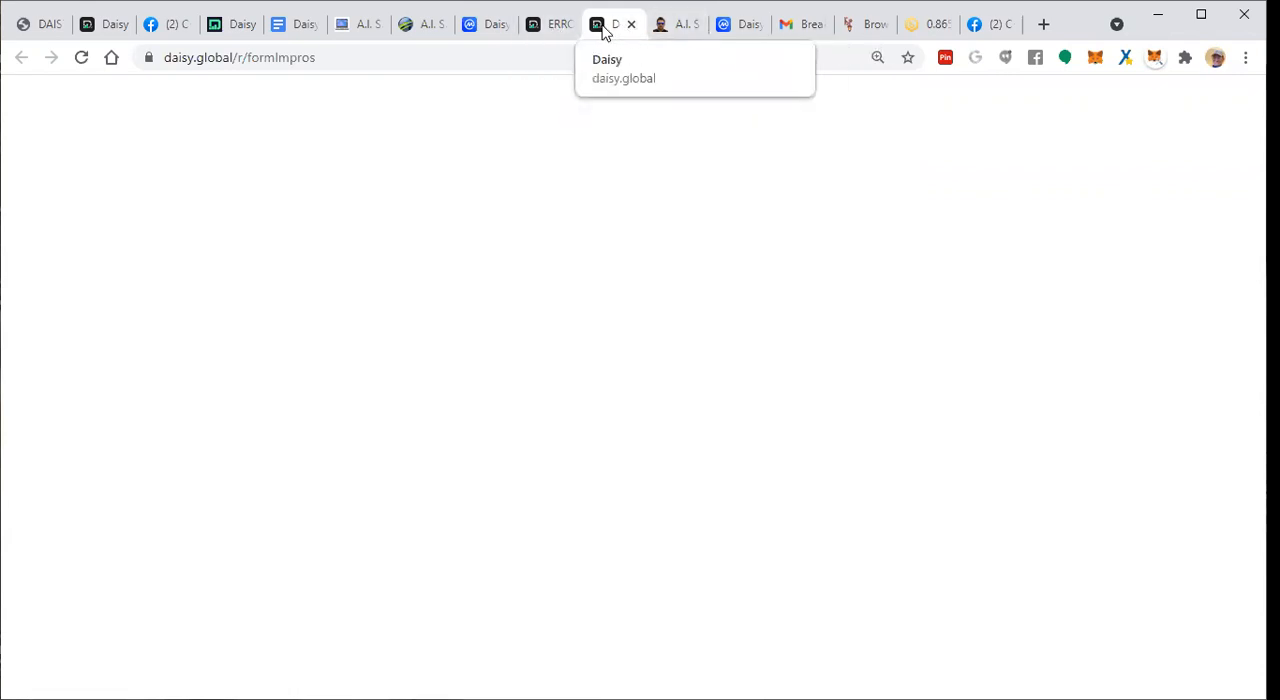
# Switch to the CoinMarketCap Daisy Launch Pad tab showing untracked market data.
pyautogui.click(723, 24)
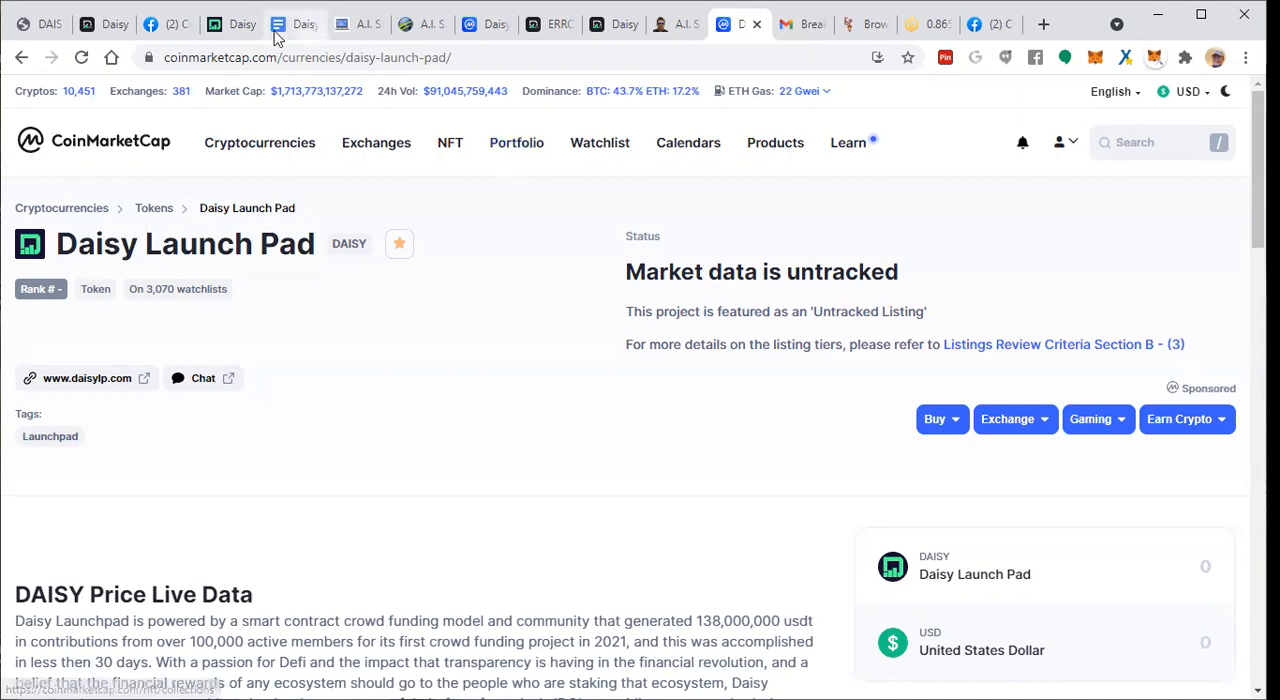
pyautogui.moveTo(230, 22)
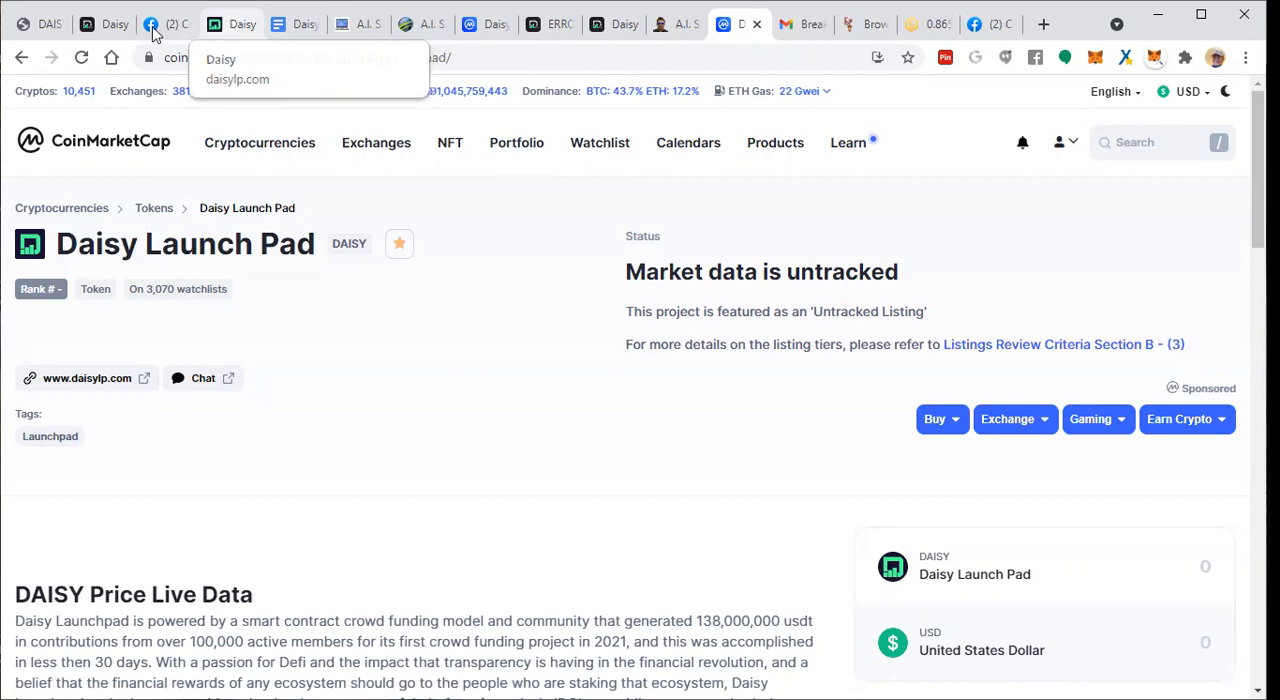
# Return to the Cryptopreneurs For MLM Pros tab and its group Home feed.
pyautogui.click(150, 23)
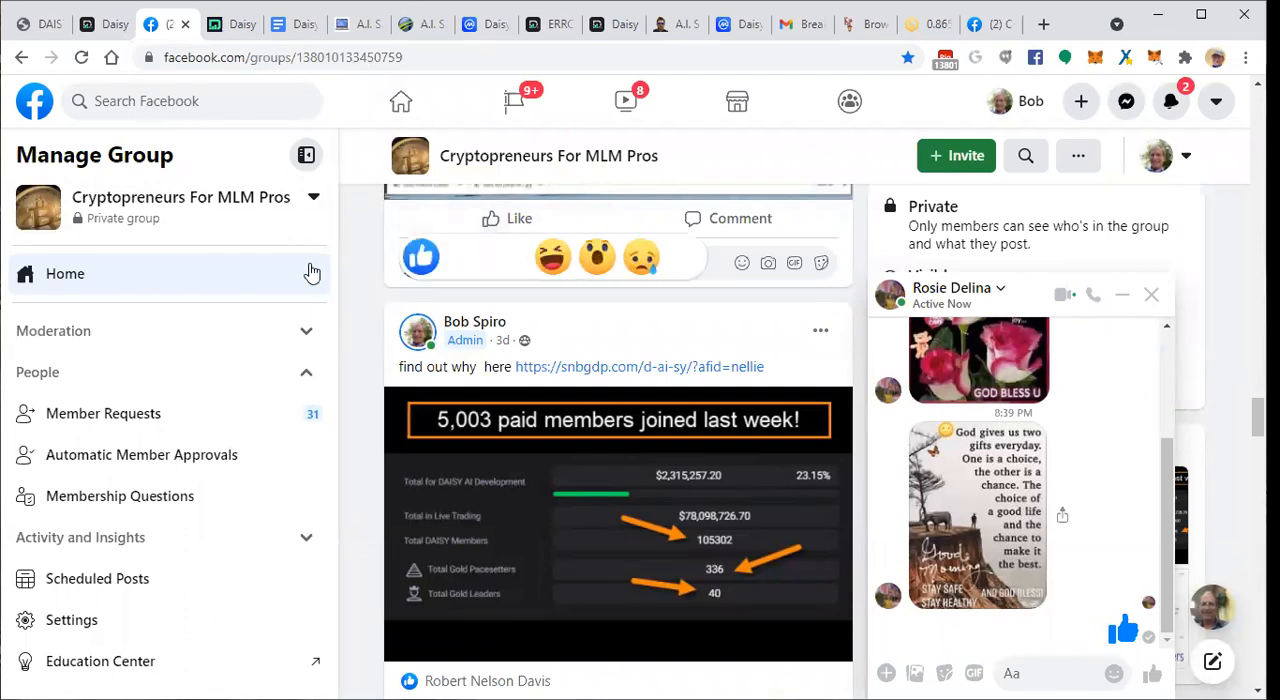
pyautogui.click(727, 218)
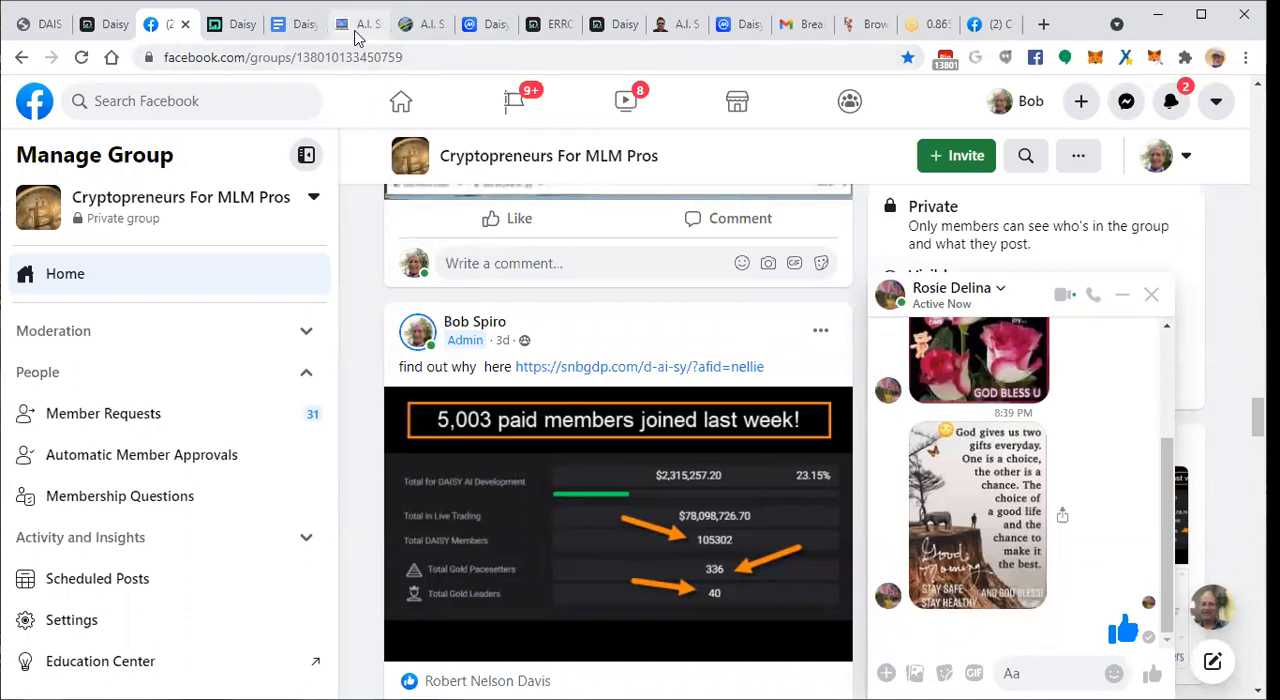
pyautogui.moveTo(362, 24)
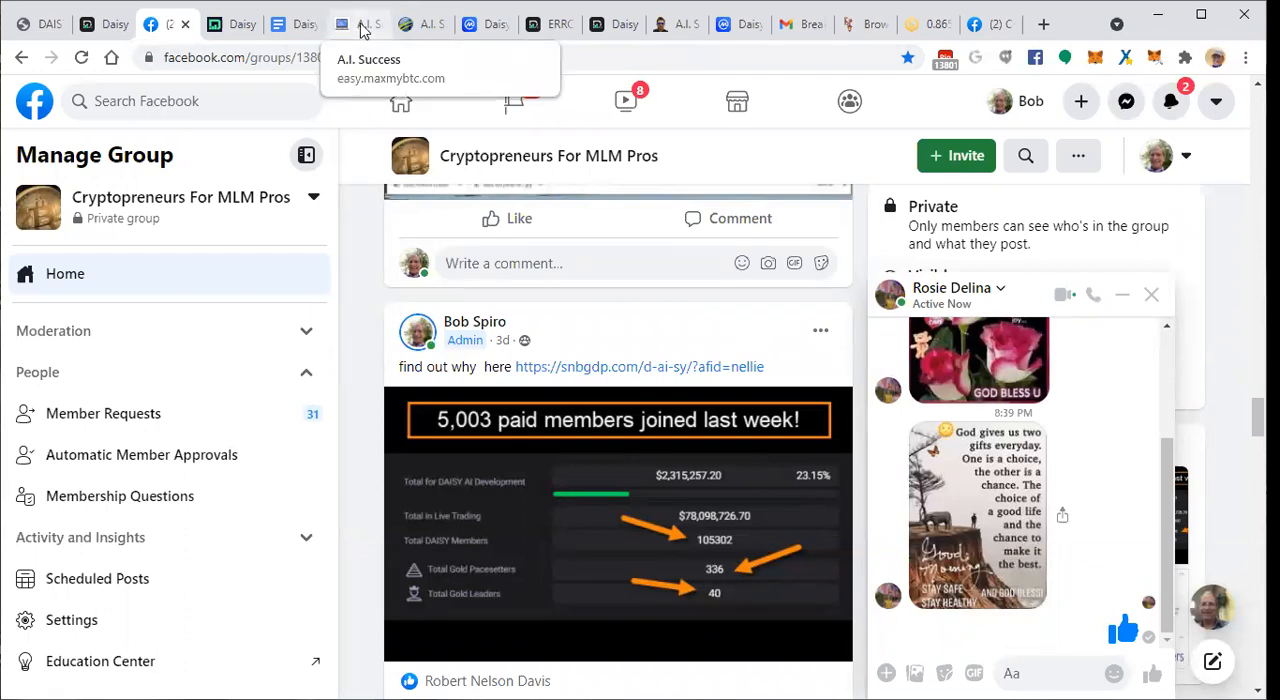
# Switch to the easy.maxmybtc.com paid blockchain experiments landing page tab.
pyautogui.click(354, 23)
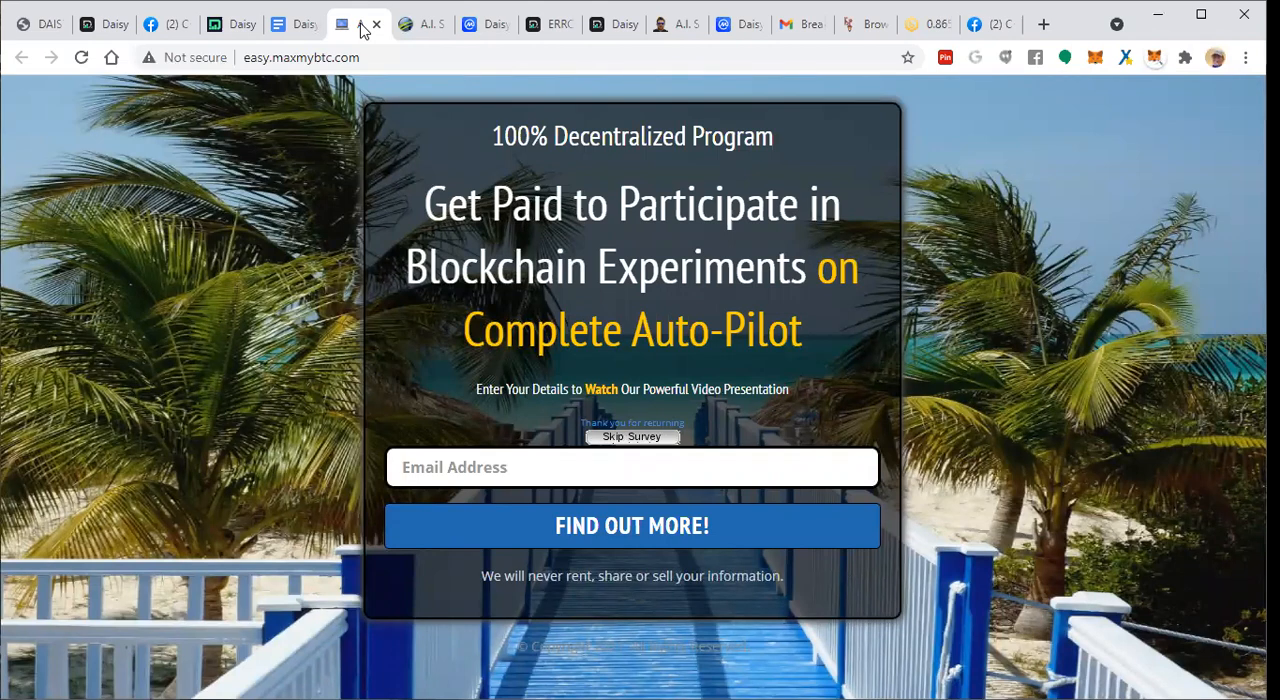
pyautogui.moveTo(322, 145)
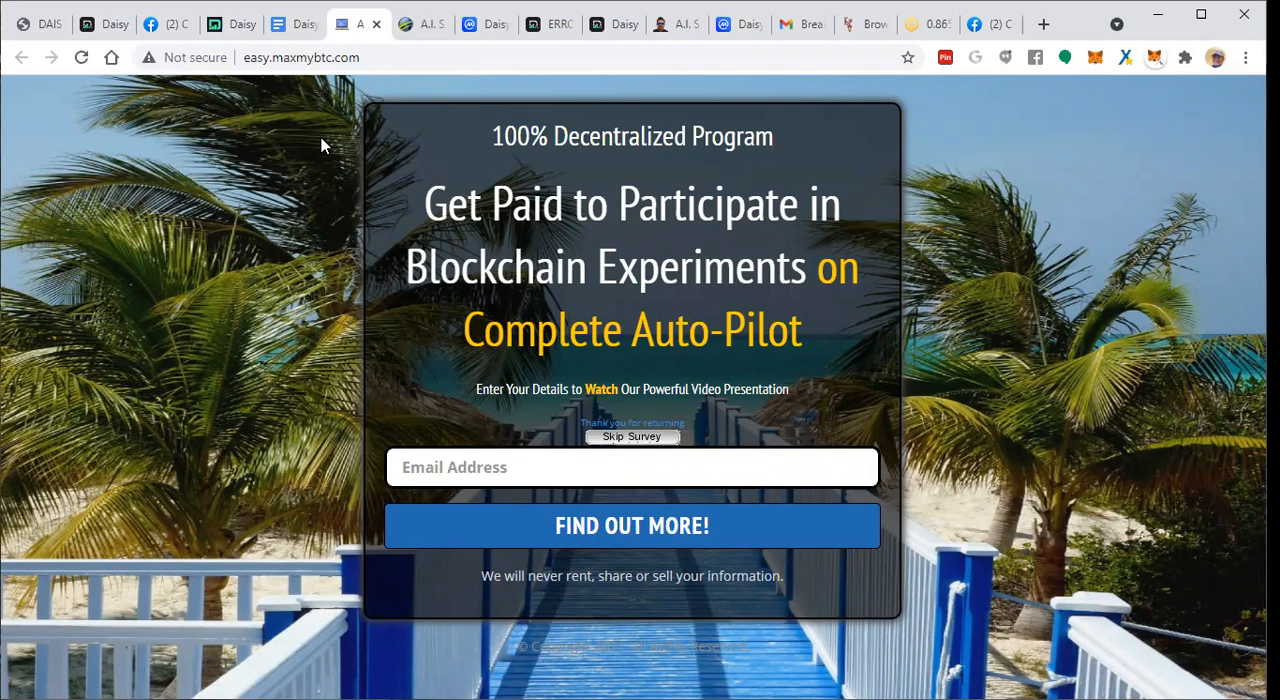
pyautogui.moveTo(548, 225)
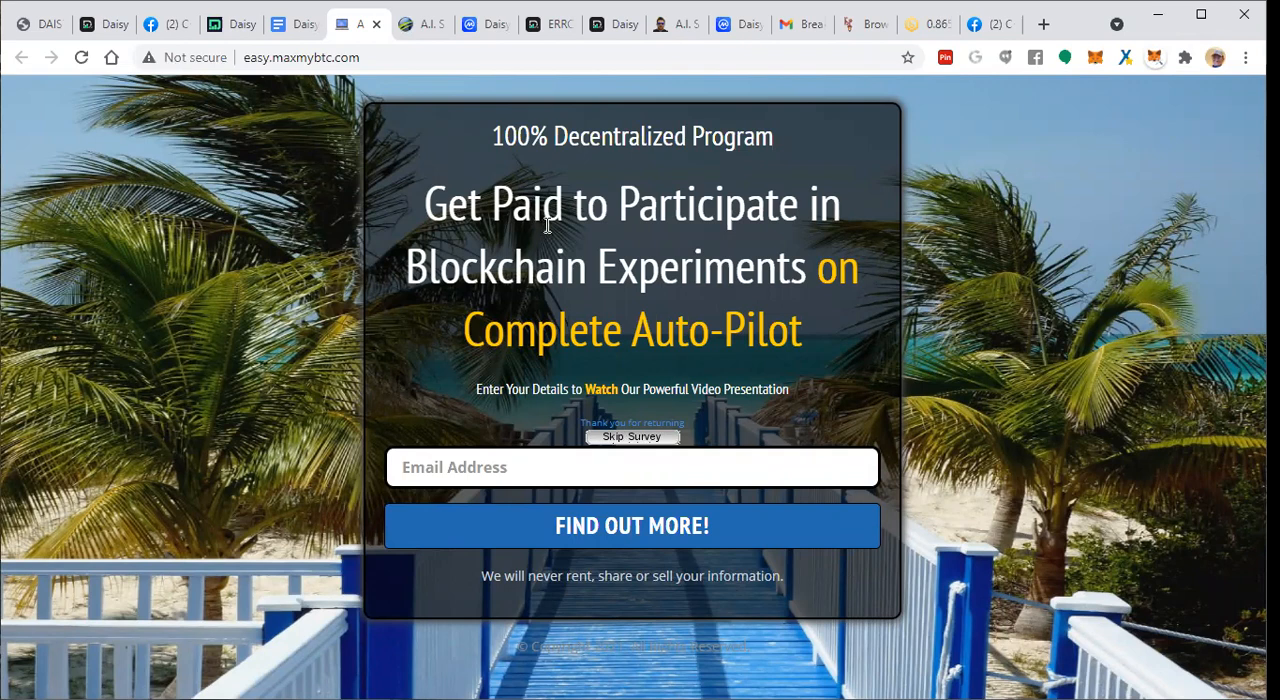
pyautogui.moveTo(798, 276)
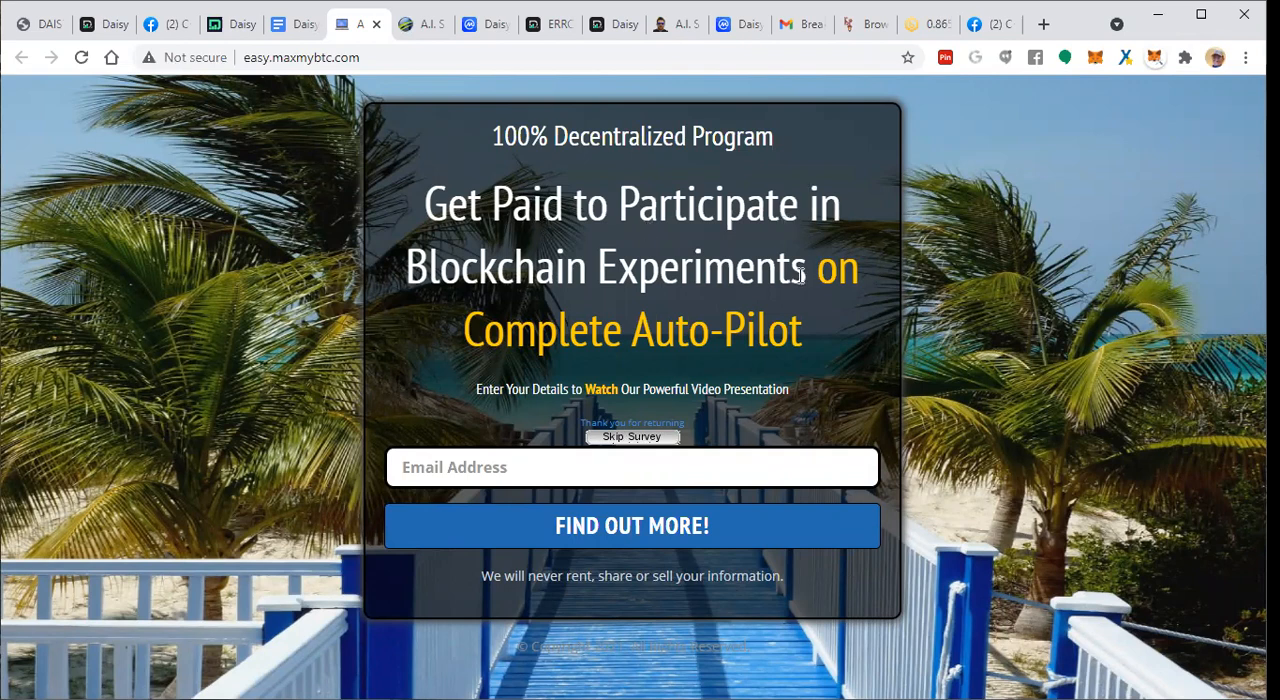
pyautogui.moveTo(803, 338)
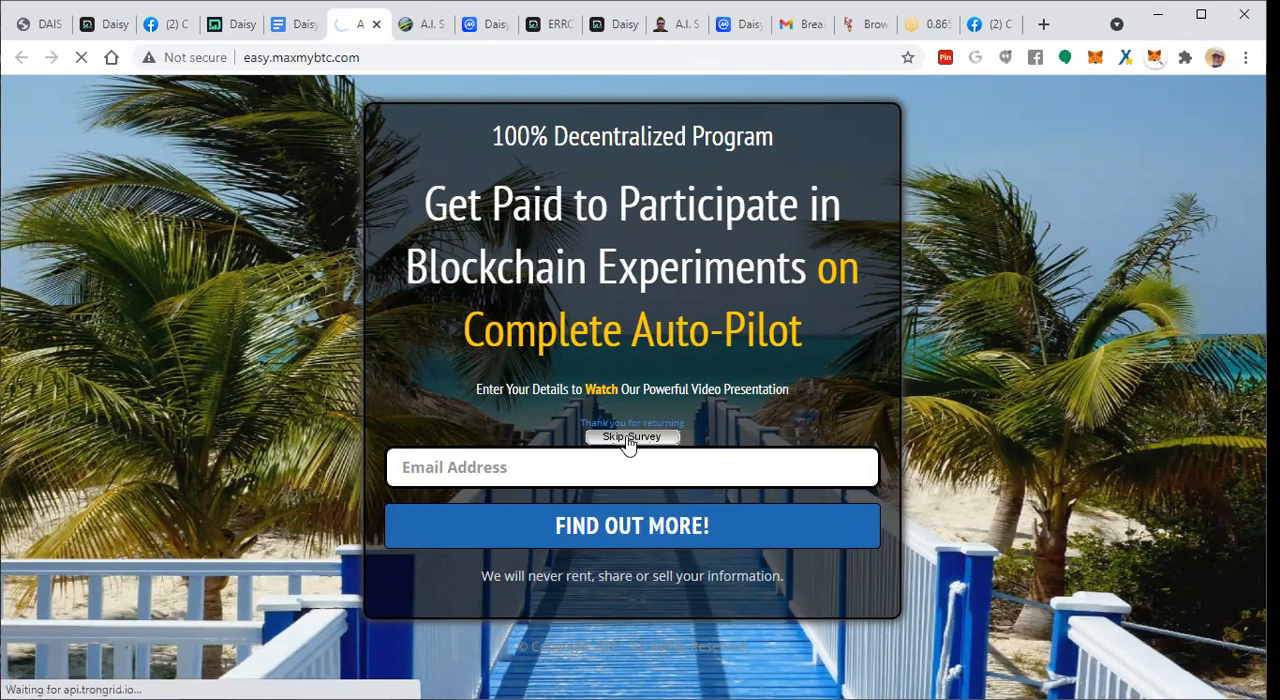
# Skip the survey, pause the presentation video, and continue with YES! LET ME IN.
pyautogui.click(631, 437)
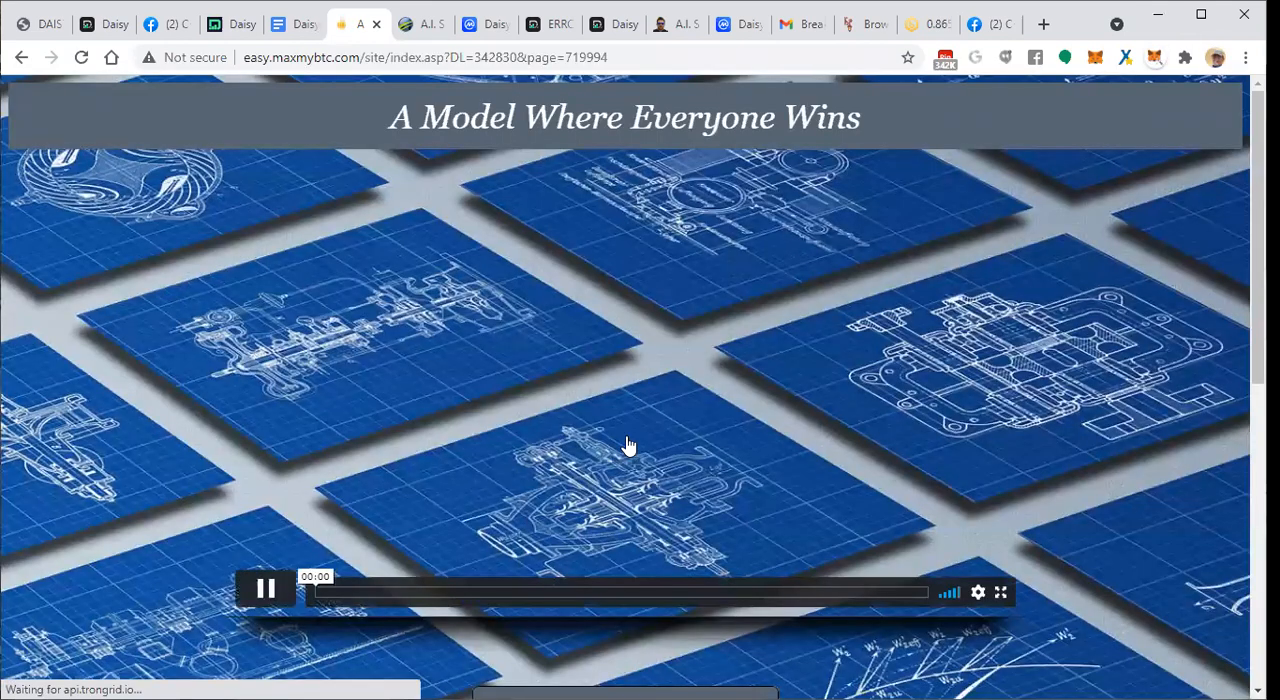
pyautogui.click(268, 590)
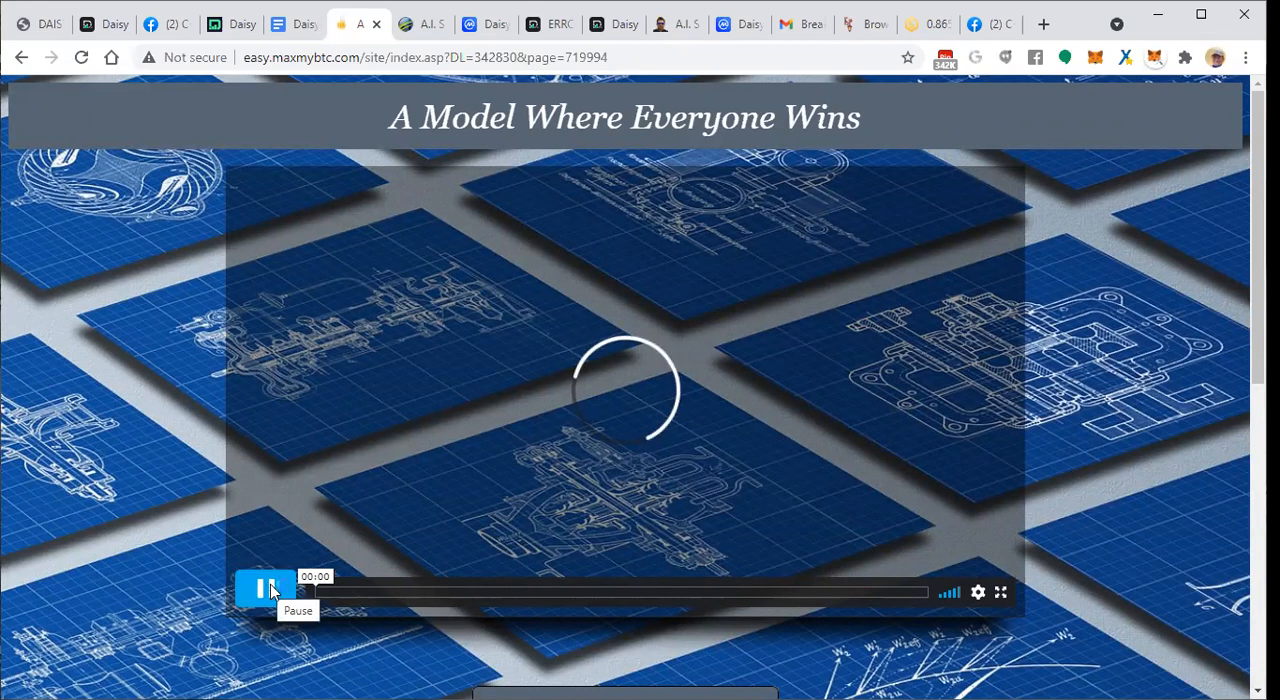
pyautogui.moveTo(241, 616)
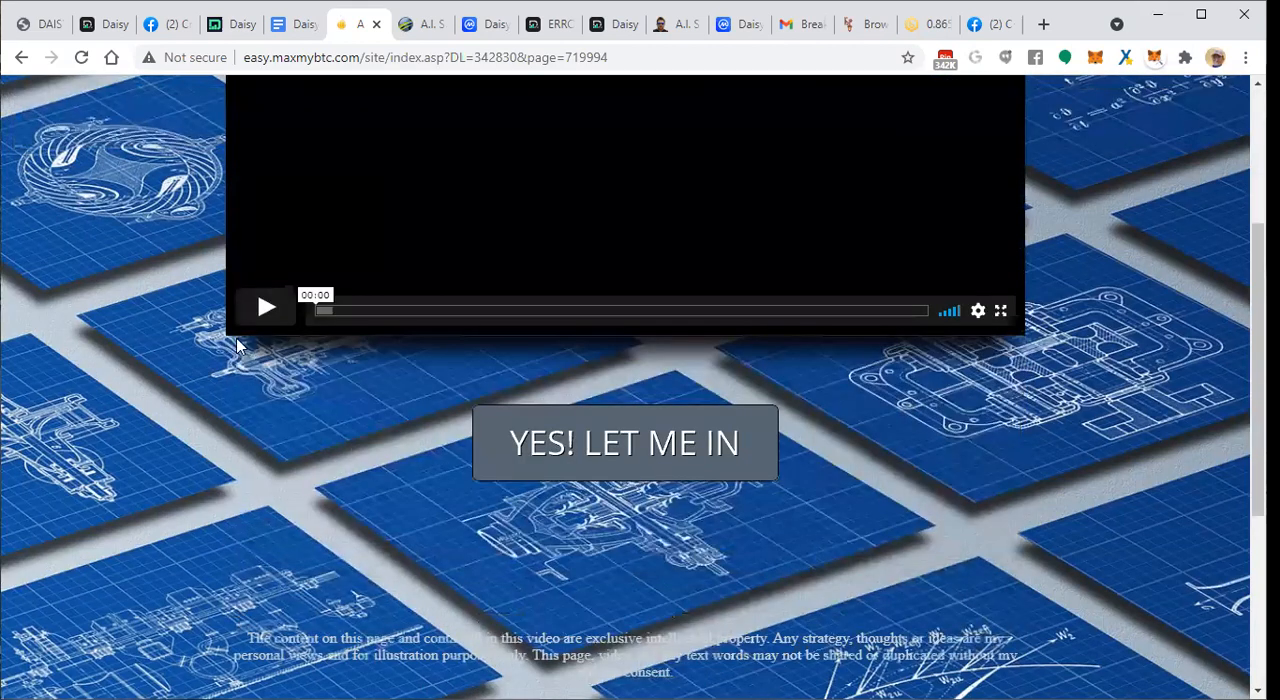
pyautogui.moveTo(647, 522)
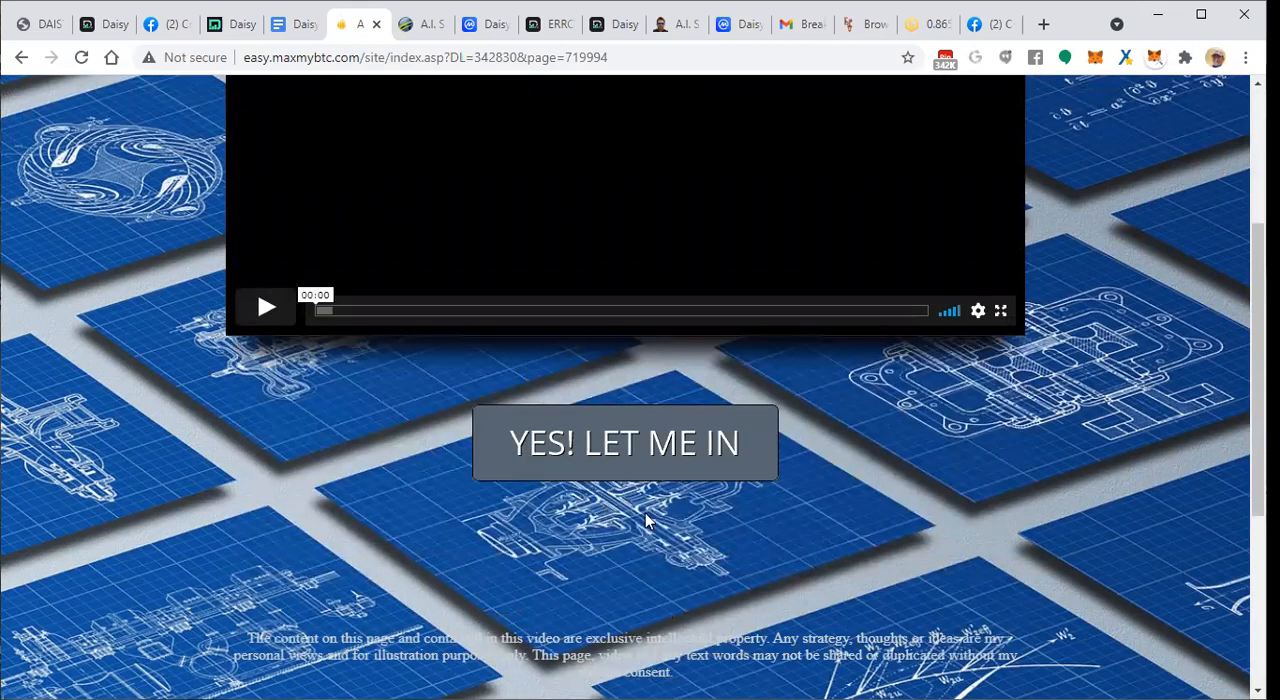
pyautogui.moveTo(592, 450)
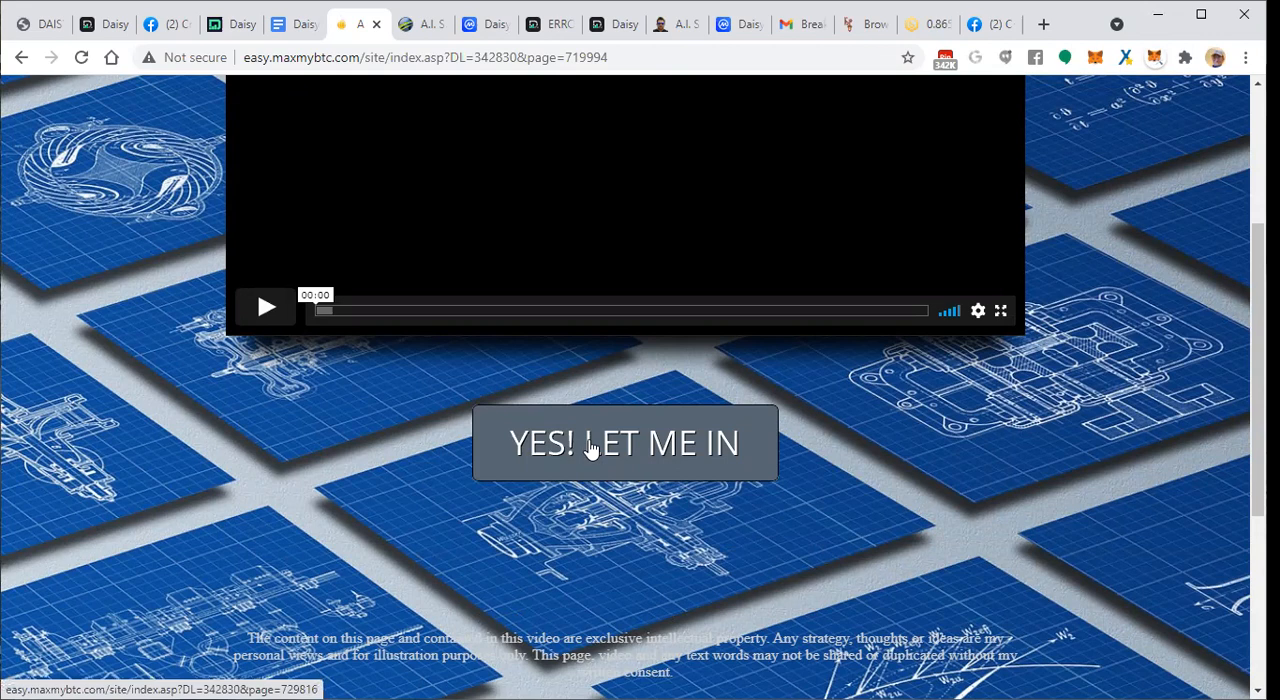
pyautogui.click(625, 443)
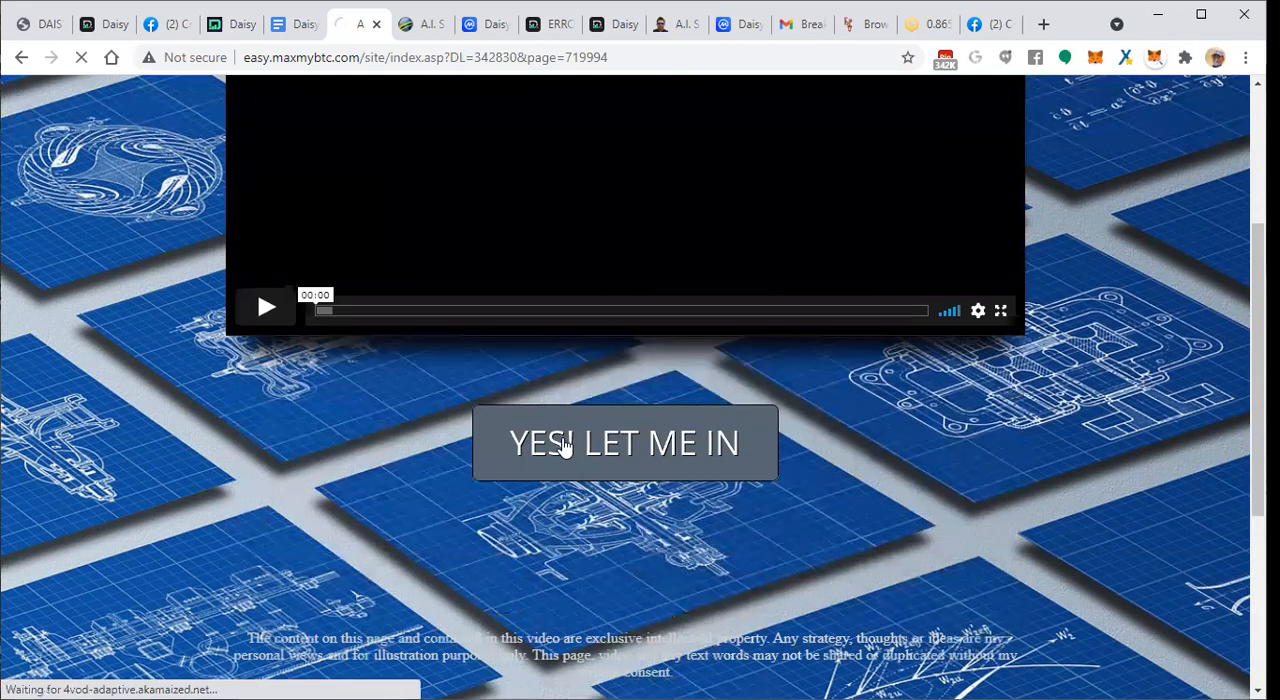
# Enter the A.I. Success System site and open its Step 1 Fast Start Training page.
pyautogui.click(624, 443)
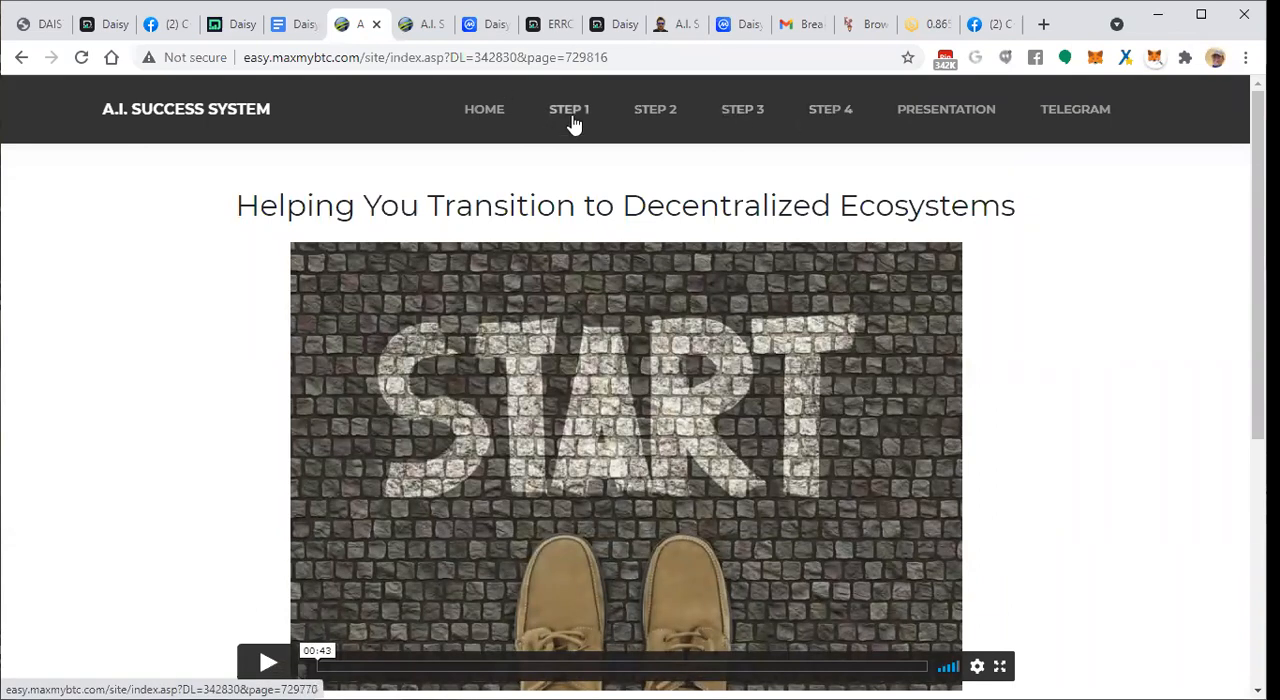
pyautogui.click(569, 109)
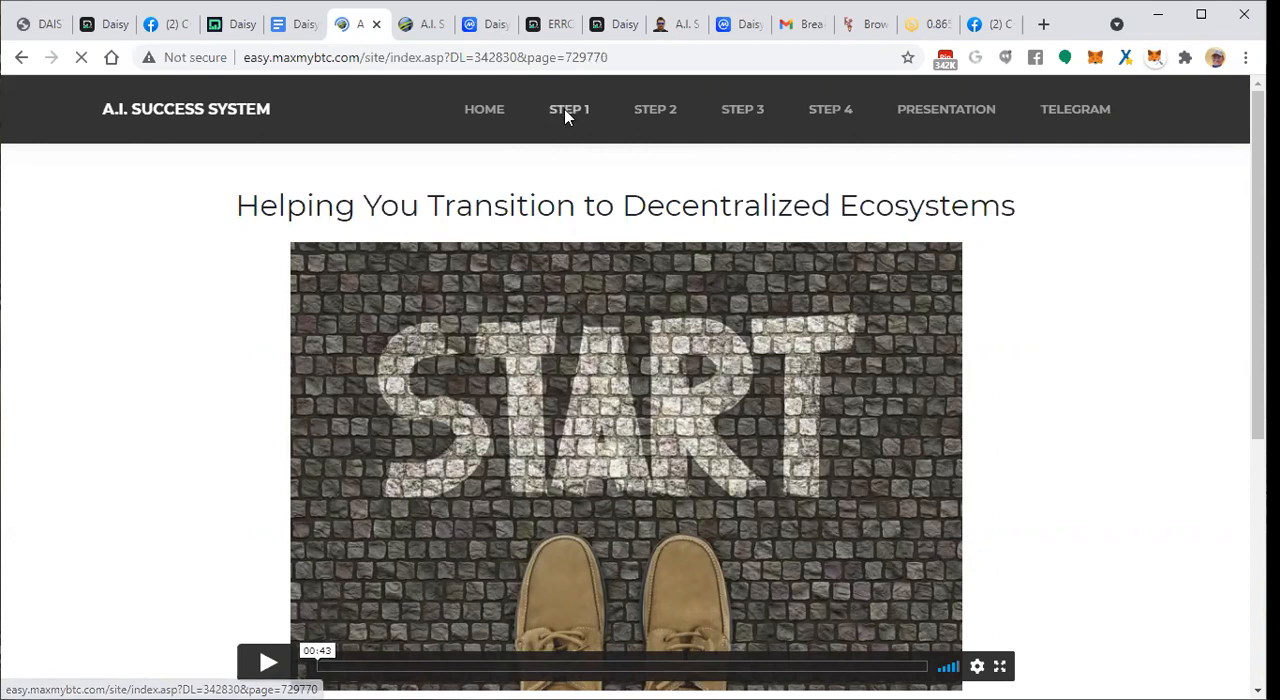
pyautogui.click(569, 109)
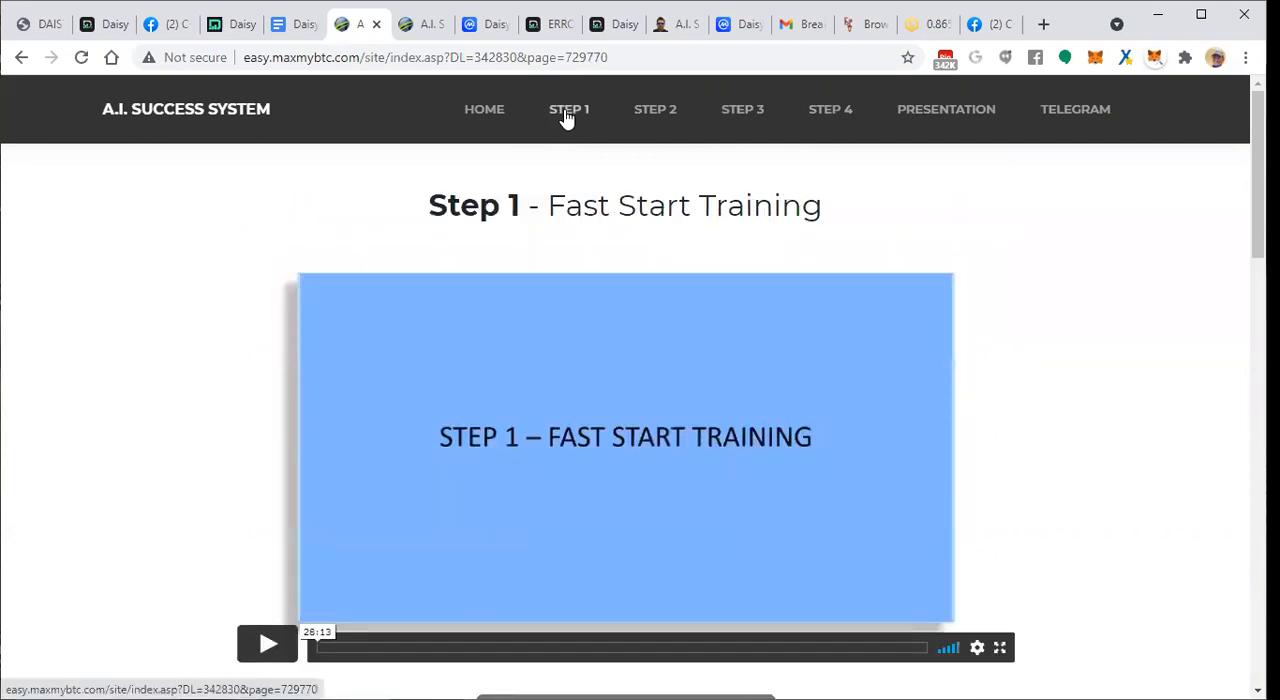
pyautogui.moveTo(535, 455)
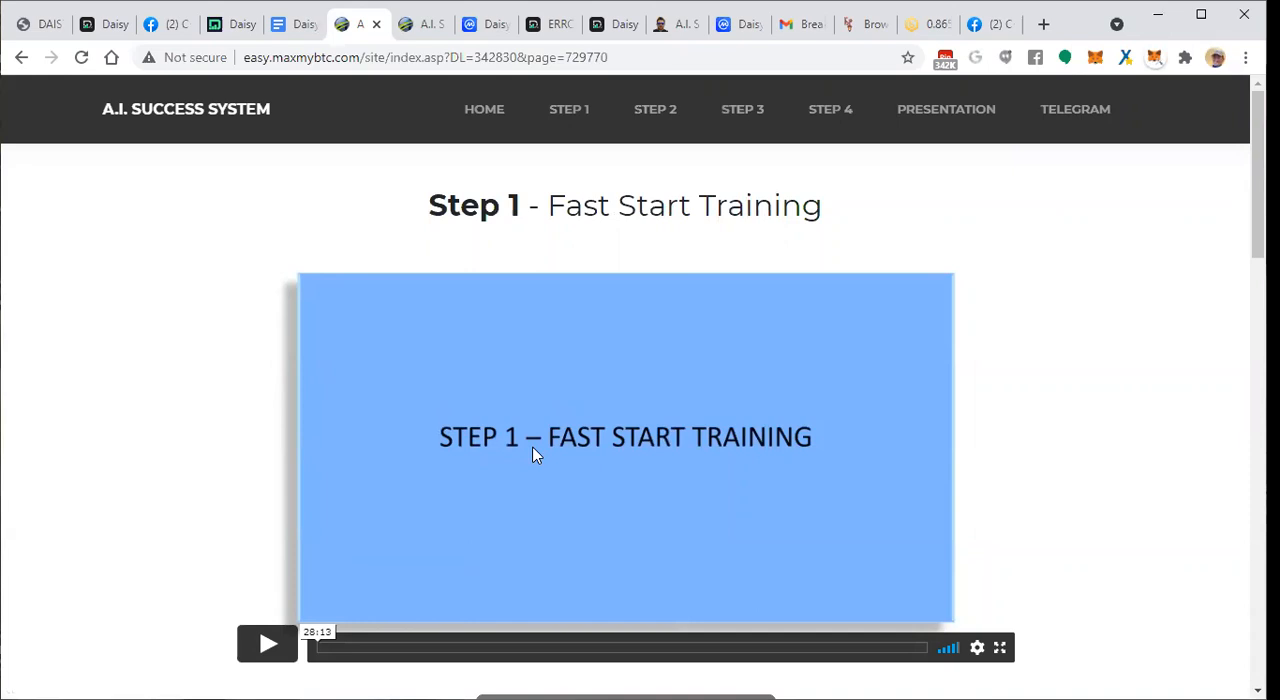
pyautogui.moveTo(639, 91)
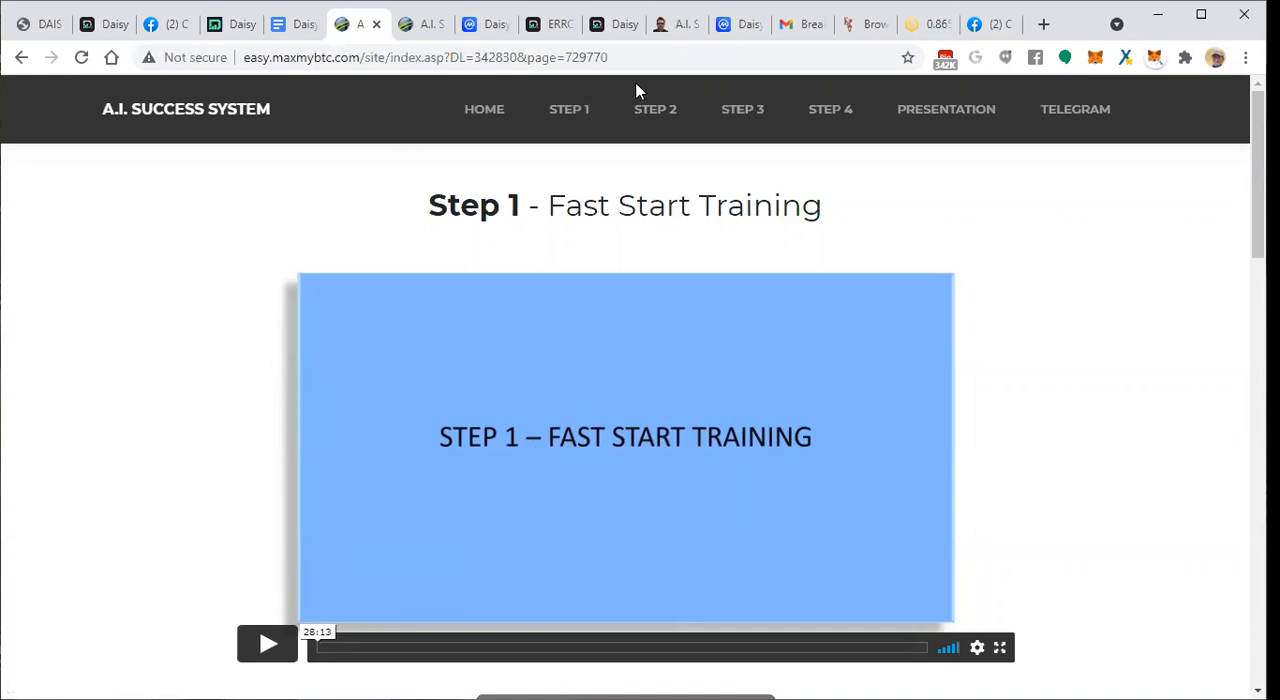
pyautogui.moveTo(864, 36)
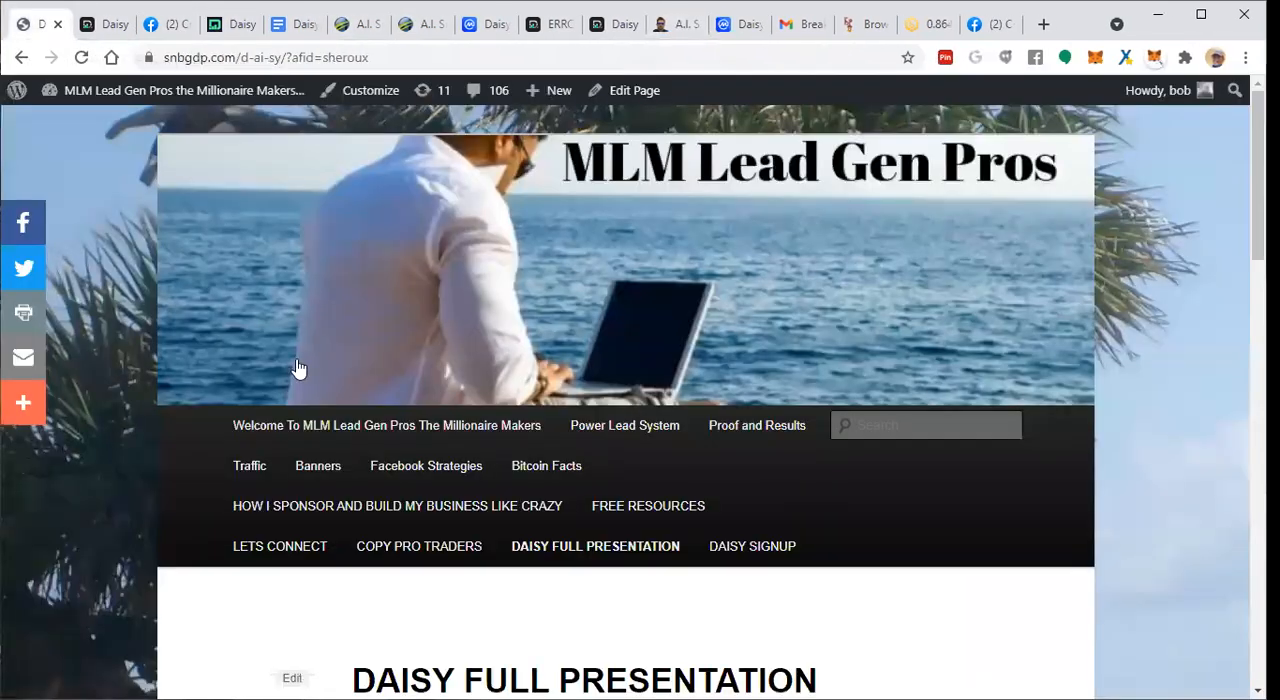
pyautogui.scroll(-3)
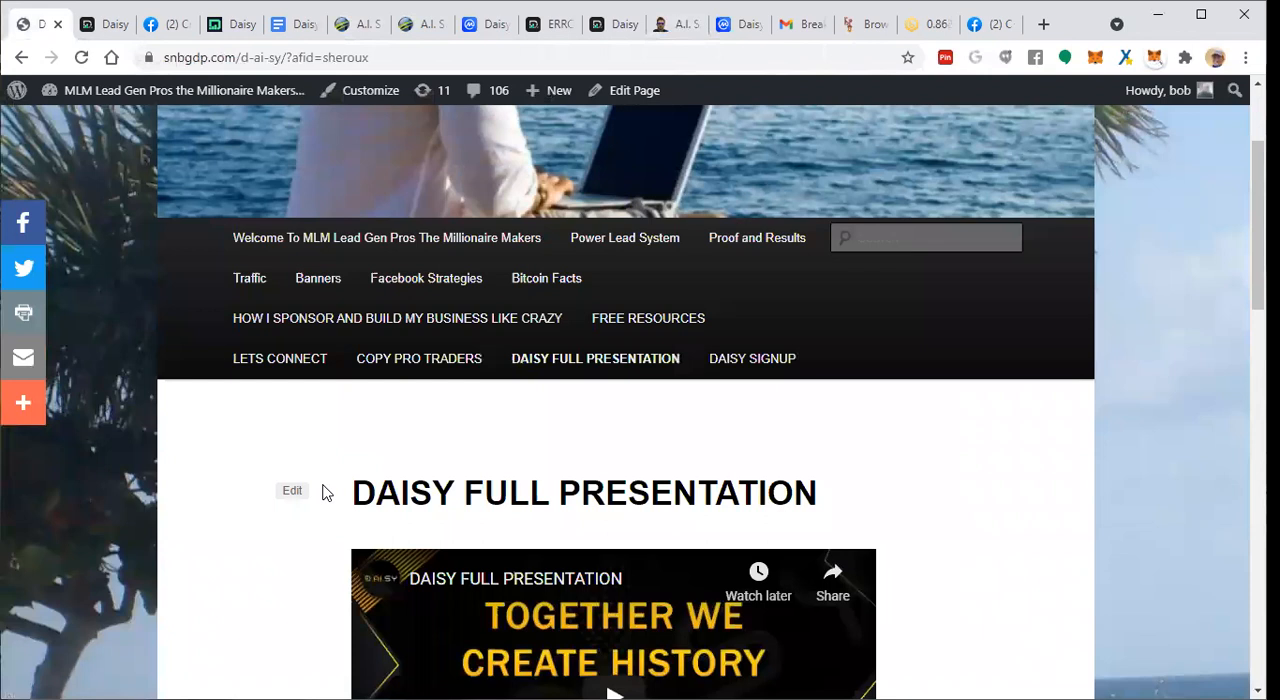
pyautogui.scroll(-3)
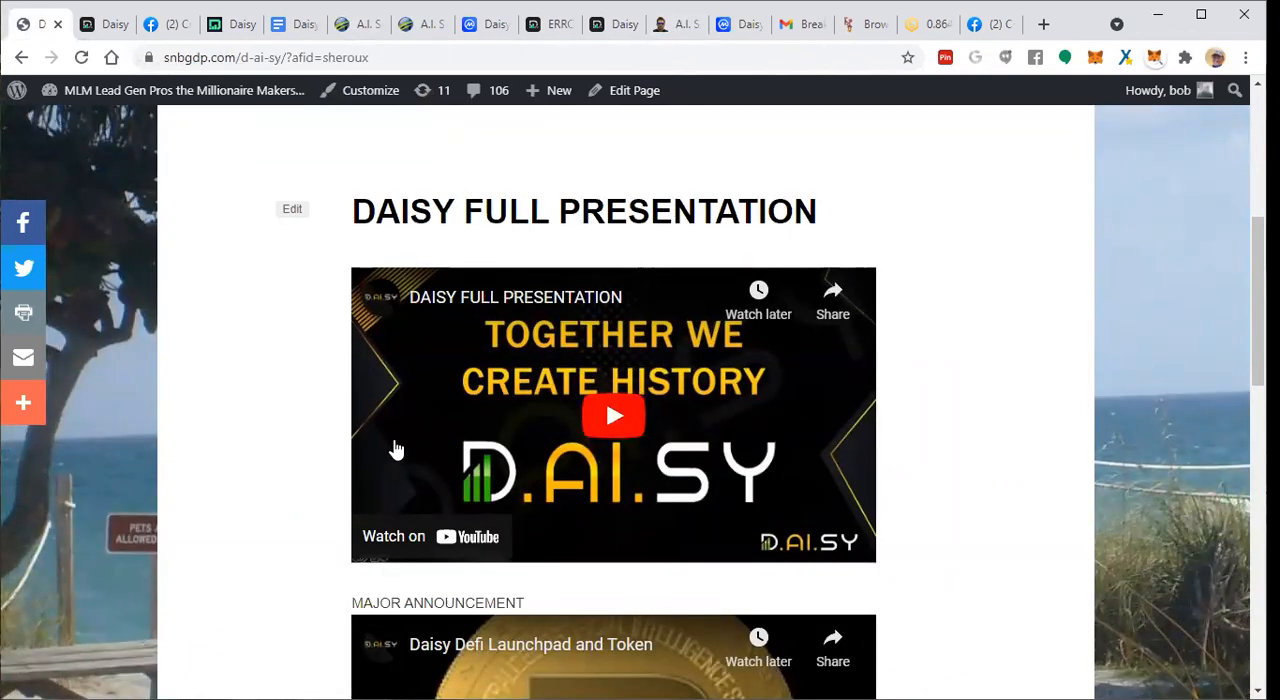
pyautogui.moveTo(410, 445)
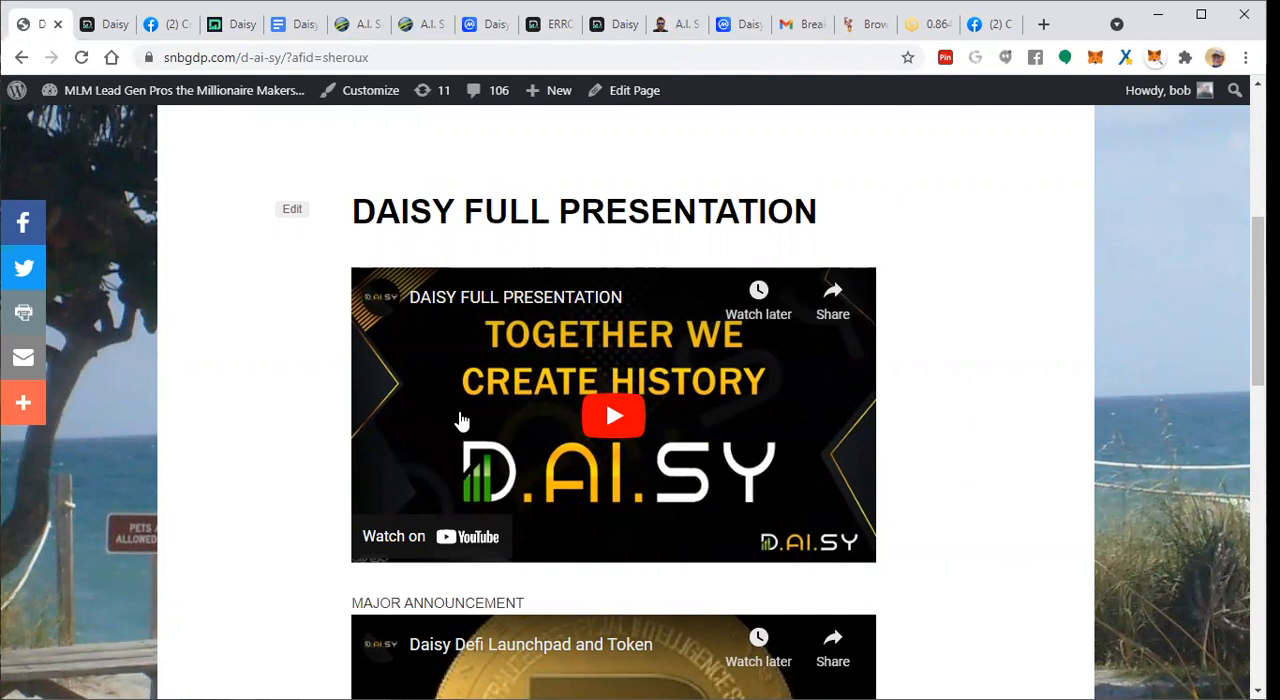
pyautogui.moveTo(465, 419)
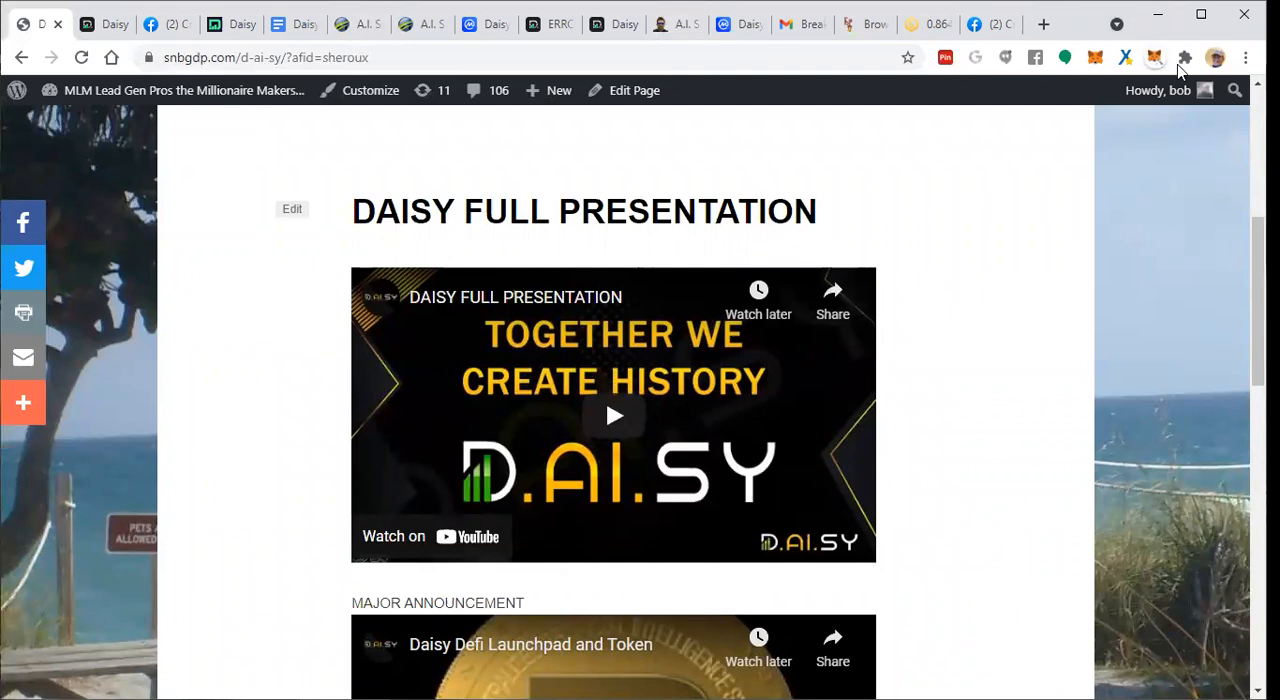
pyautogui.moveTo(1160, 63)
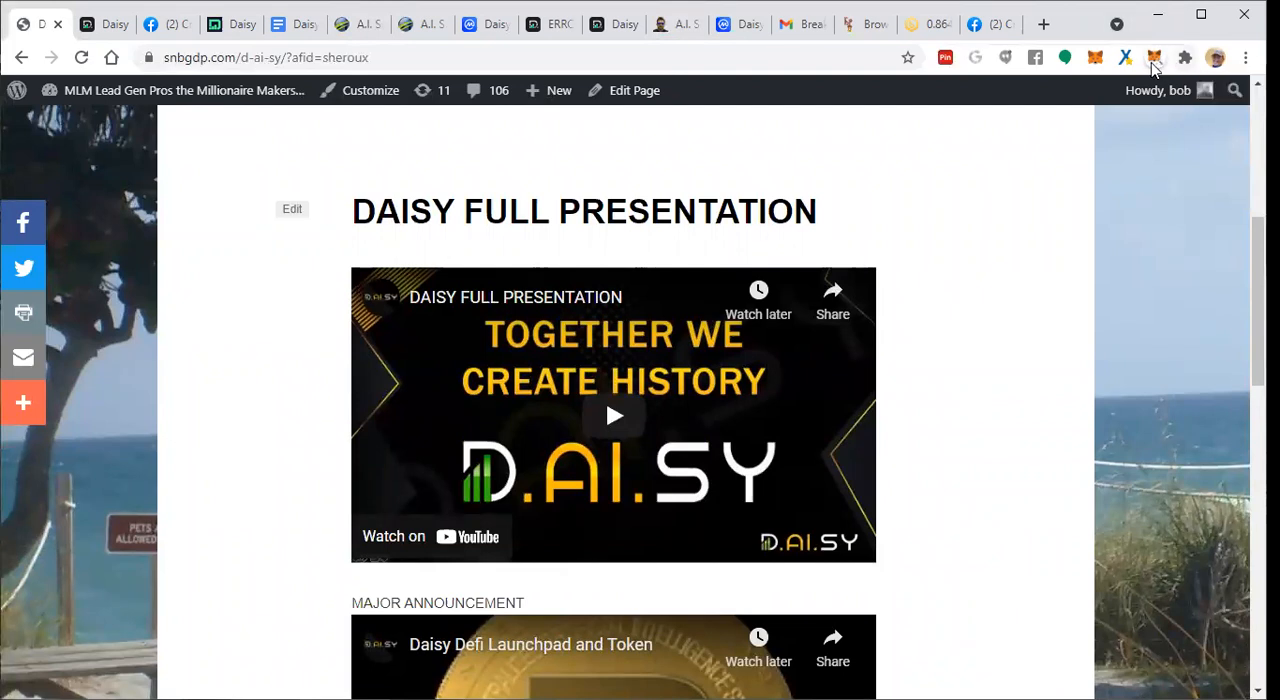
# View the anonymoX identity panel, close it, then open the TronLink wallet balances.
pyautogui.click(1158, 57)
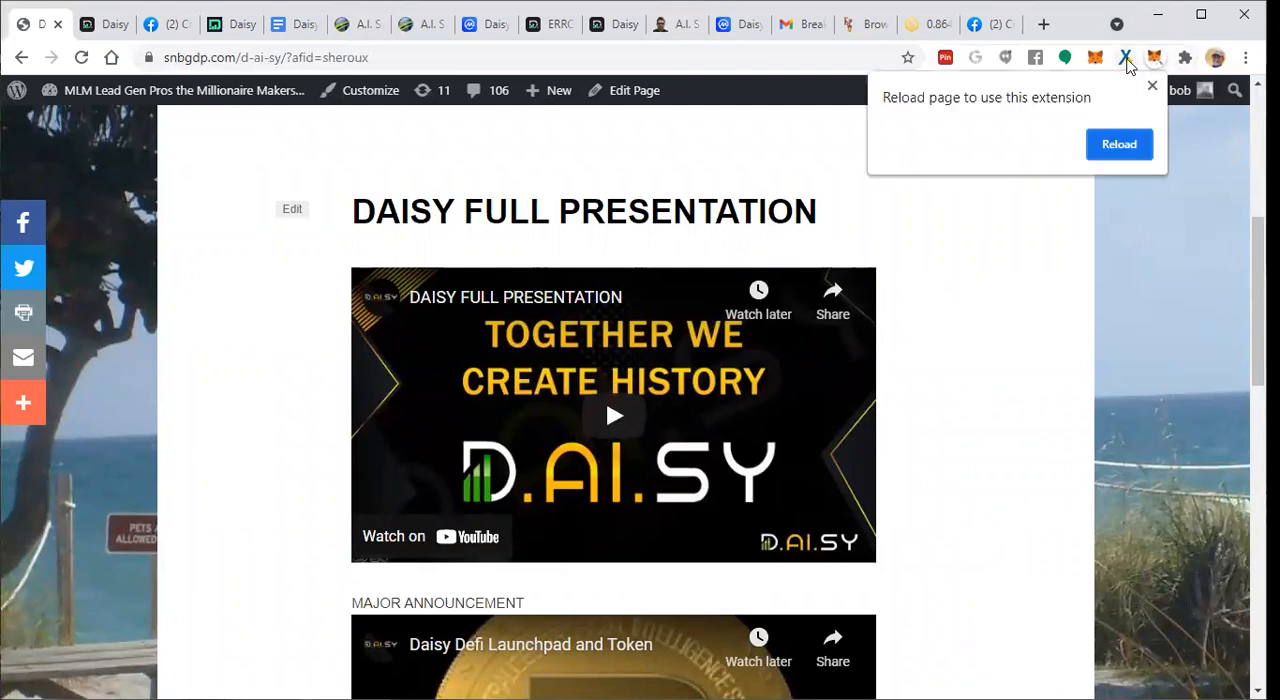
pyautogui.click(1123, 57)
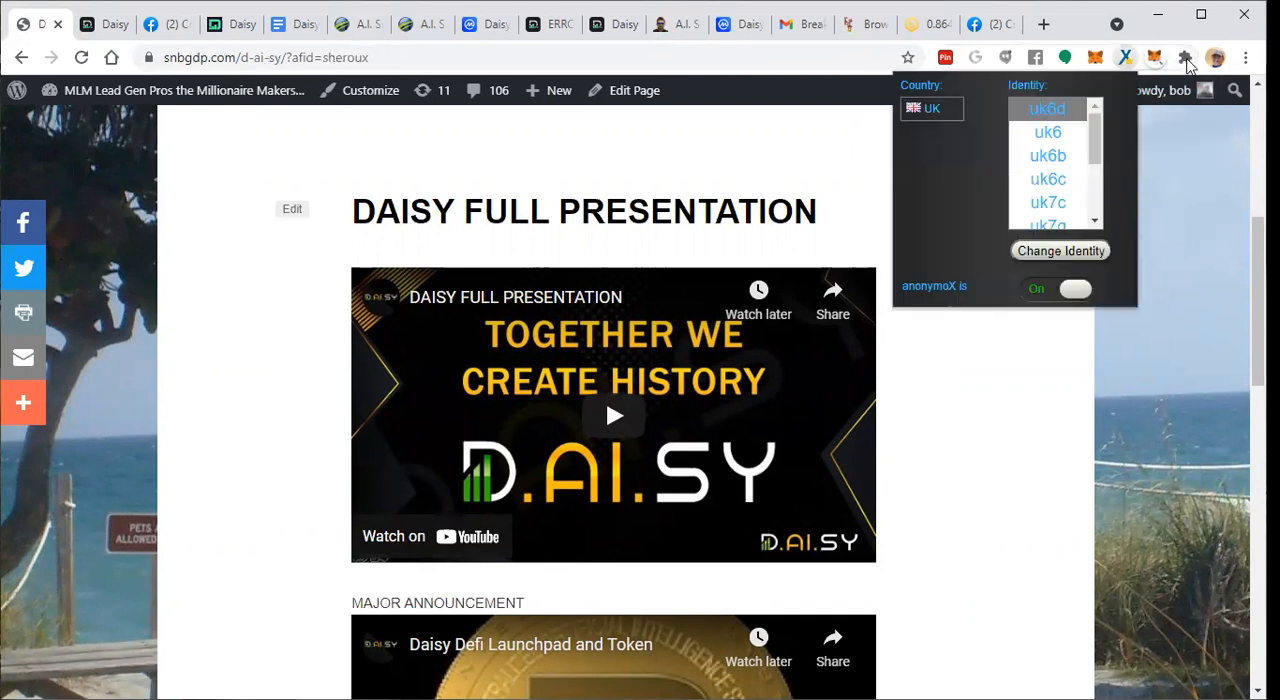
pyautogui.click(993, 351)
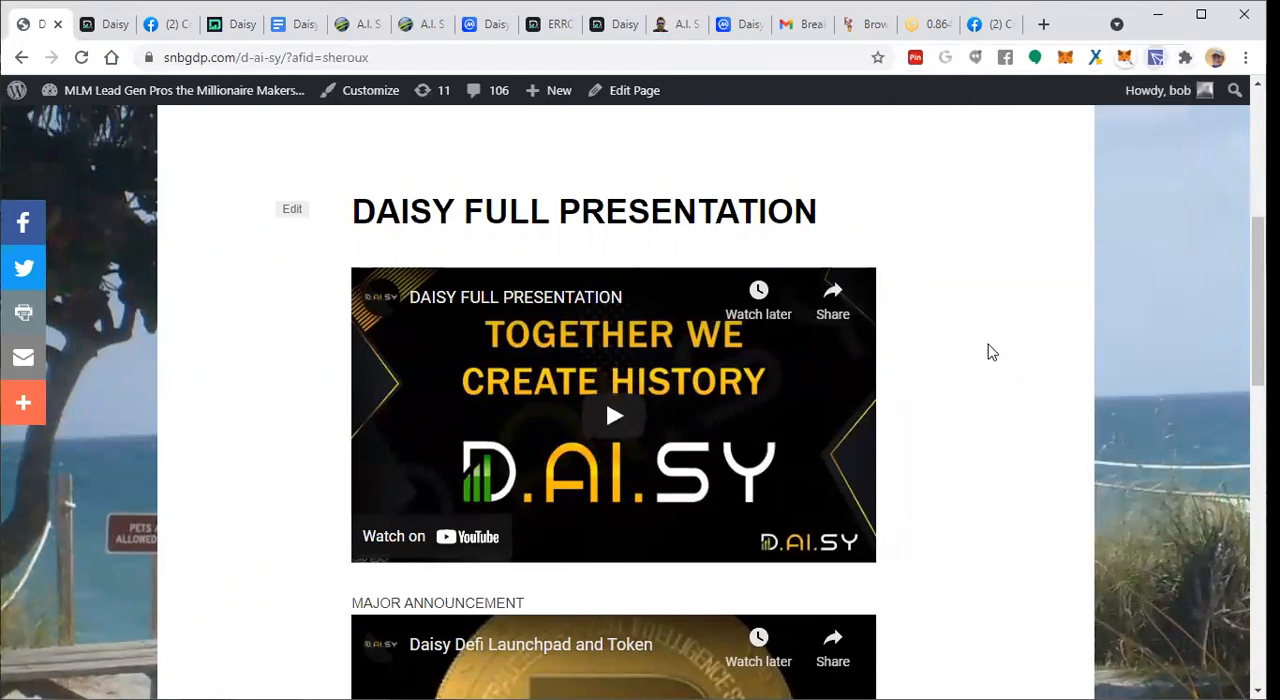
pyautogui.click(1153, 57)
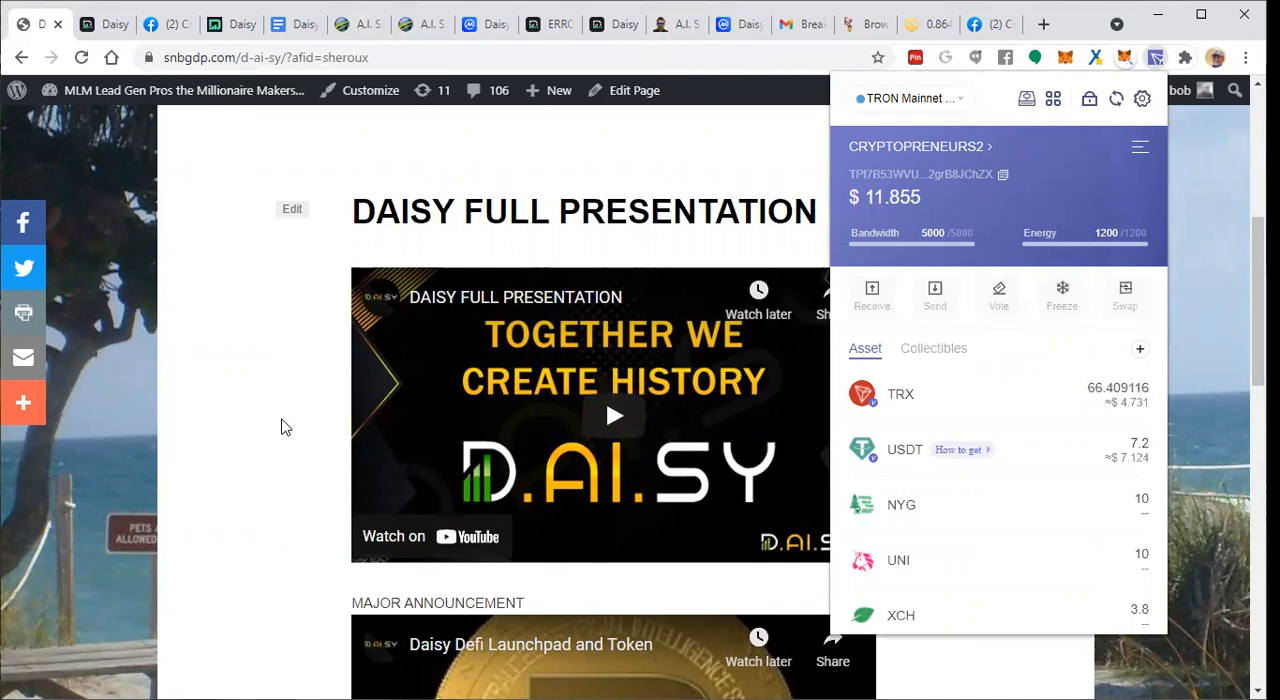
pyautogui.moveTo(791, 592)
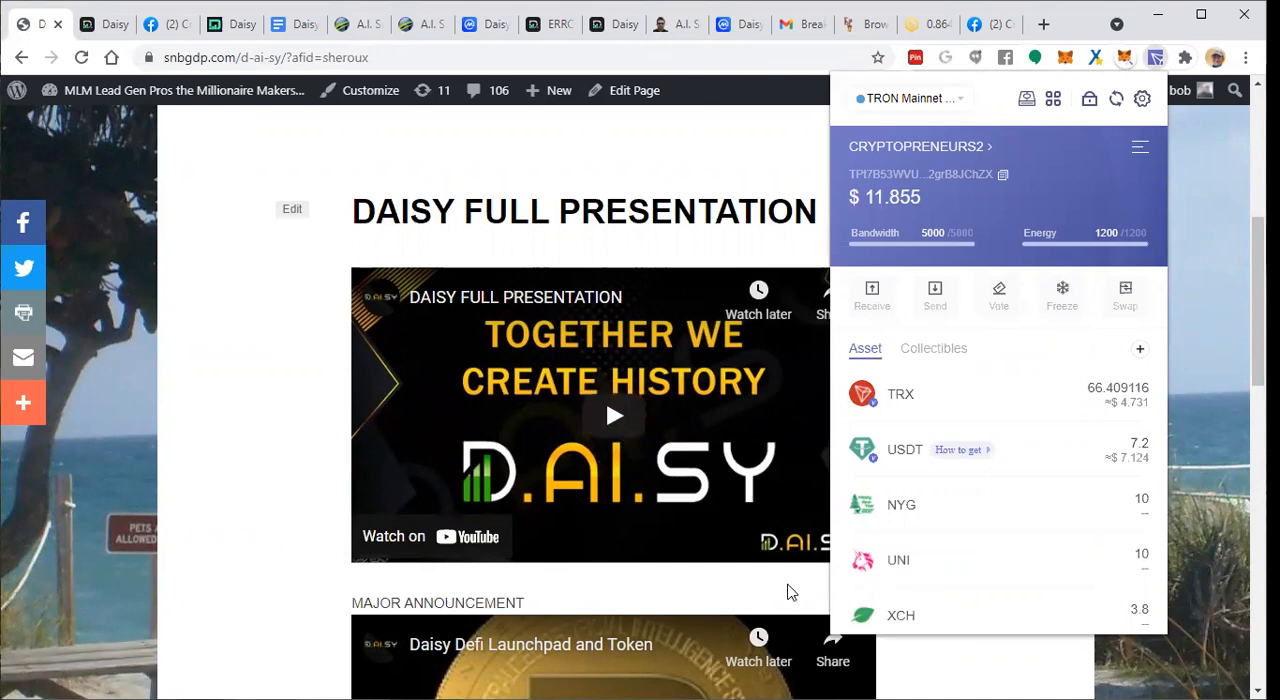
pyautogui.scroll(-3)
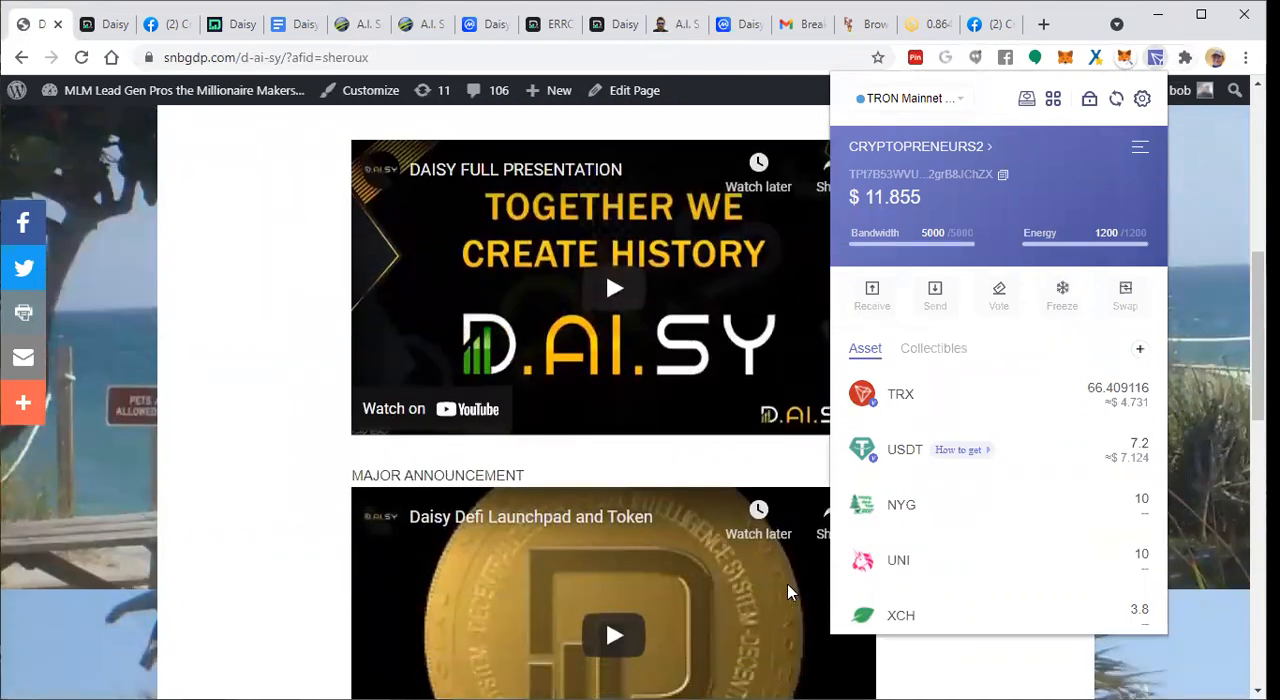
pyautogui.scroll(-3)
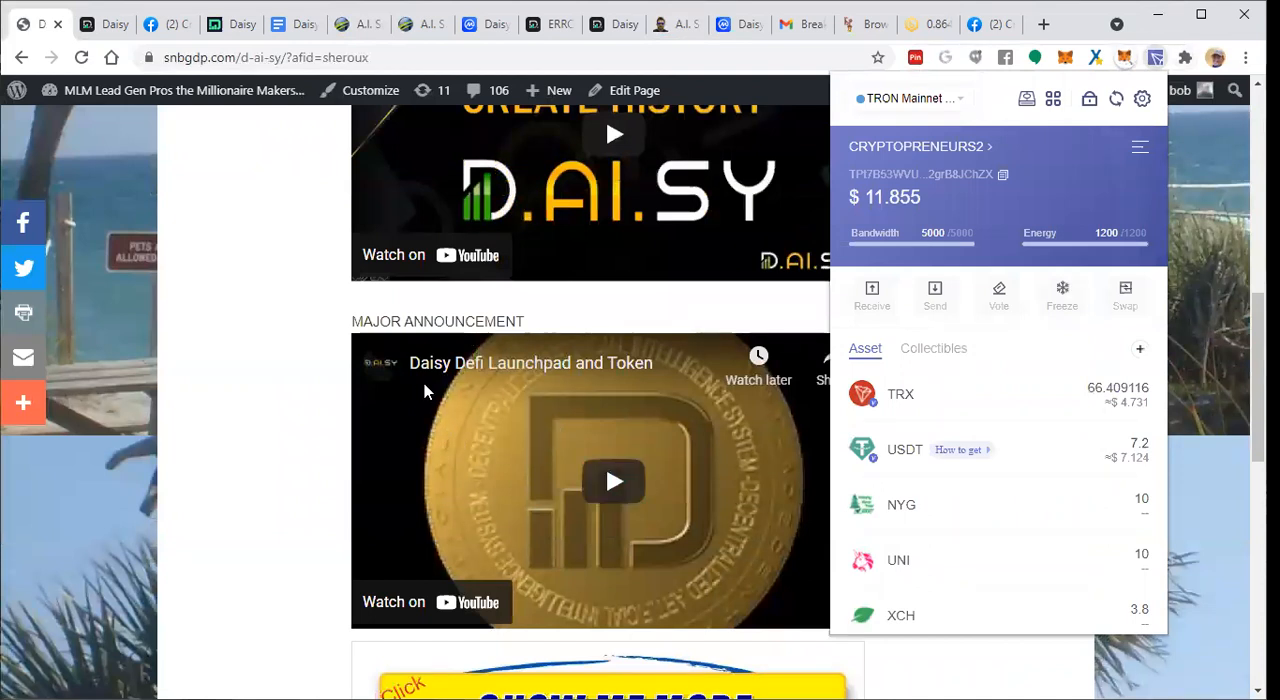
pyautogui.moveTo(657, 410)
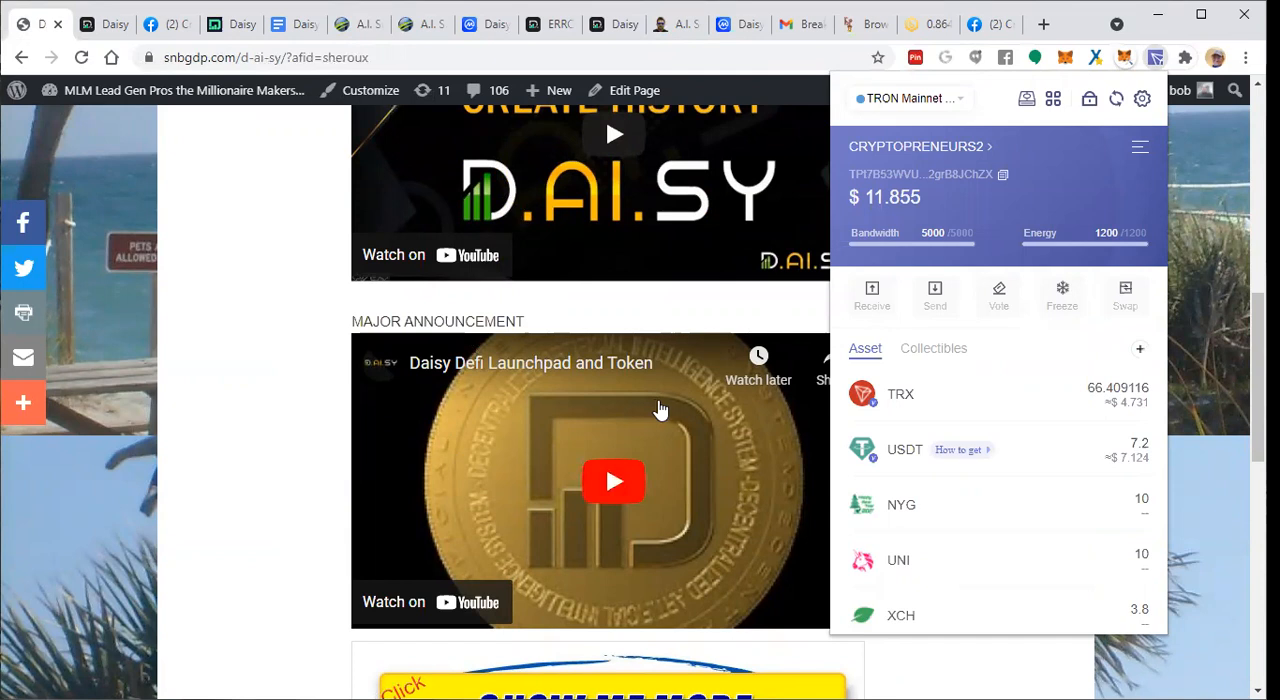
pyautogui.moveTo(668, 413)
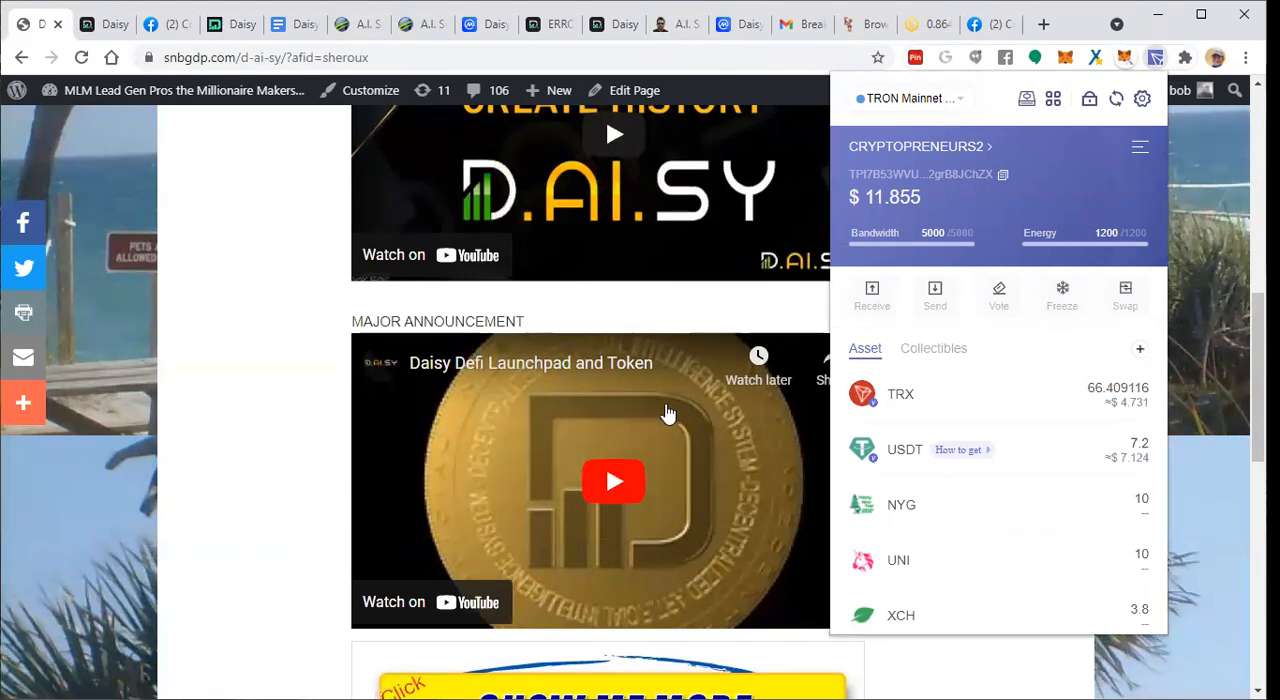
pyautogui.scroll(-3)
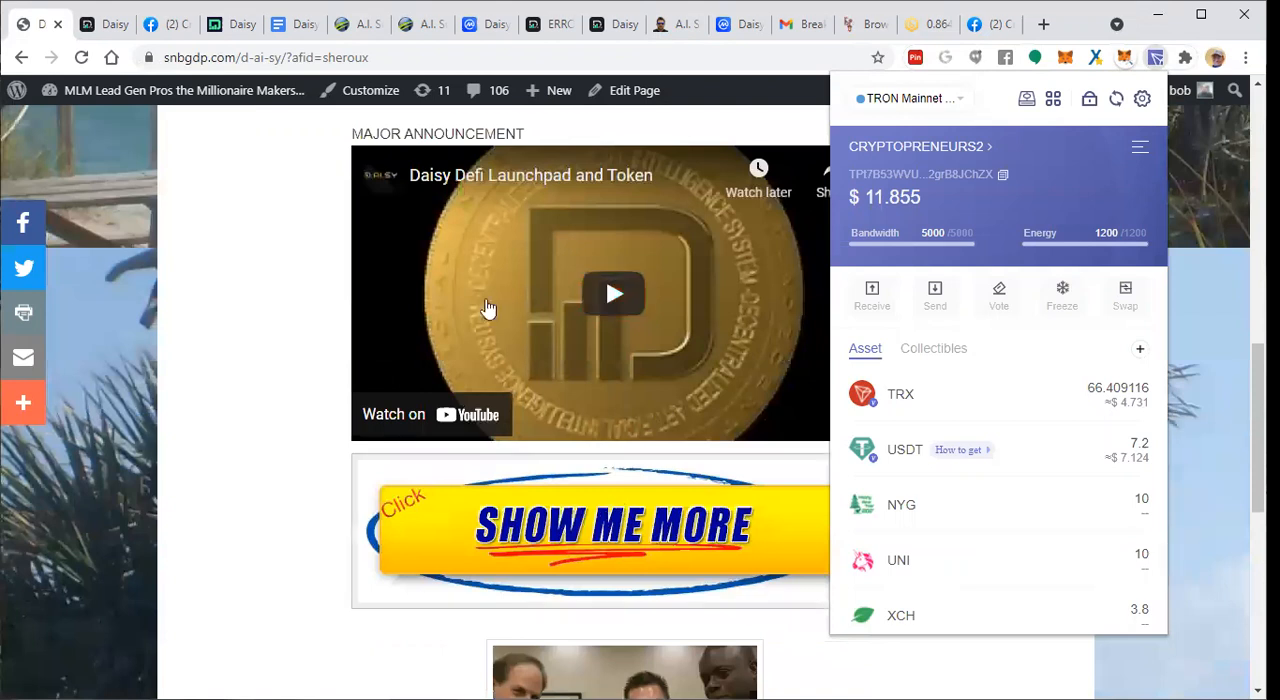
pyautogui.moveTo(162, 48)
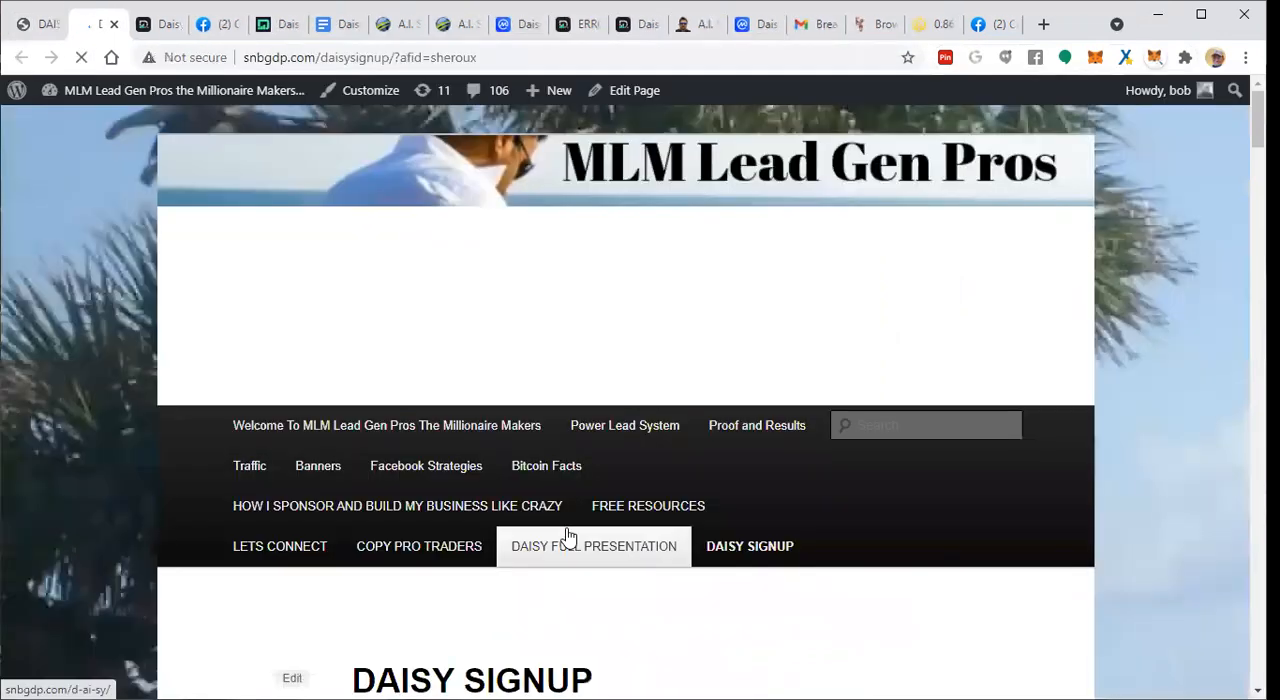
# Scroll the DAISY SIGNUP page and follow the DAISY LOGIN 'CLICK HERE' link.
pyautogui.scroll(-3)
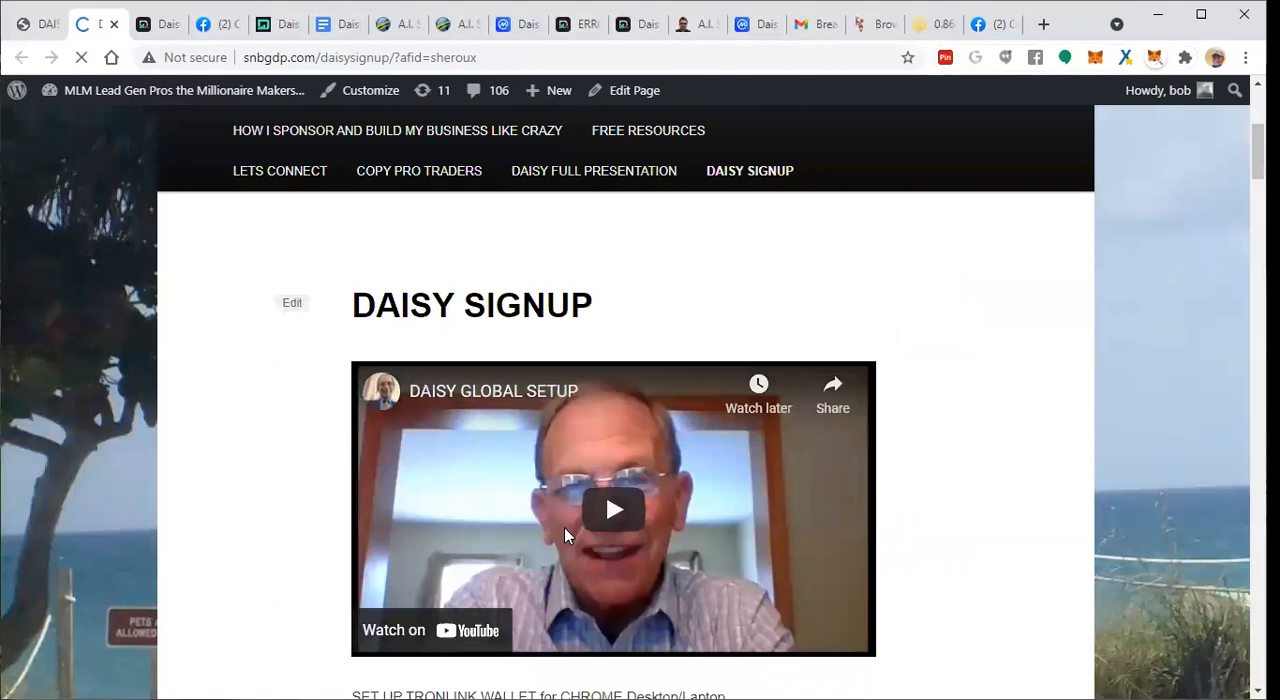
pyautogui.scroll(-3)
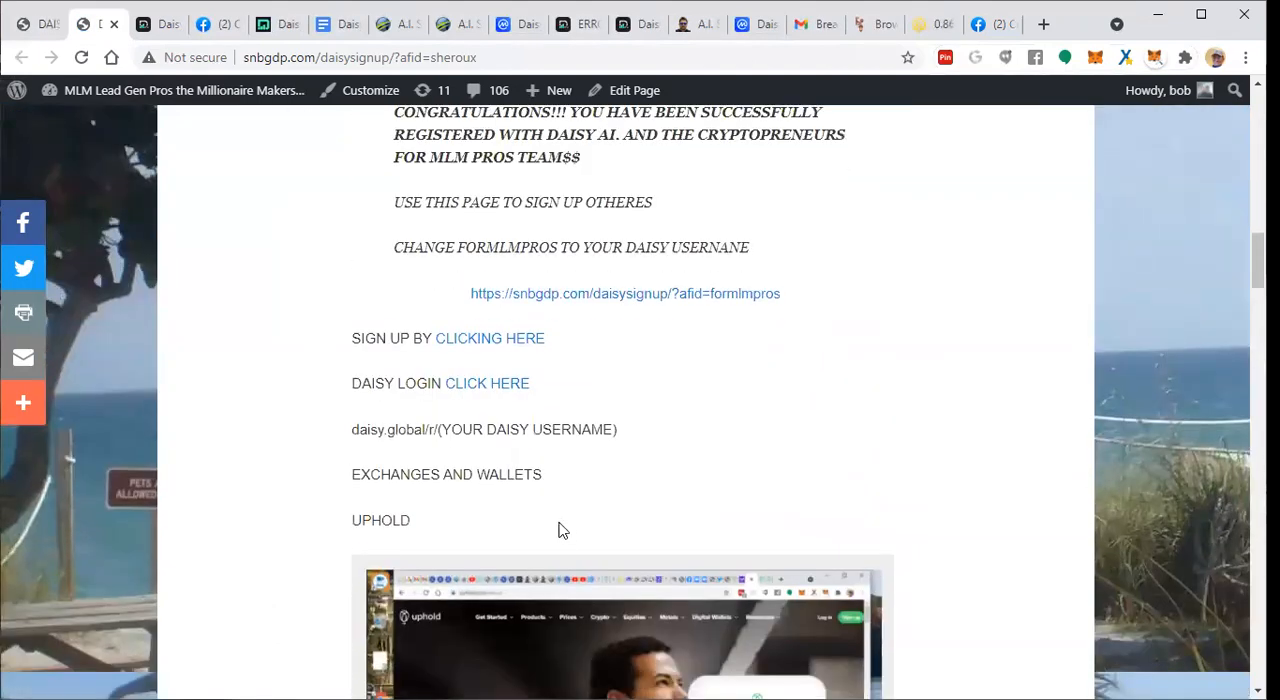
pyautogui.moveTo(688, 550)
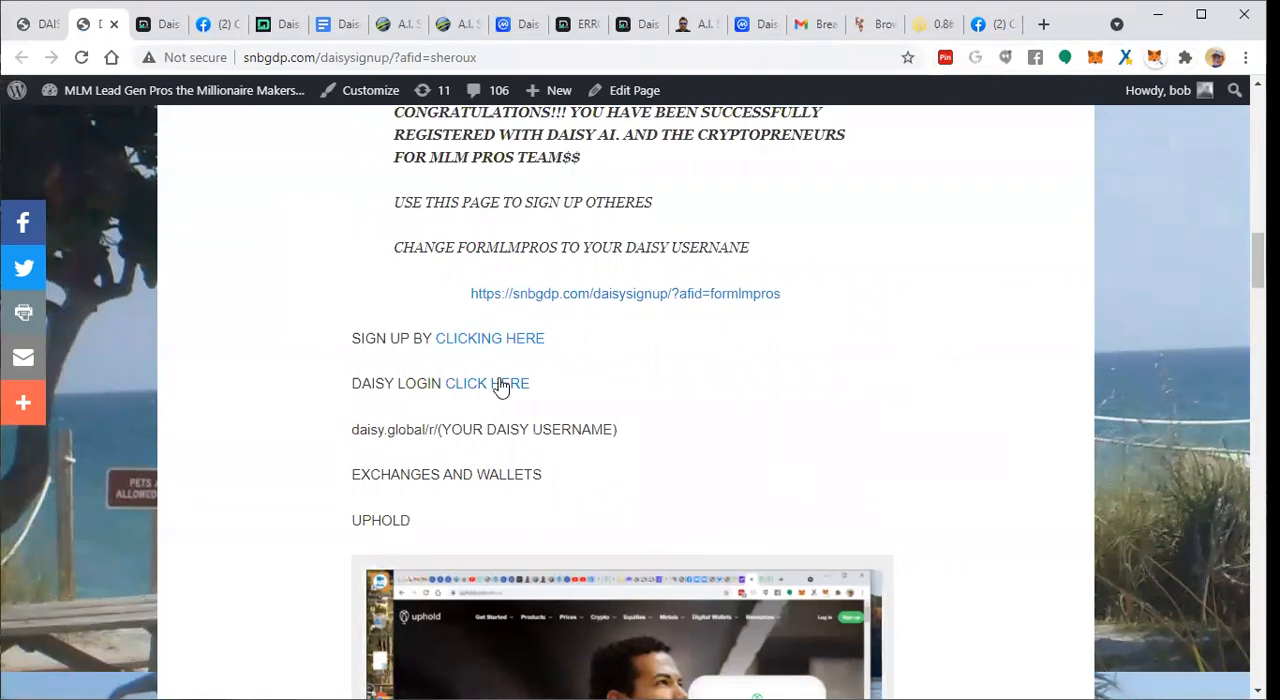
pyautogui.click(486, 383)
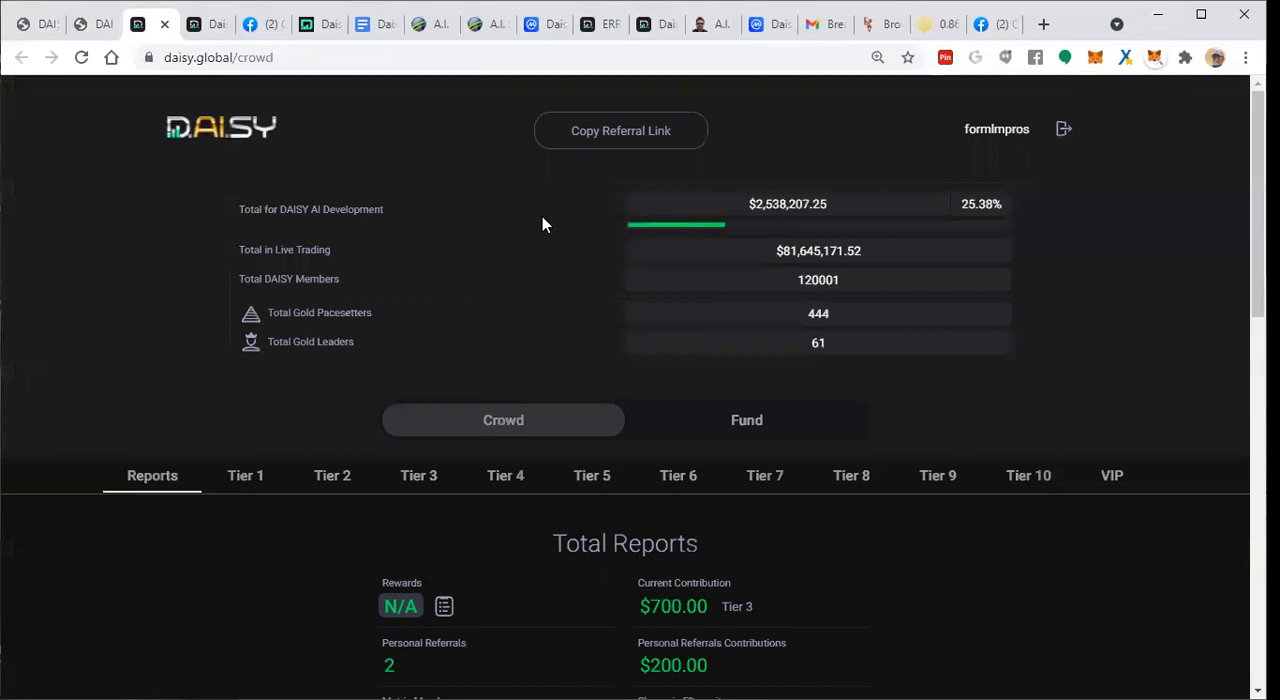
pyautogui.moveTo(265, 216)
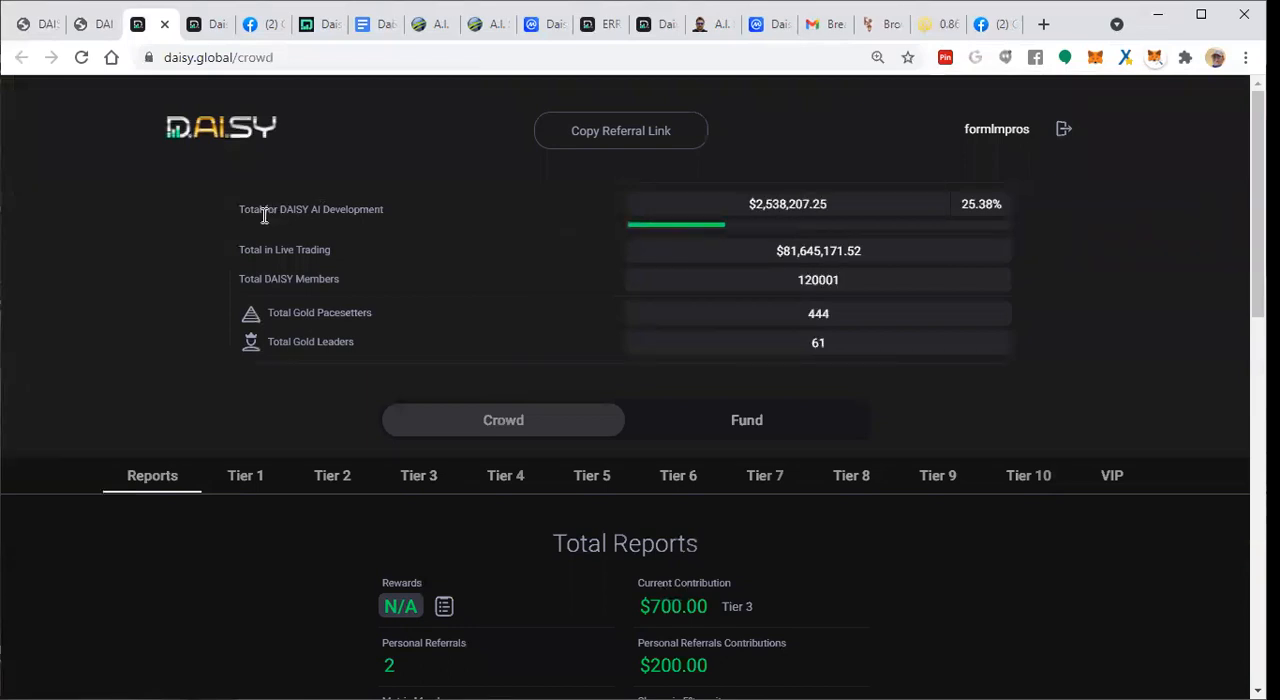
pyautogui.moveTo(848, 290)
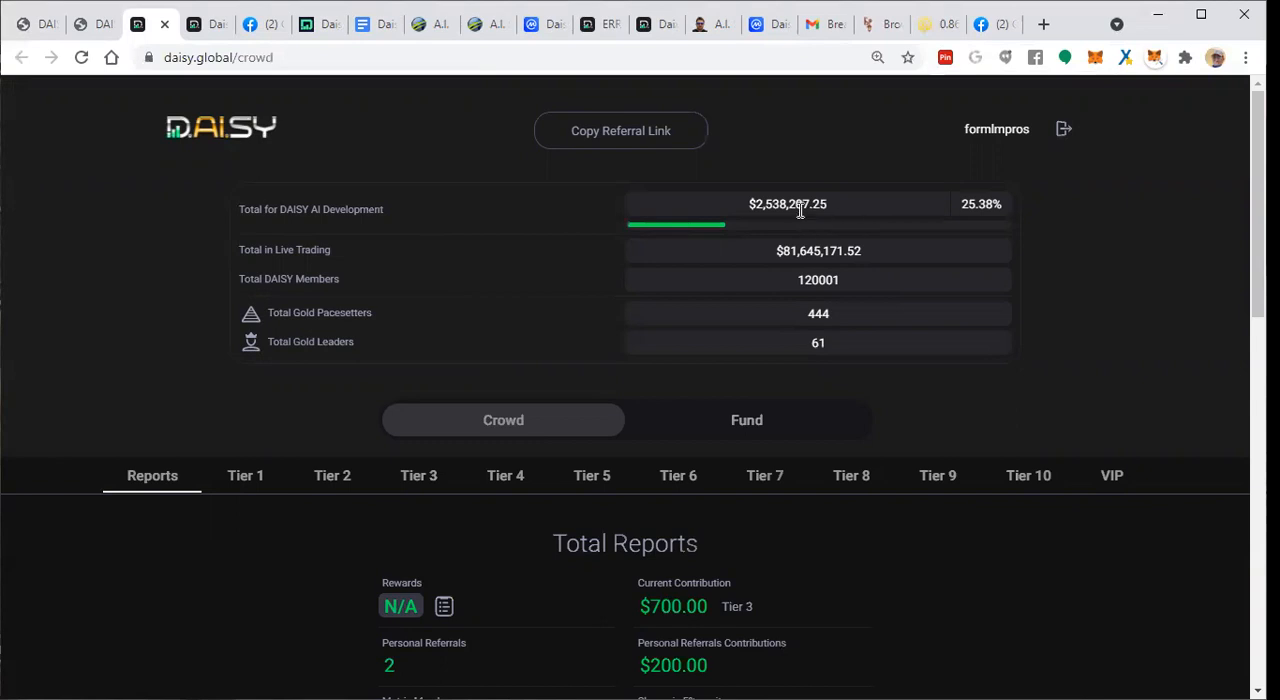
pyautogui.moveTo(782, 221)
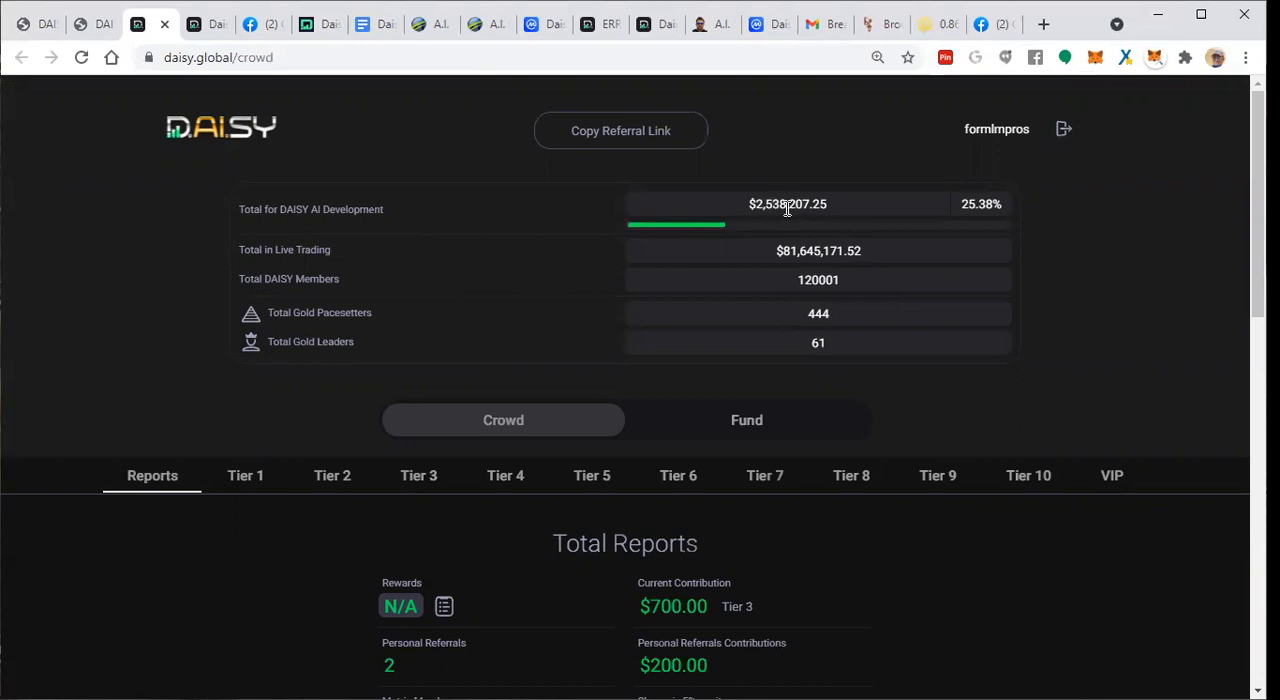
pyautogui.moveTo(764, 203)
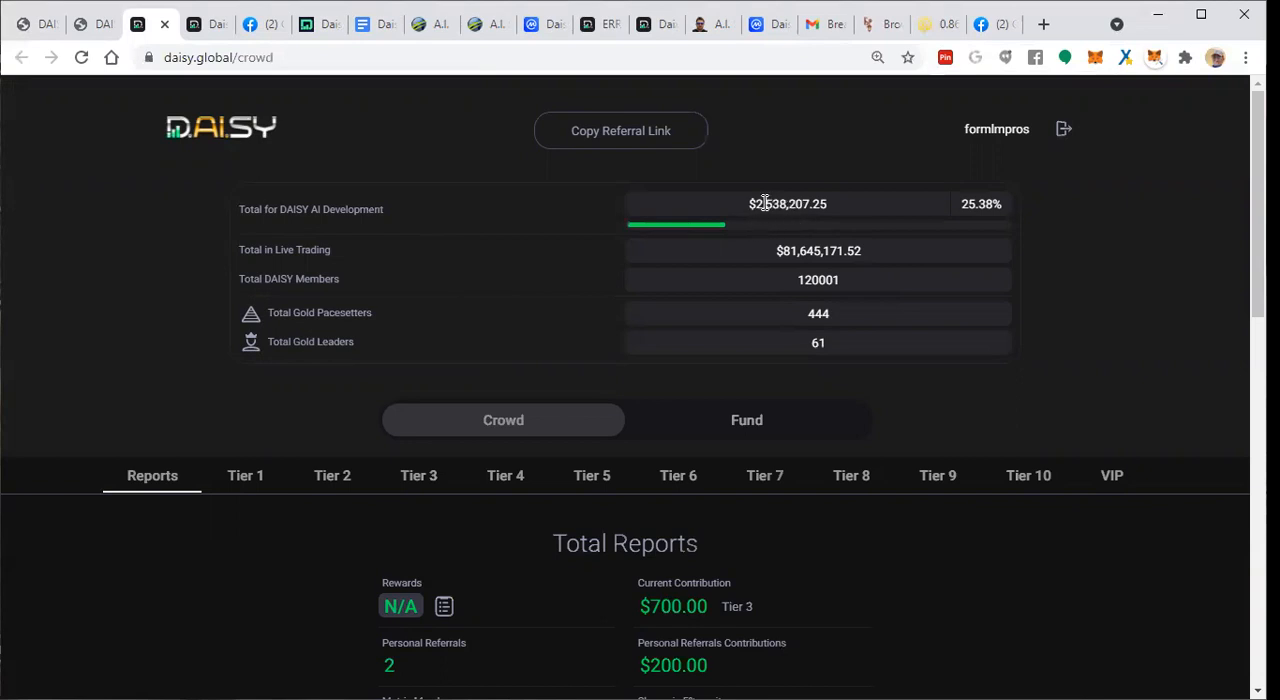
pyautogui.moveTo(789, 220)
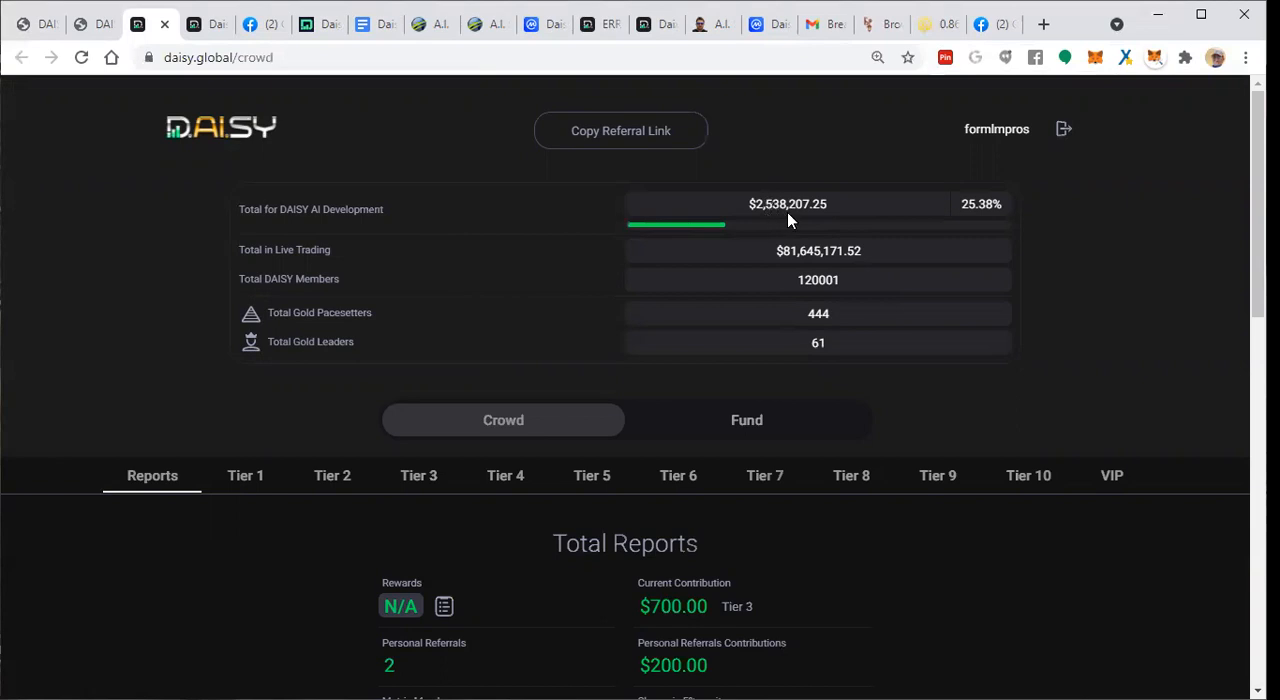
pyautogui.moveTo(957, 218)
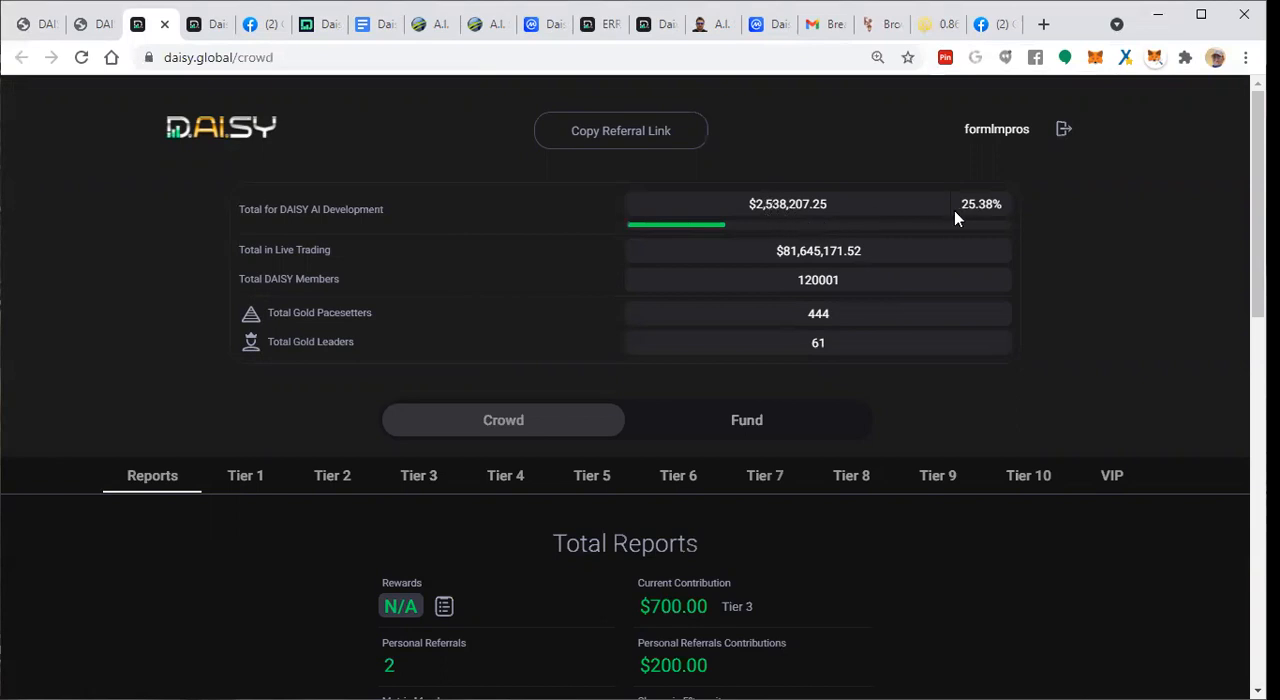
pyautogui.moveTo(655, 338)
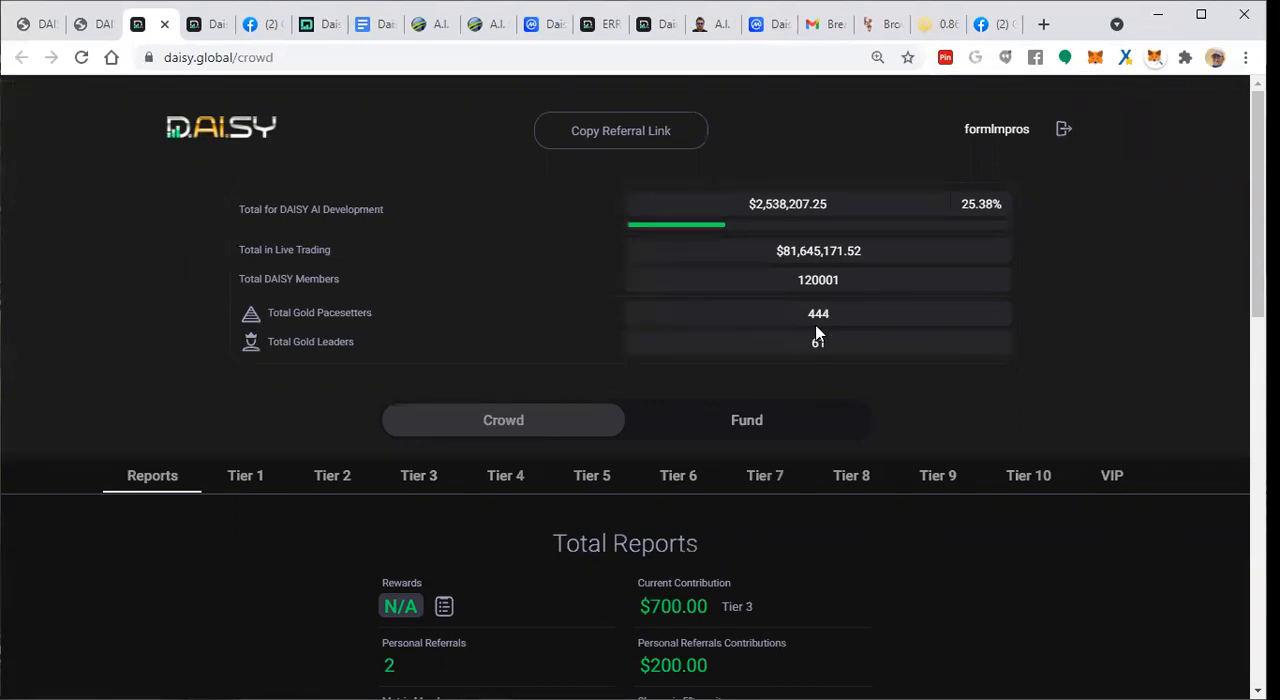
pyautogui.moveTo(276, 365)
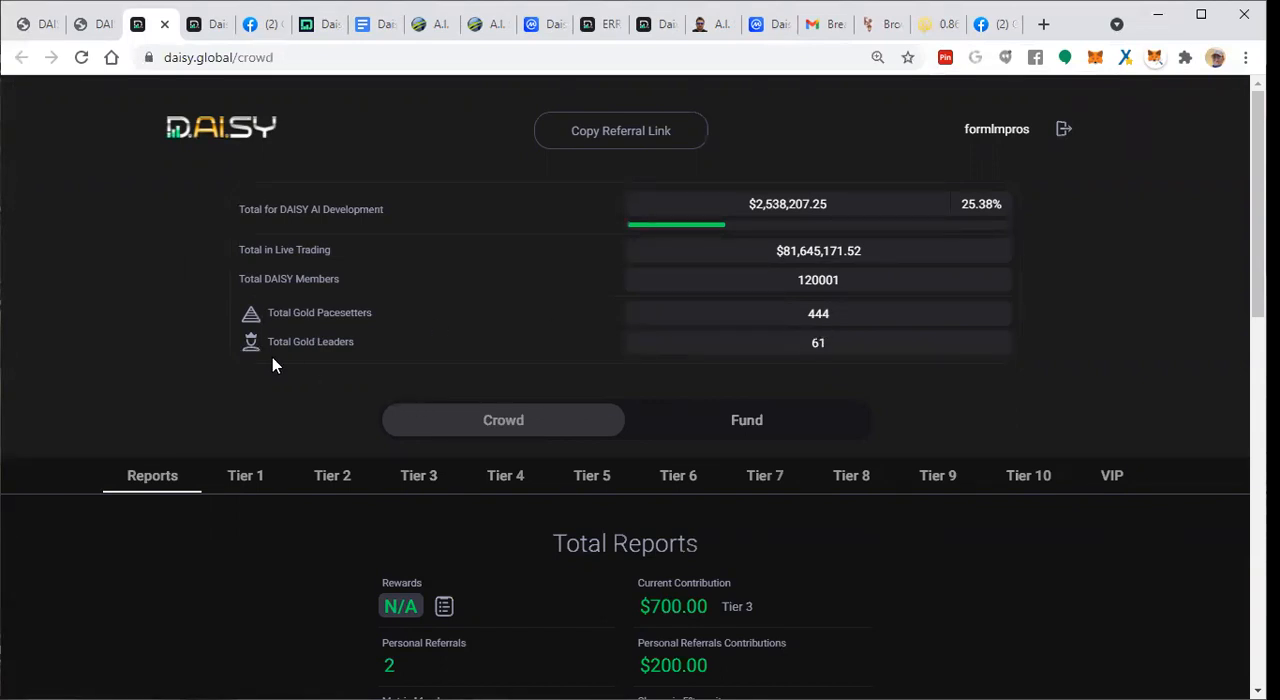
pyautogui.moveTo(843, 357)
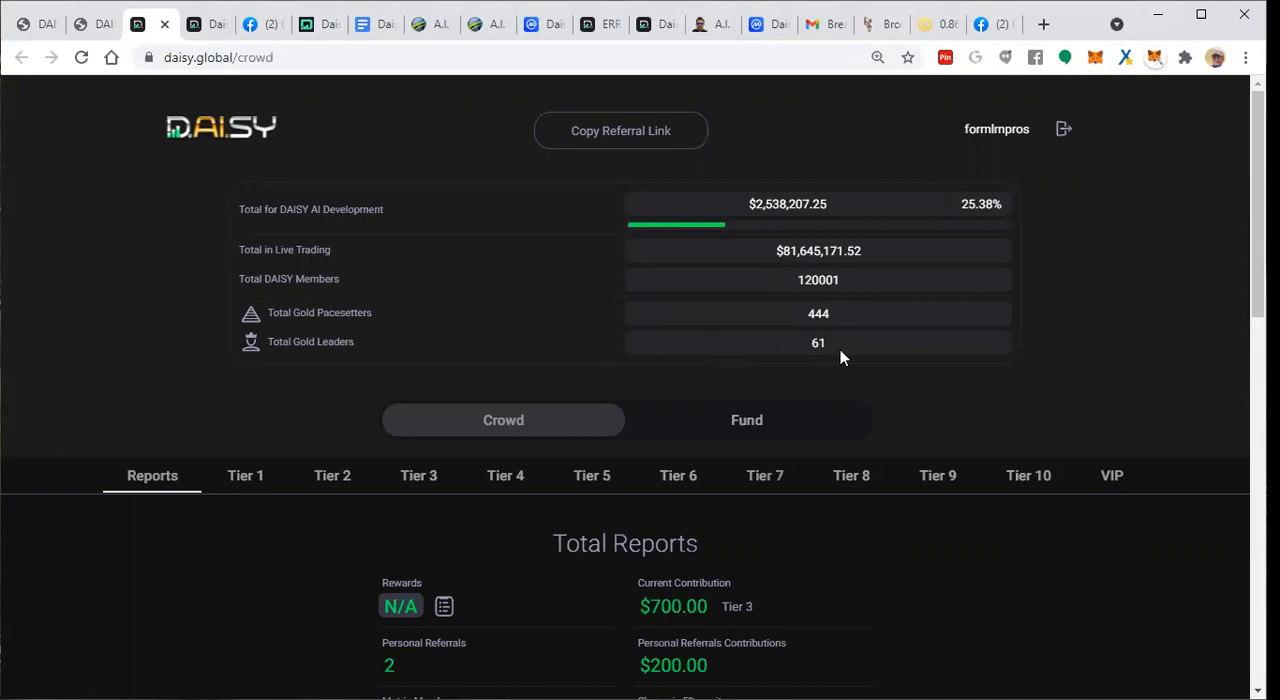
# Scroll the DAISY Crowd reports, then open and dismiss the page's context menu.
pyautogui.scroll(-3)
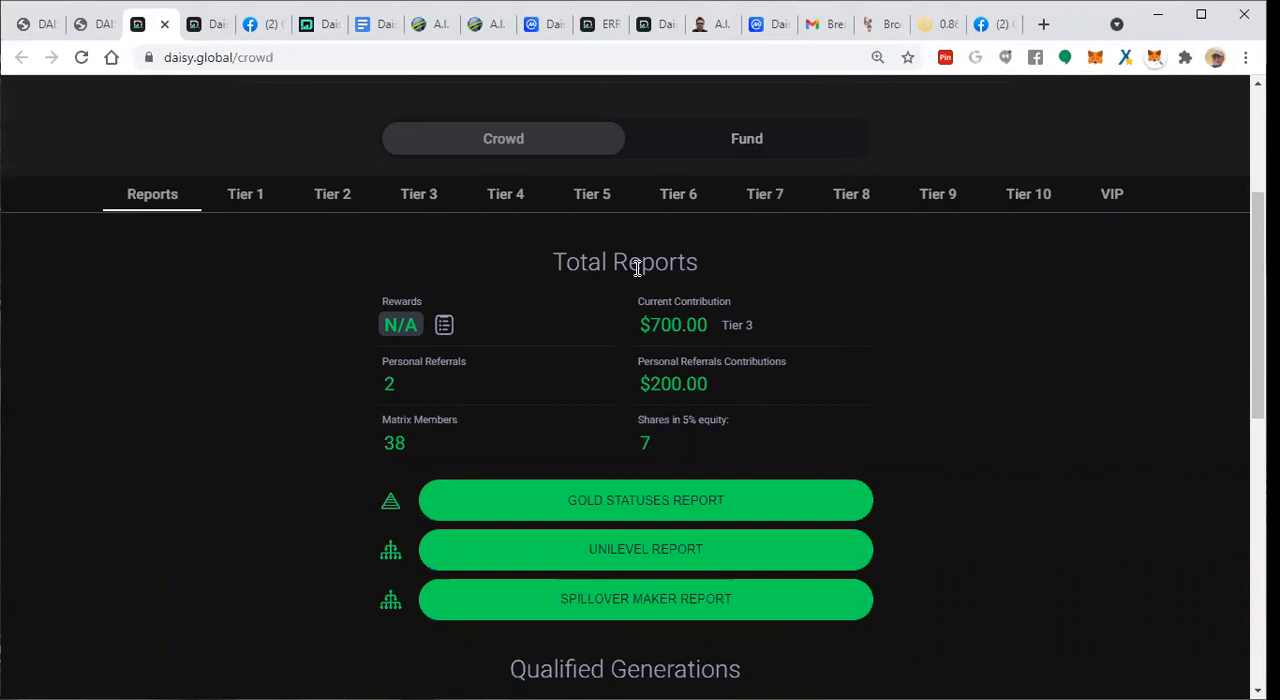
pyautogui.moveTo(416, 328)
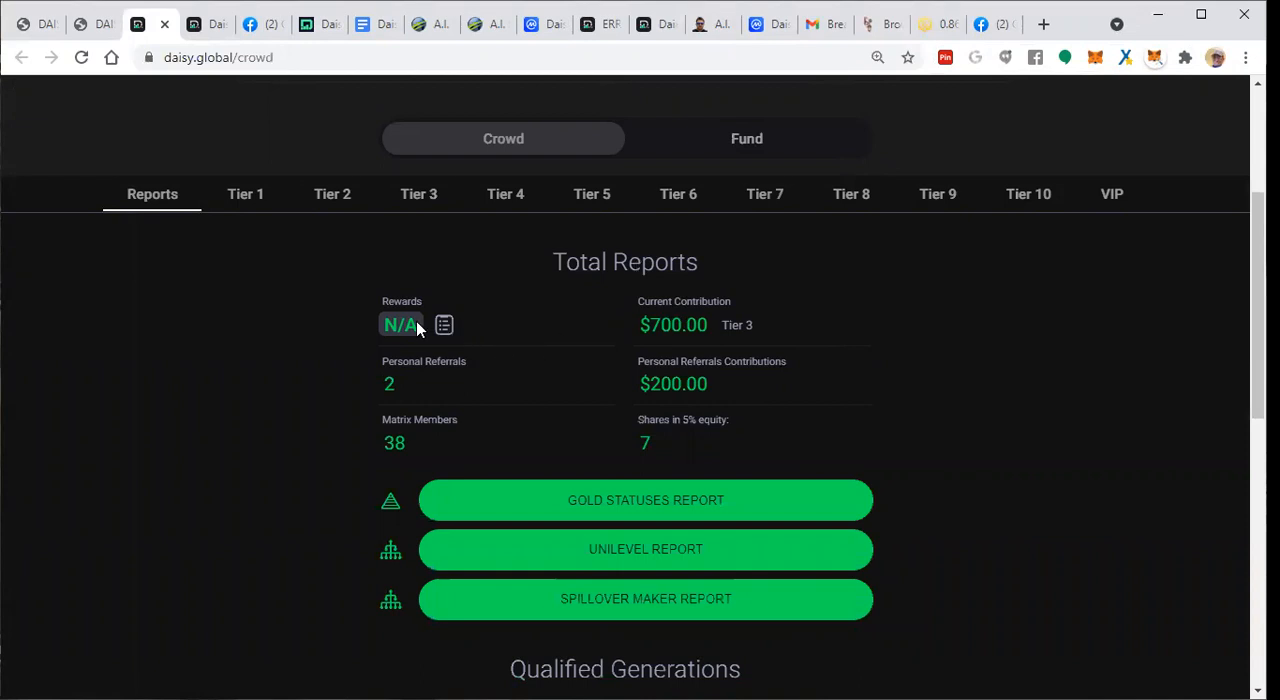
pyautogui.moveTo(737, 324)
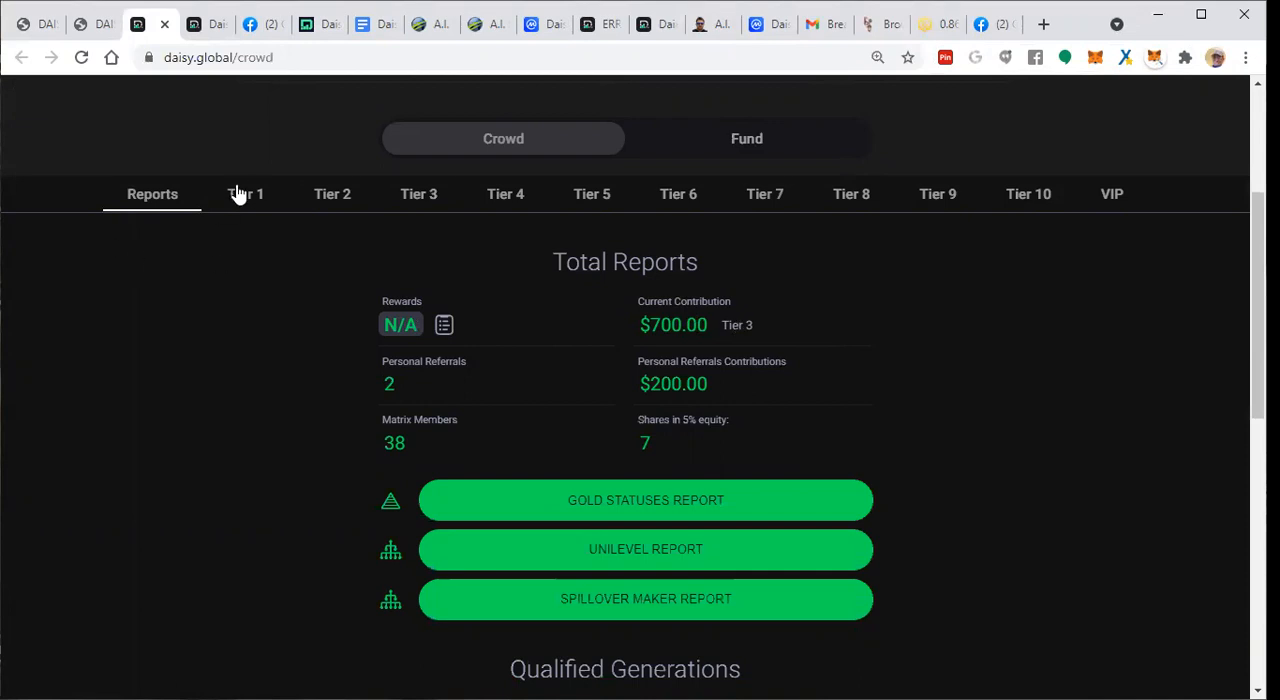
pyautogui.moveTo(247, 205)
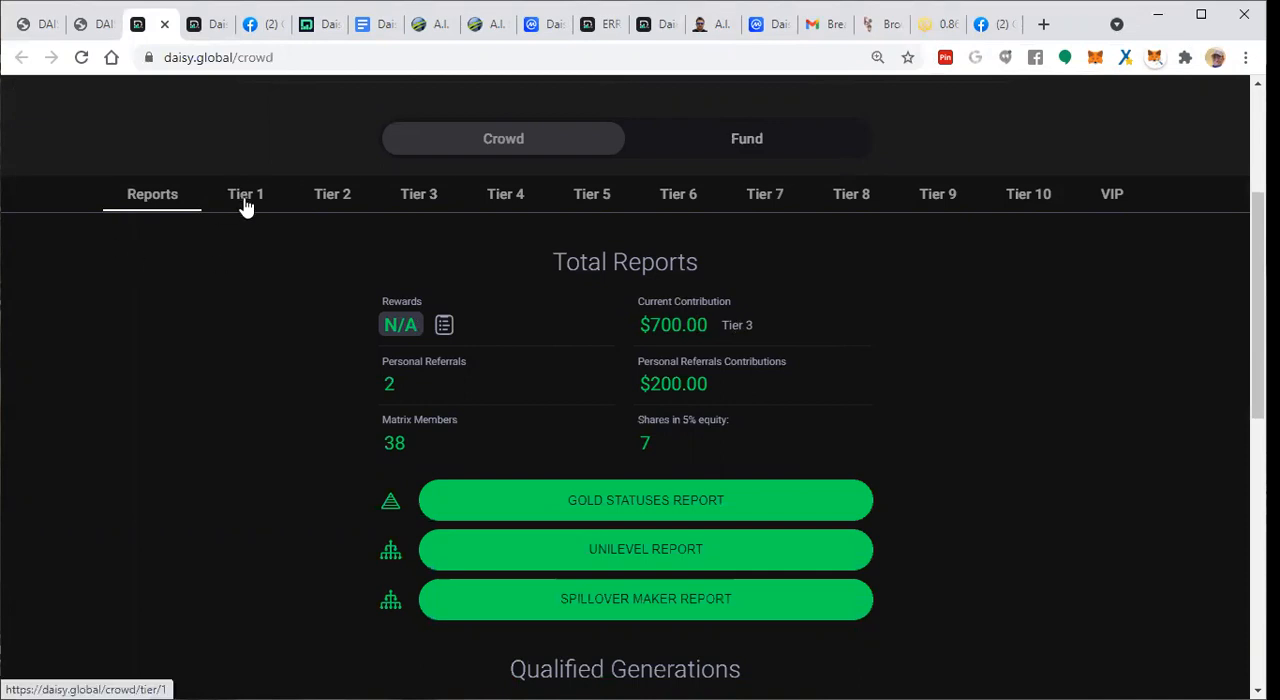
pyautogui.moveTo(340, 194)
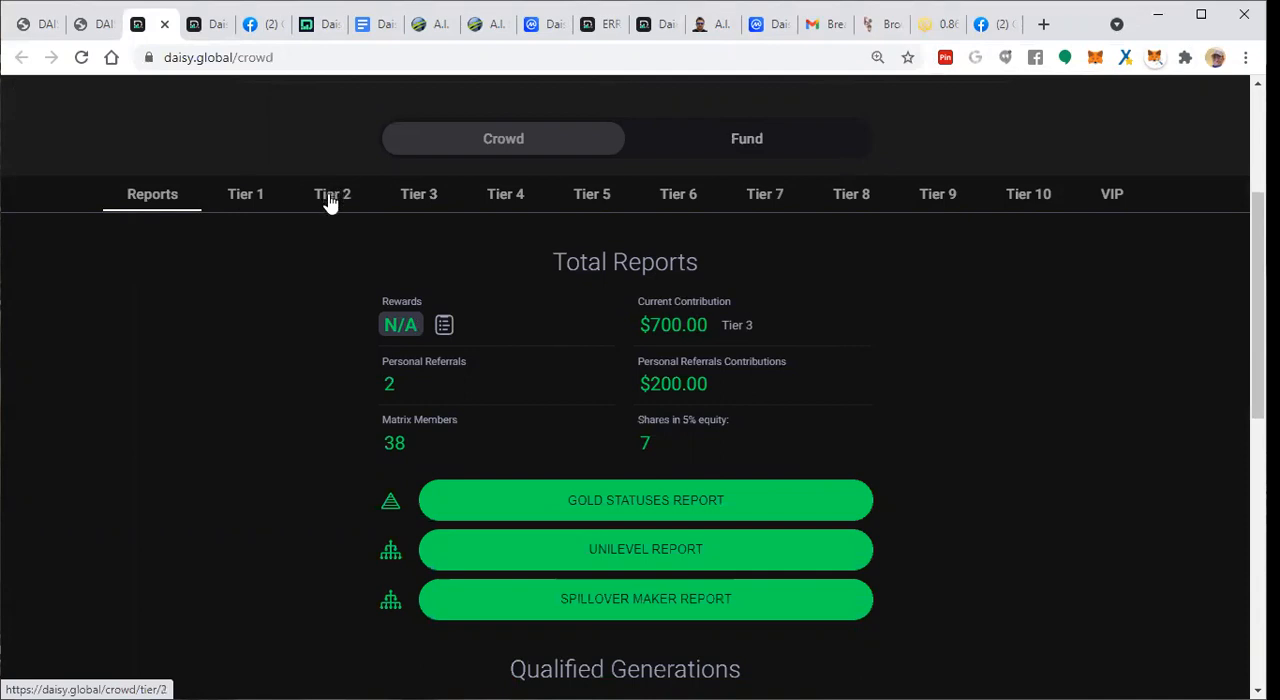
pyautogui.moveTo(396, 203)
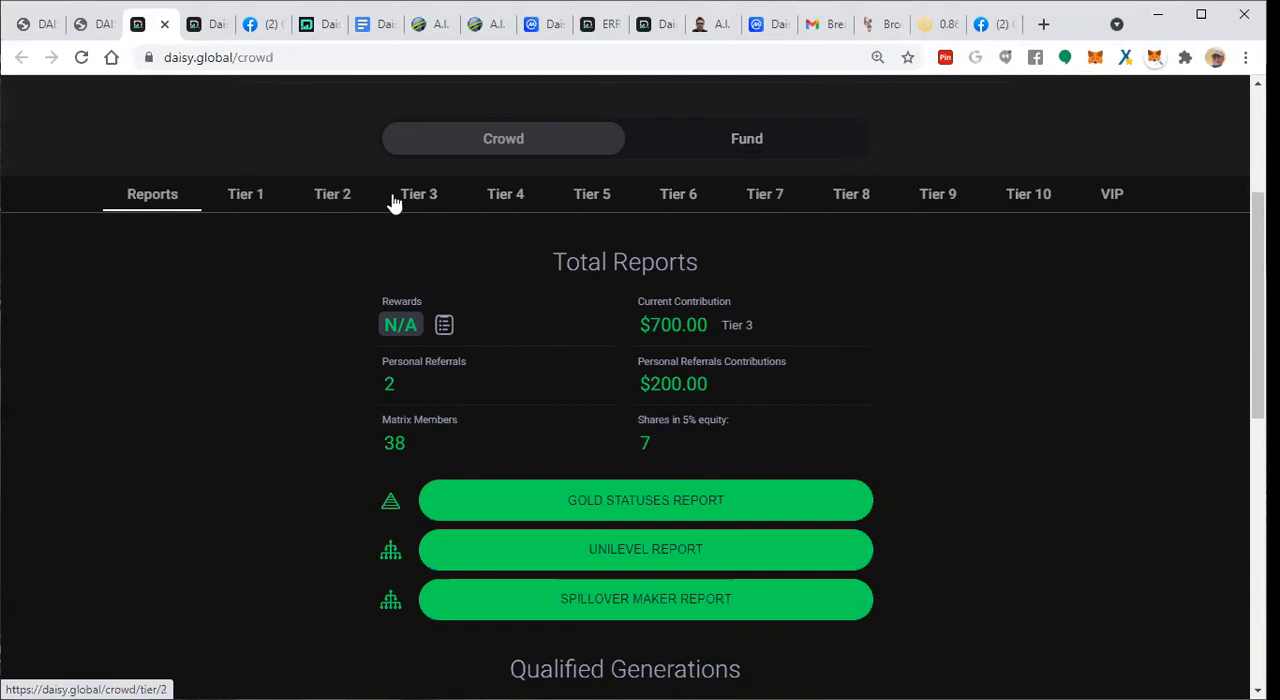
pyautogui.moveTo(507, 205)
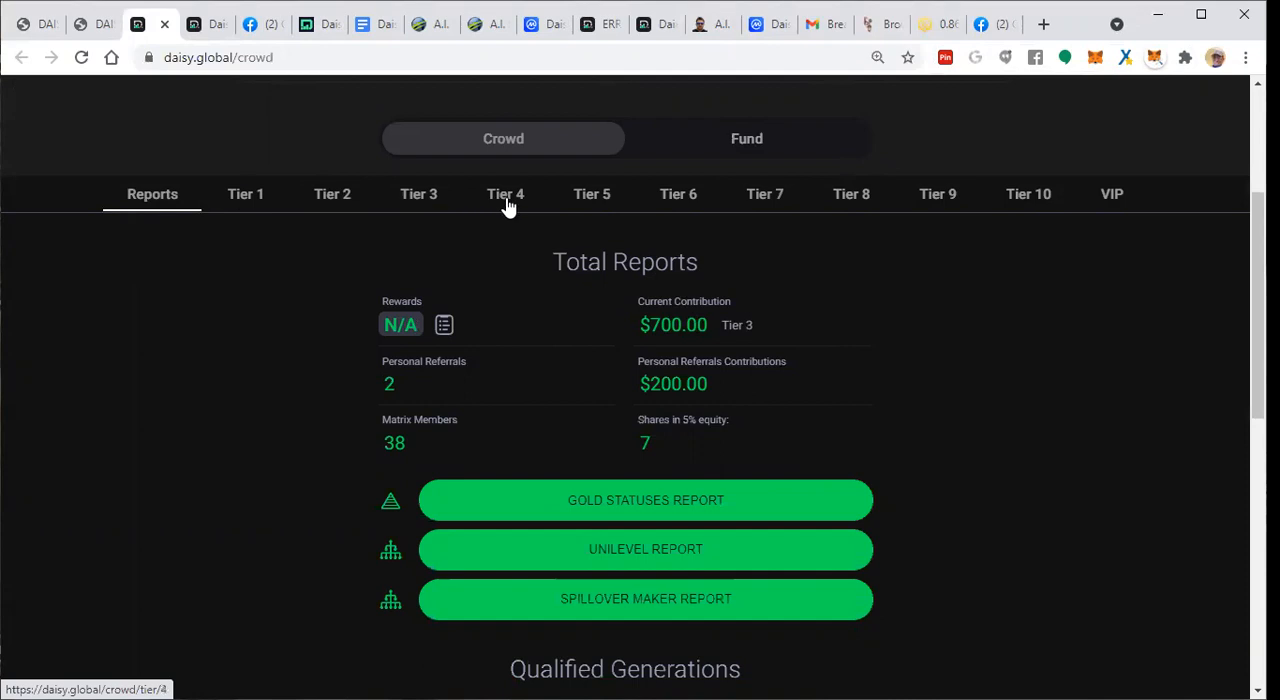
pyautogui.moveTo(1016, 202)
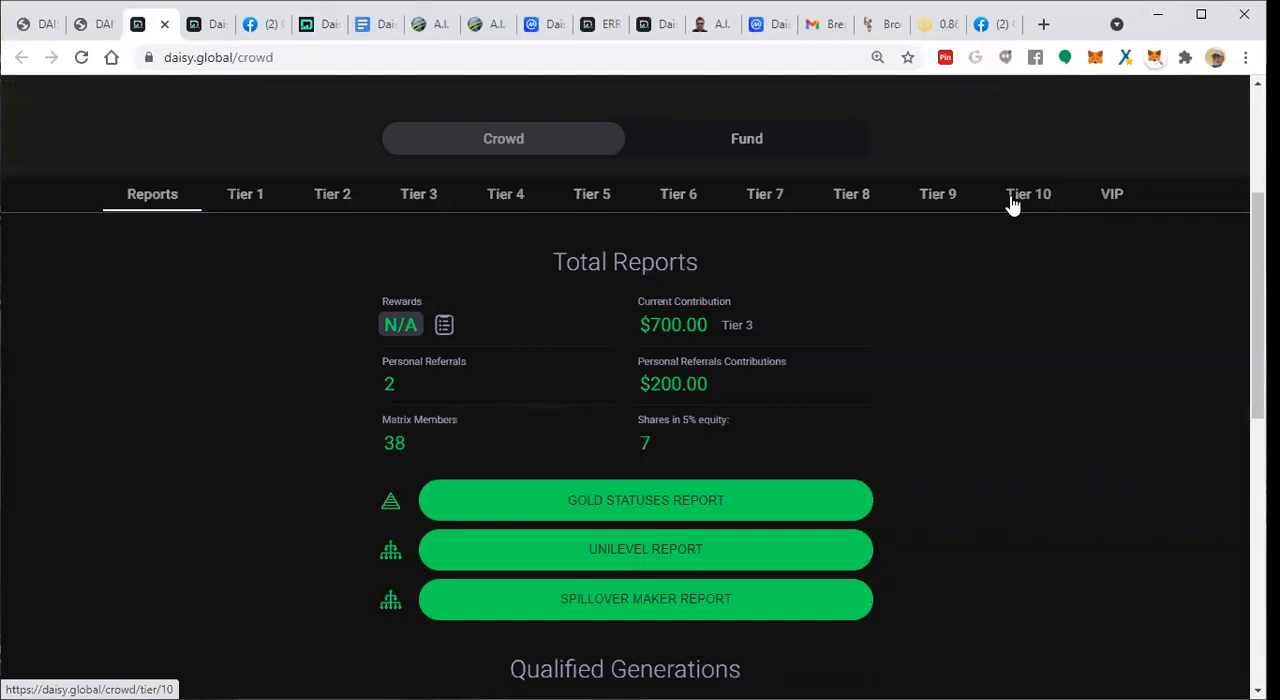
pyautogui.moveTo(439, 407)
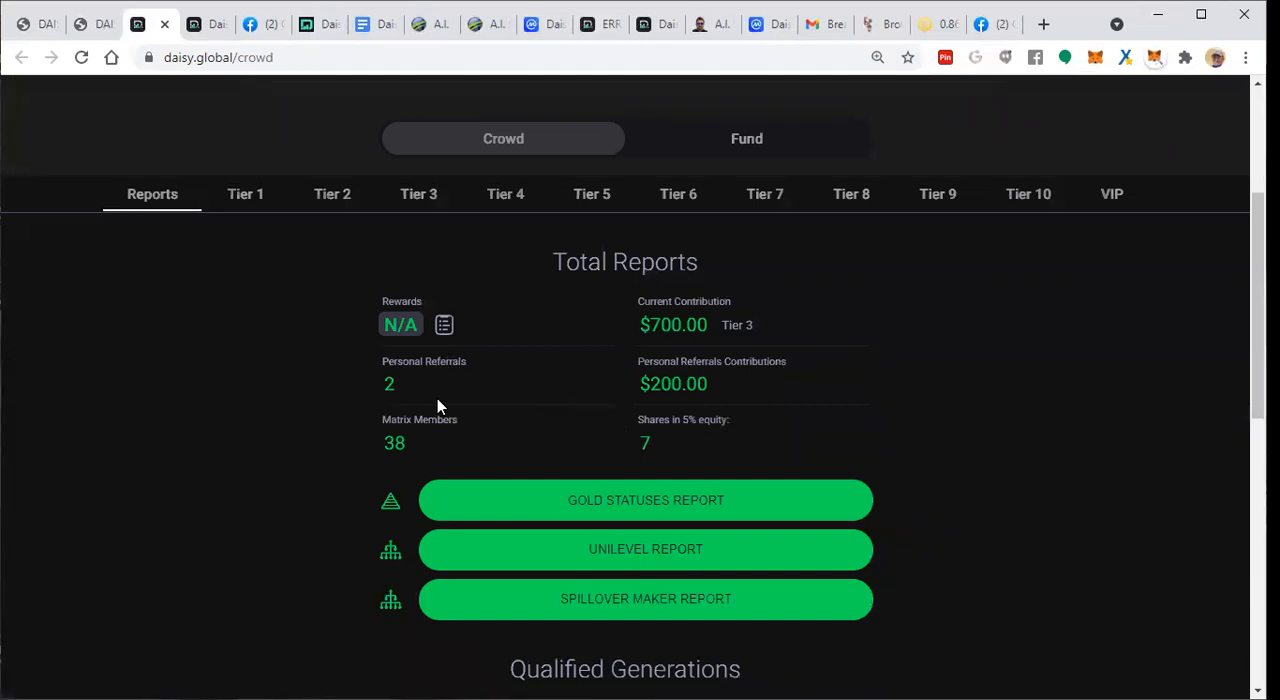
pyautogui.scroll(-3)
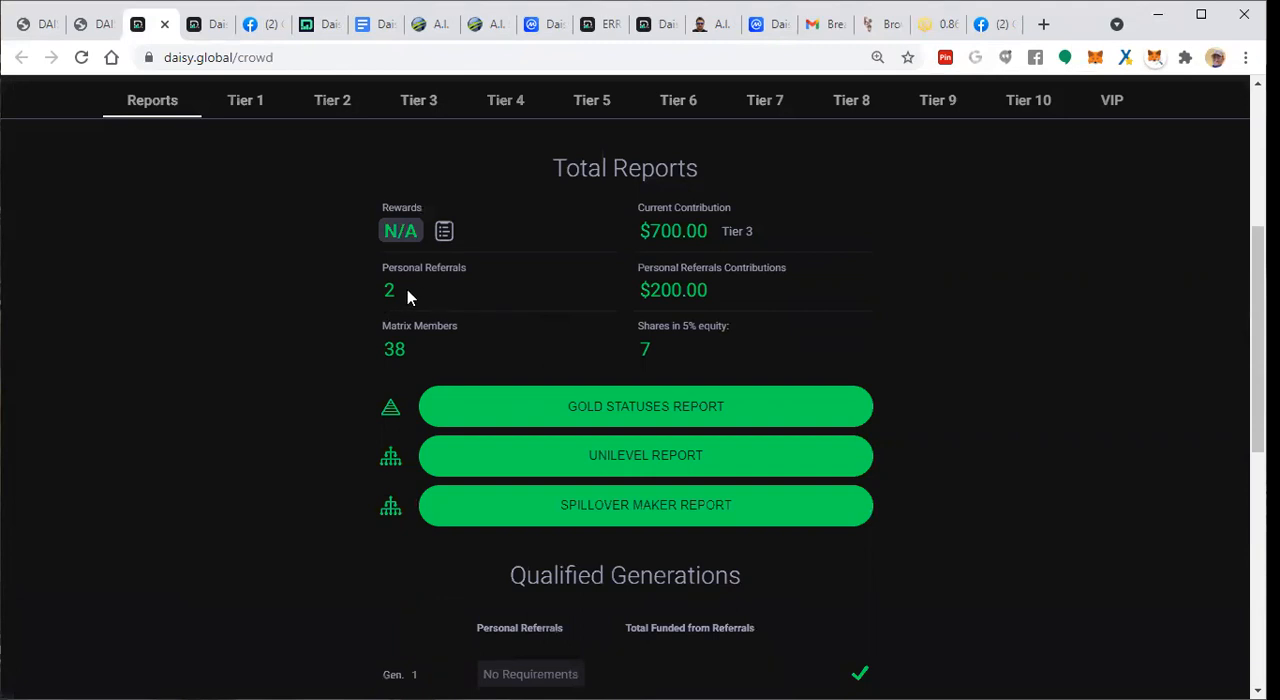
pyautogui.moveTo(411, 366)
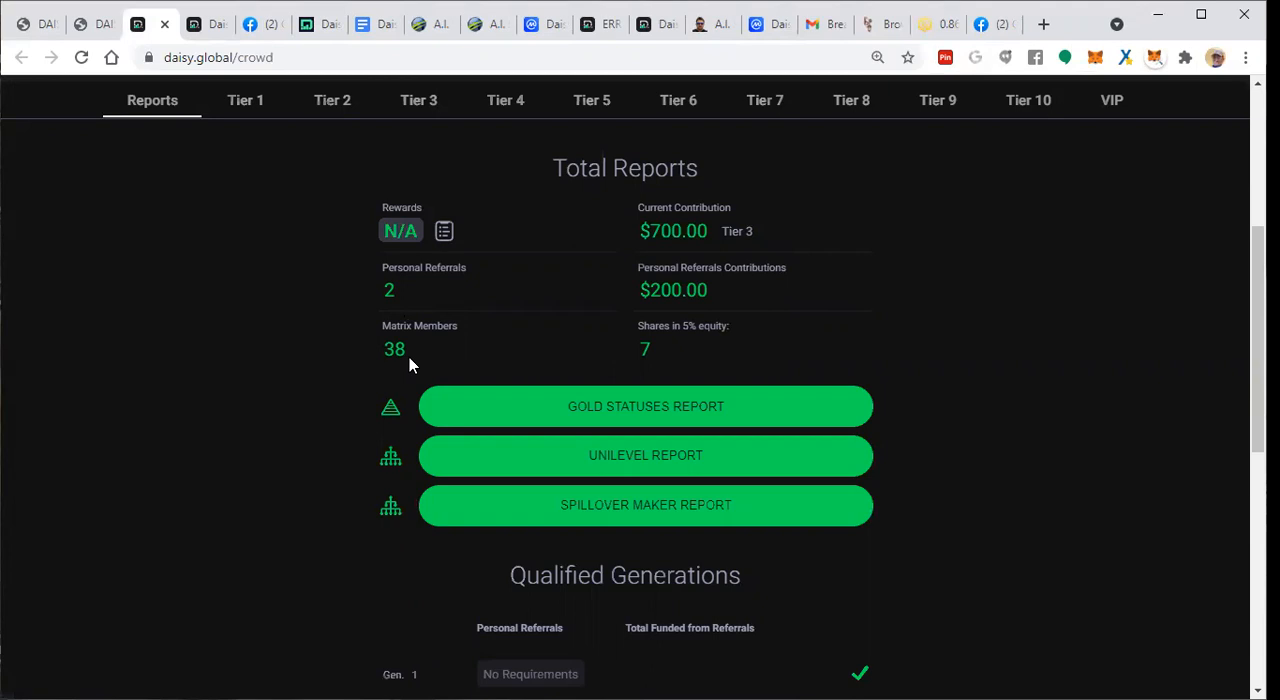
pyautogui.moveTo(588, 362)
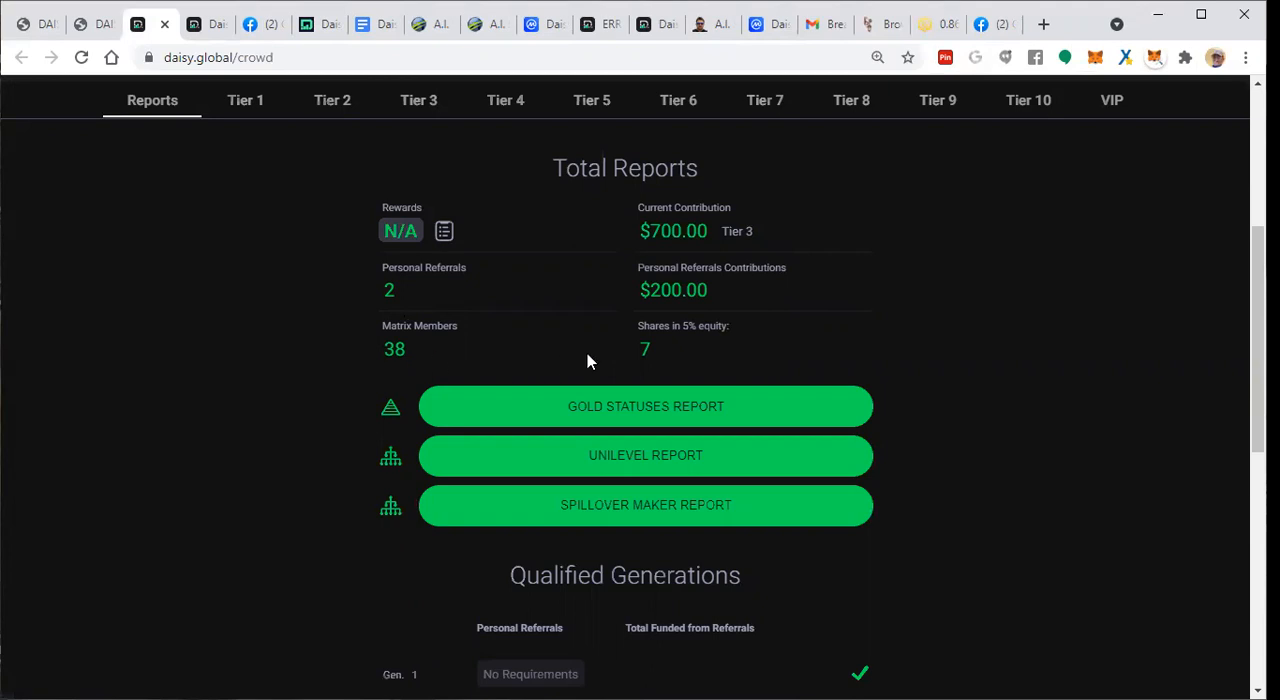
pyautogui.moveTo(667, 363)
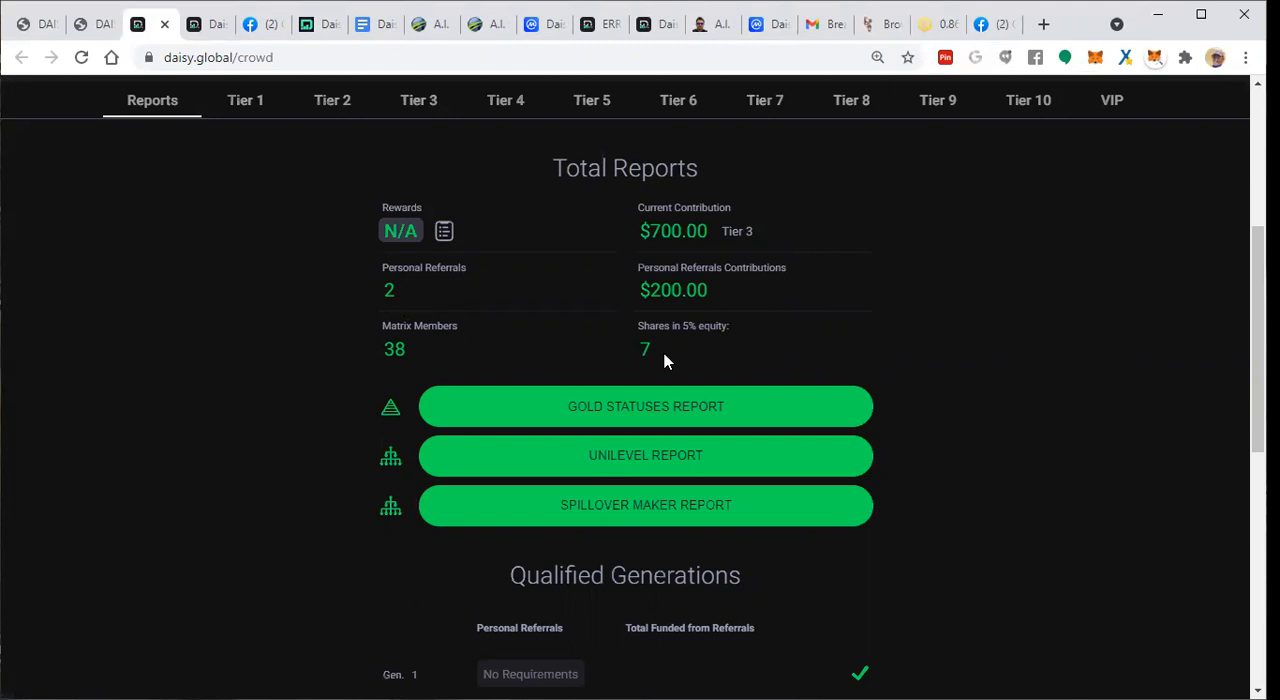
pyautogui.moveTo(662, 361)
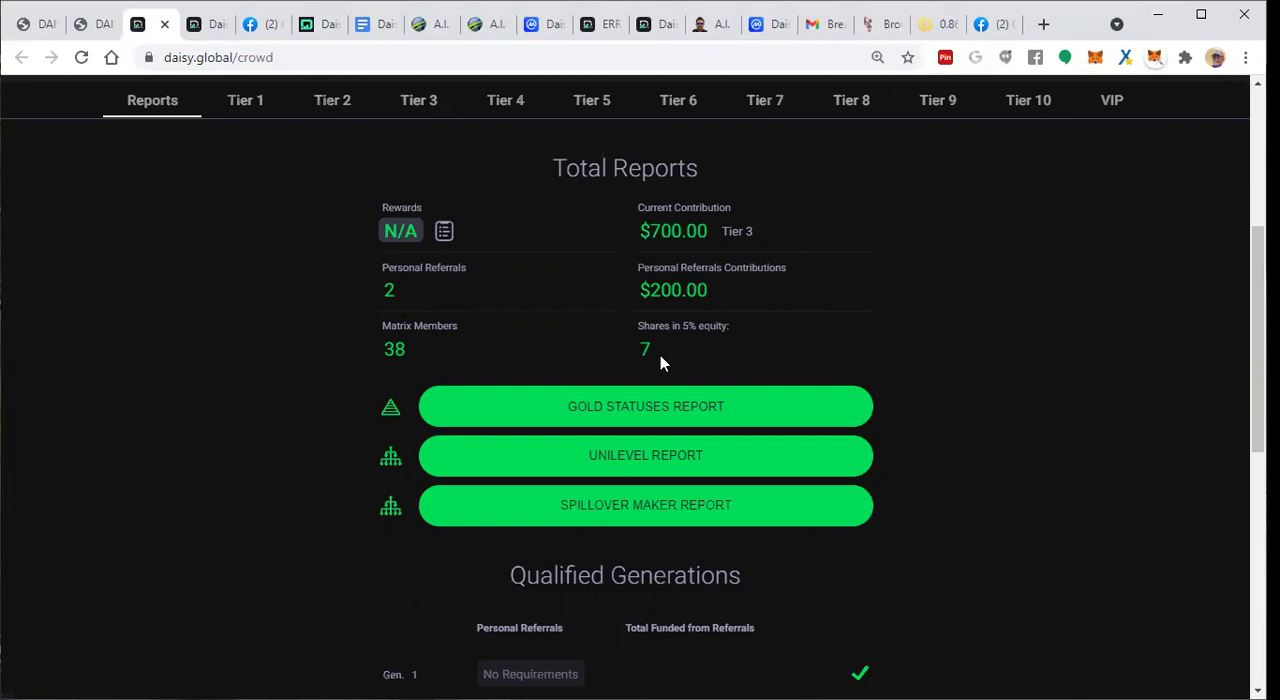
pyautogui.moveTo(714, 371)
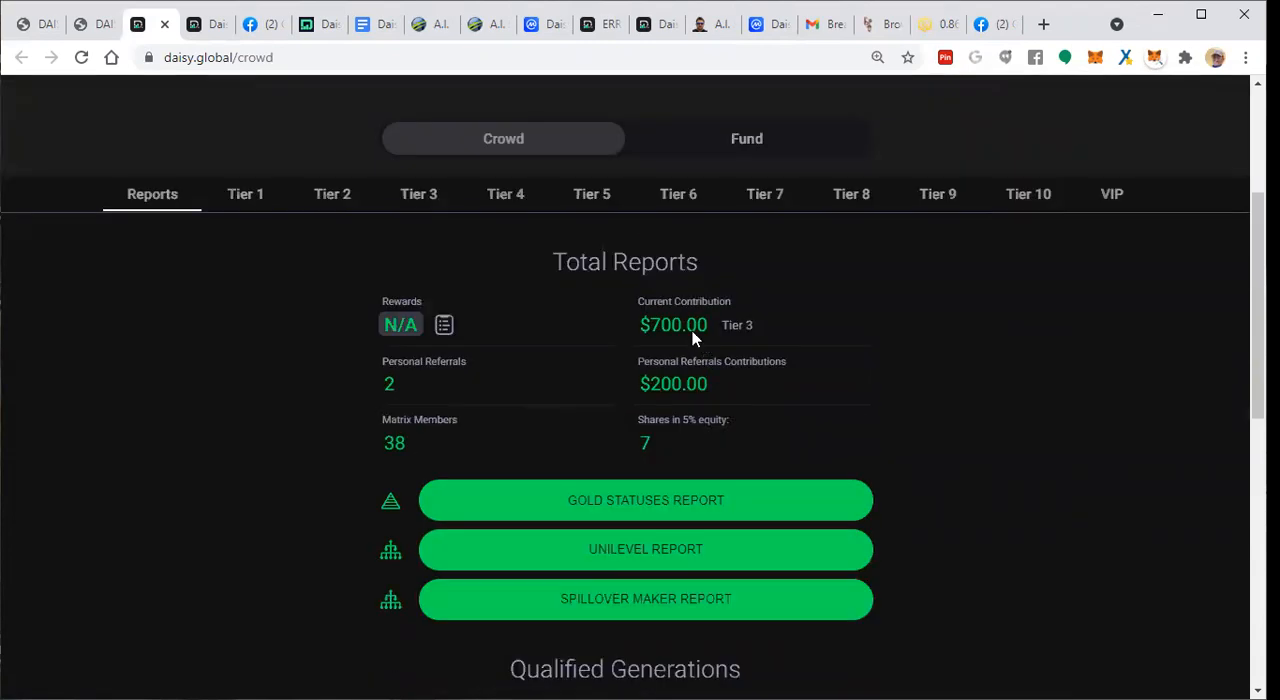
pyautogui.rightClick(643, 338)
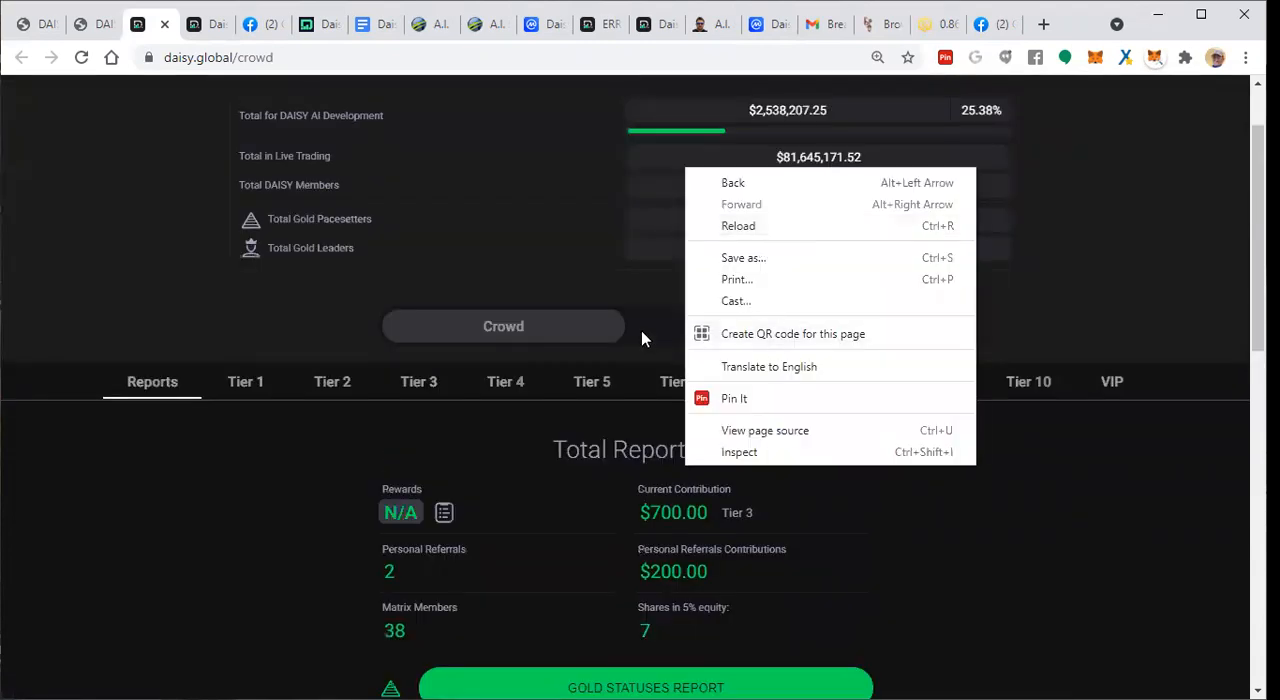
pyautogui.click(746, 326)
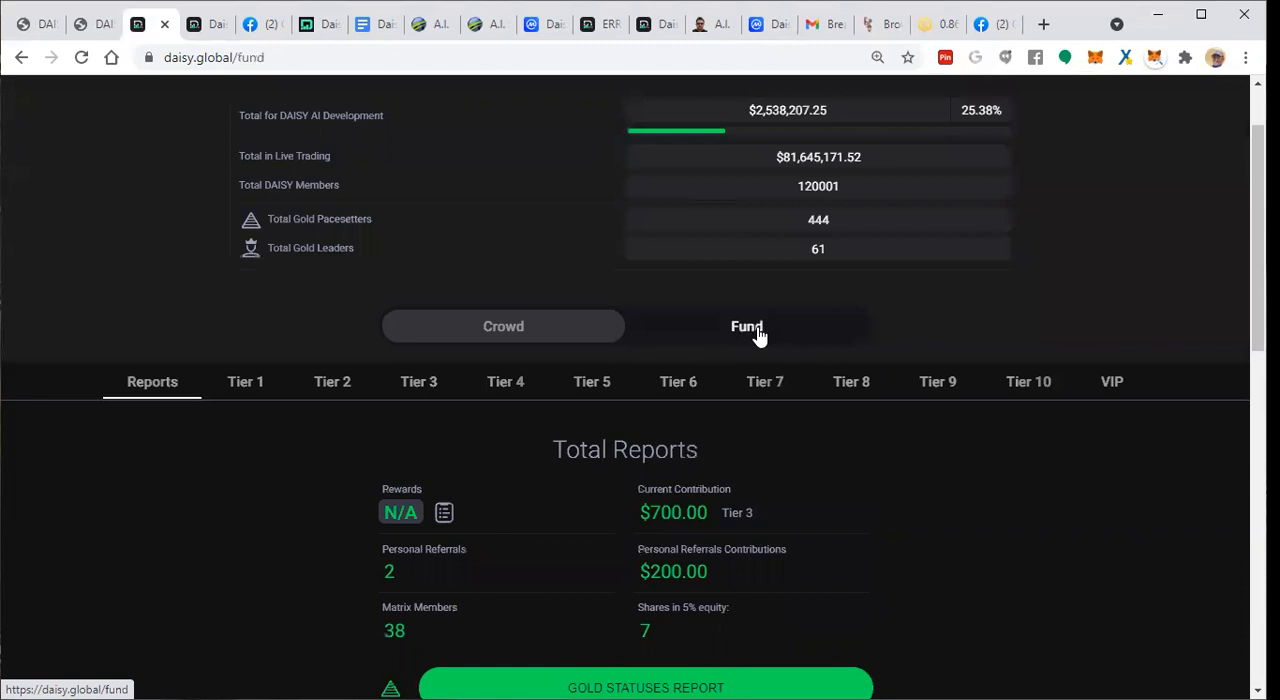
# Switch DAISY to the Fund section and scroll to the Trading Fund balance view.
pyautogui.click(746, 326)
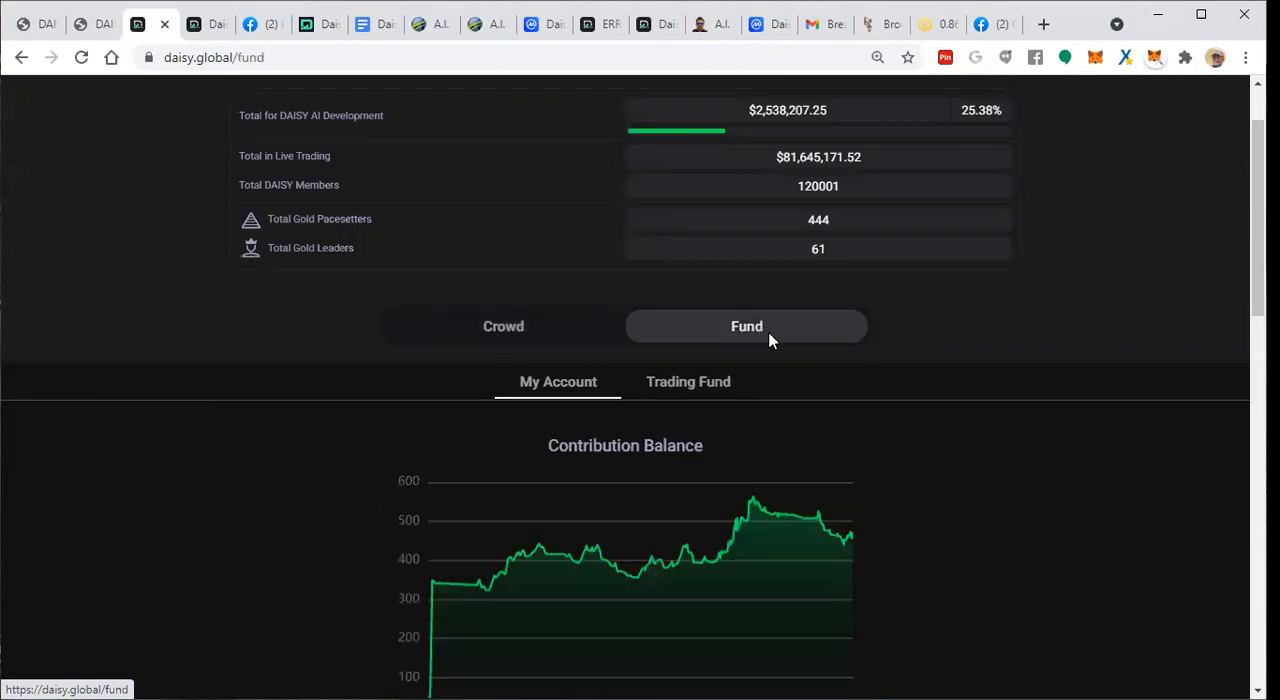
pyautogui.rightClick(815, 110)
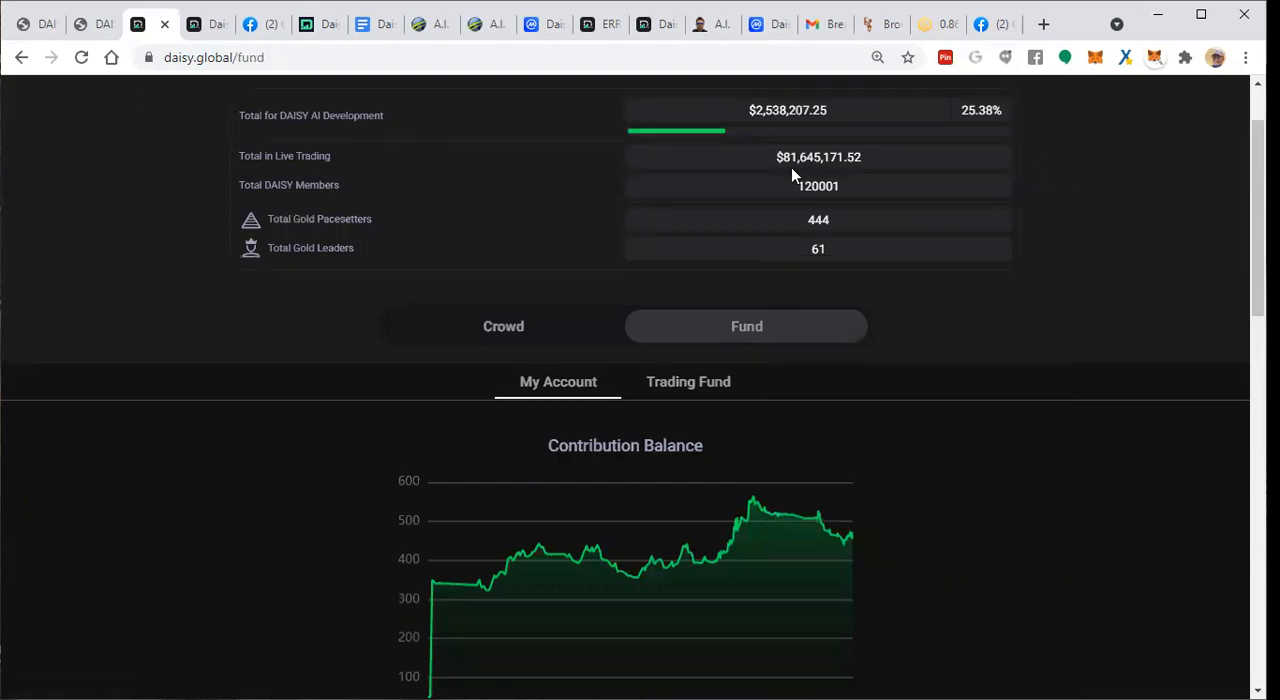
pyautogui.moveTo(809, 173)
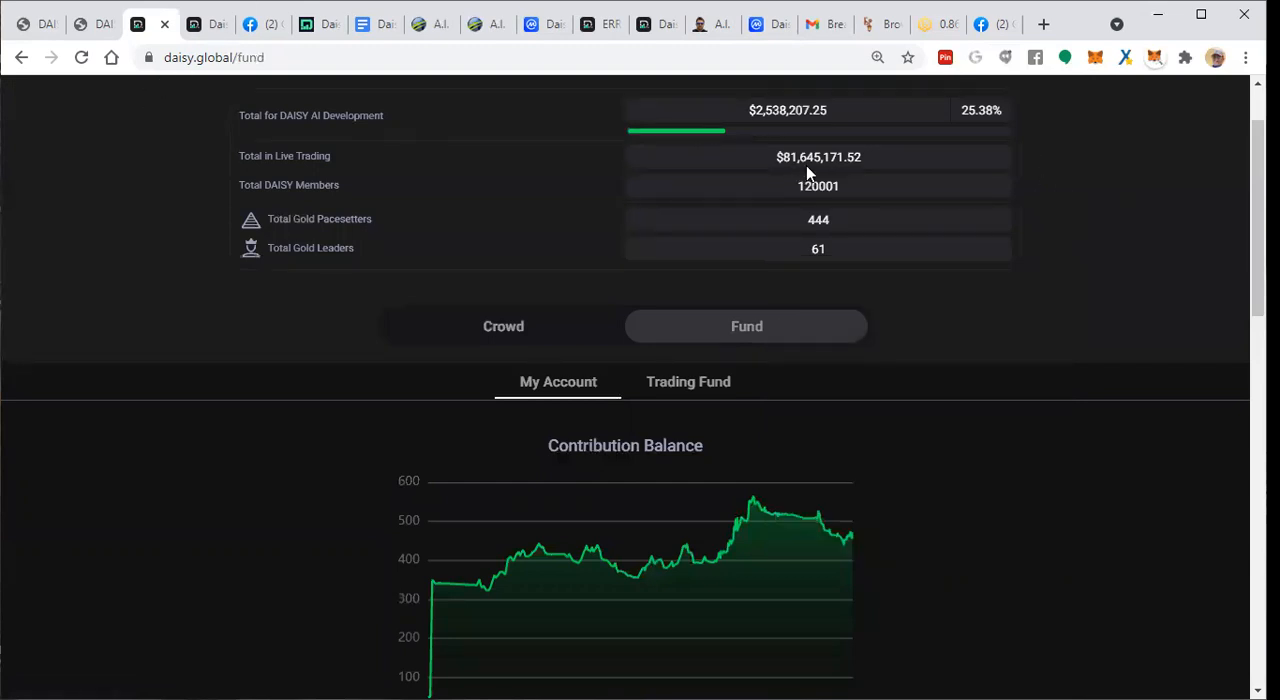
pyautogui.moveTo(837, 178)
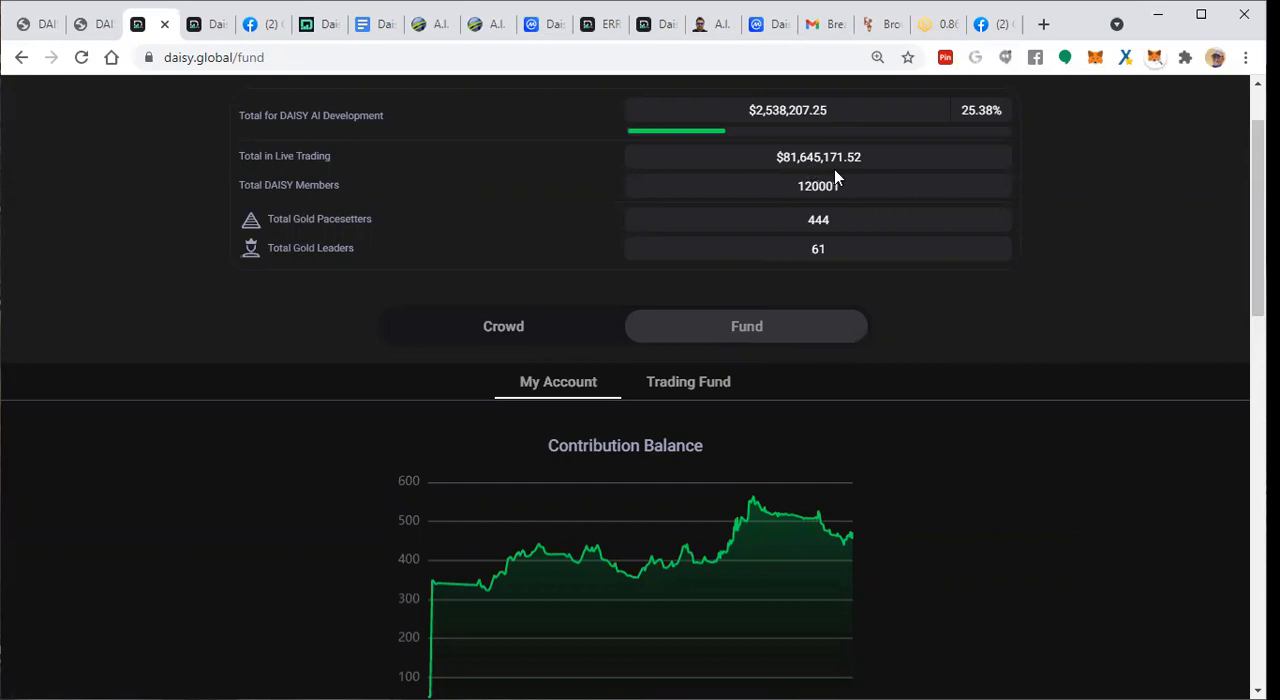
pyautogui.moveTo(874, 173)
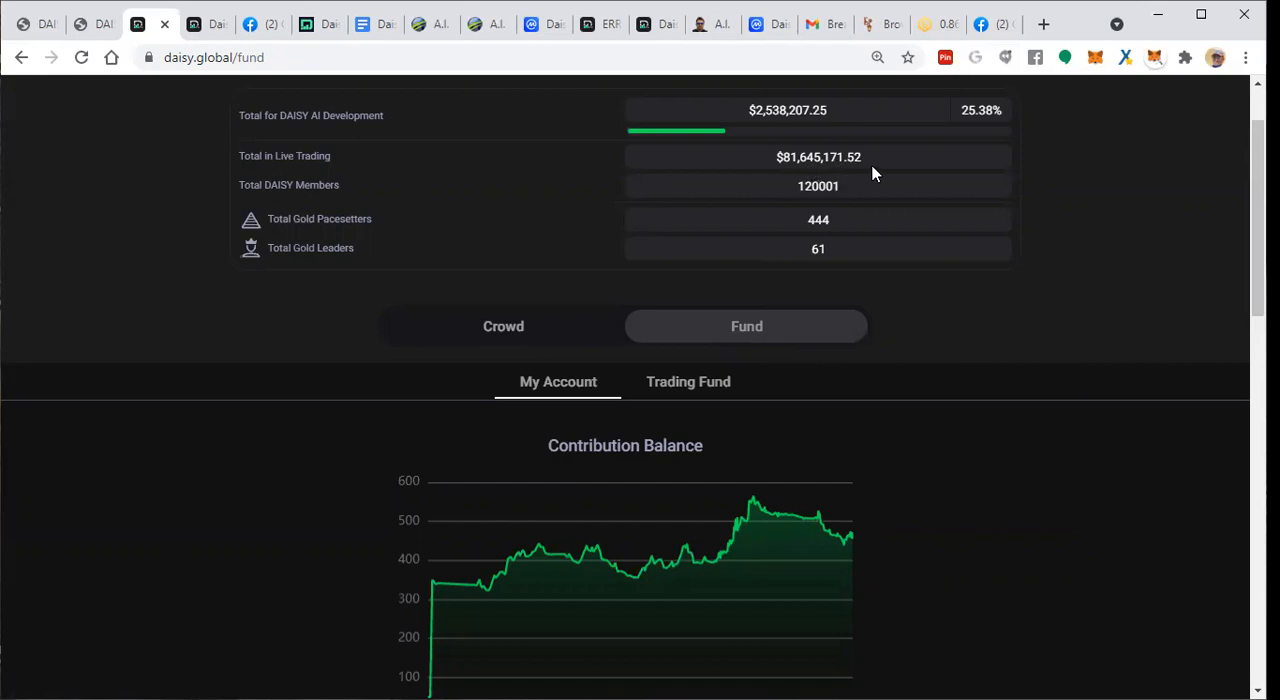
pyautogui.moveTo(958, 104)
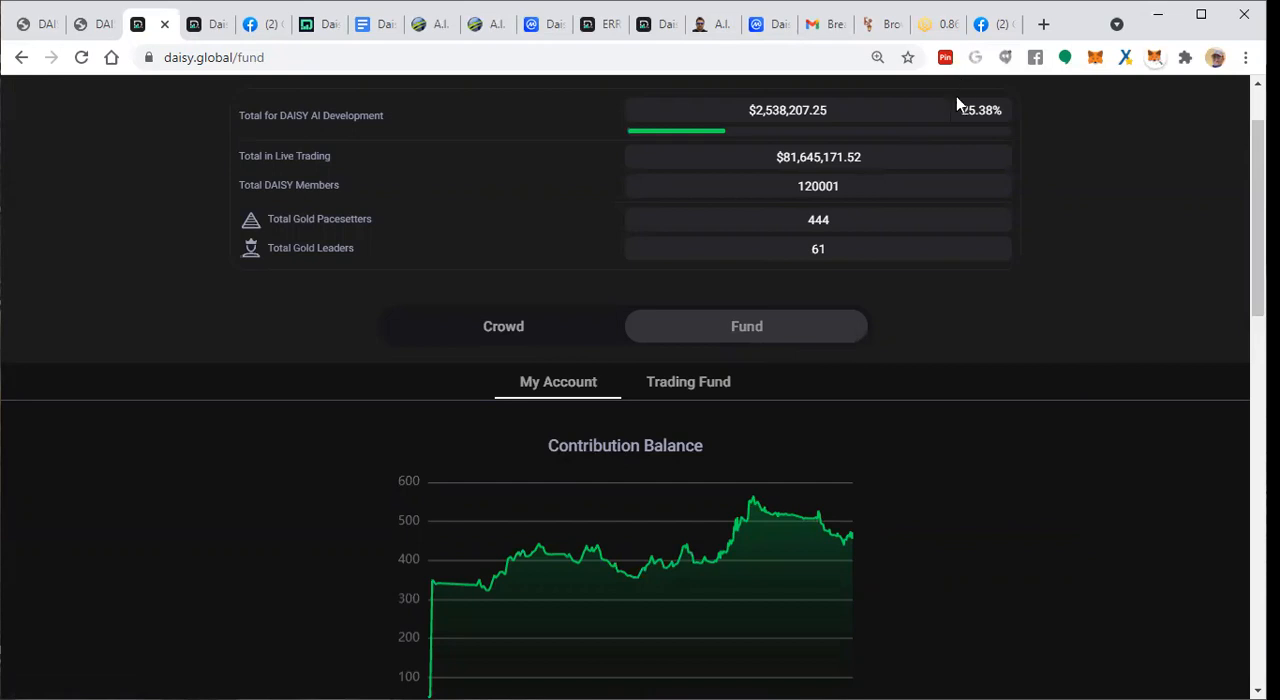
pyautogui.moveTo(875, 161)
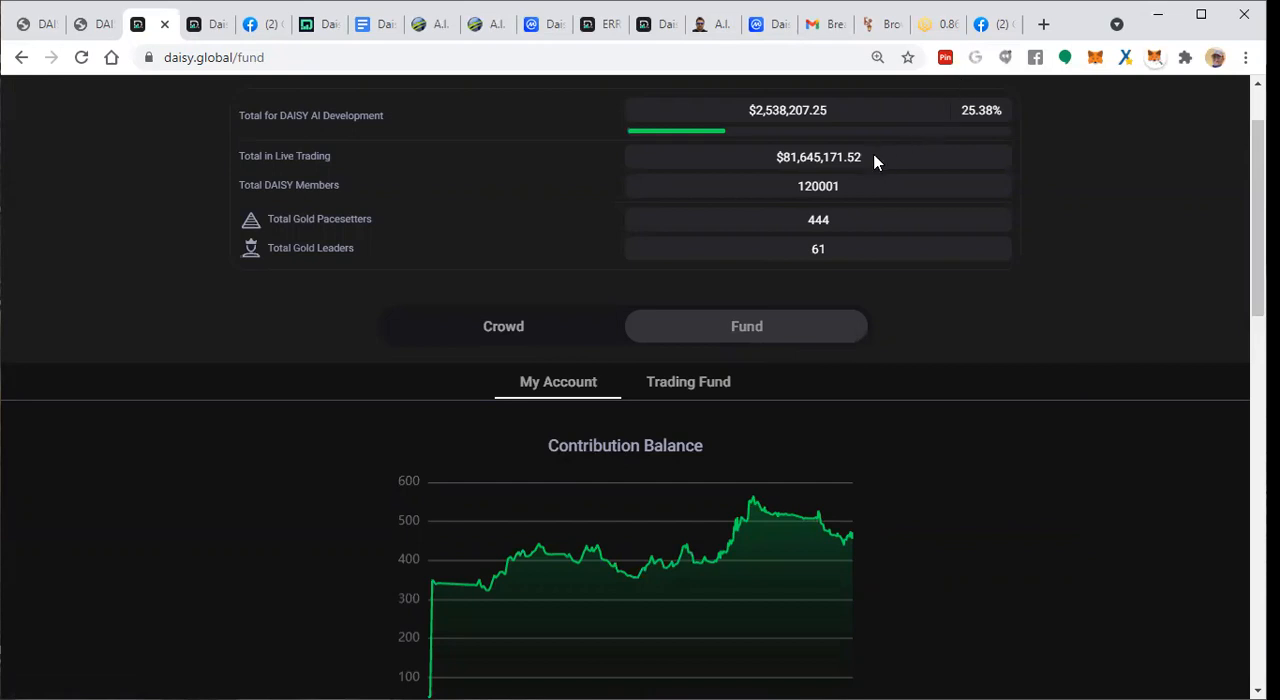
pyautogui.moveTo(821, 190)
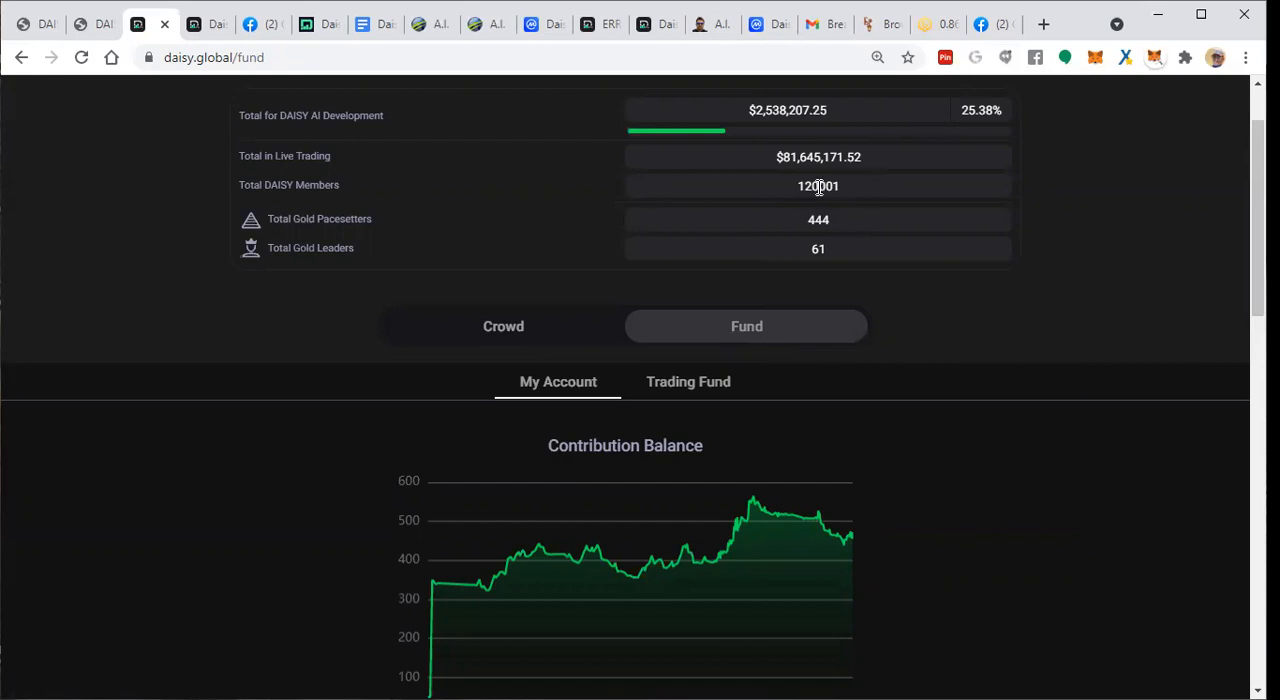
pyautogui.moveTo(812, 190)
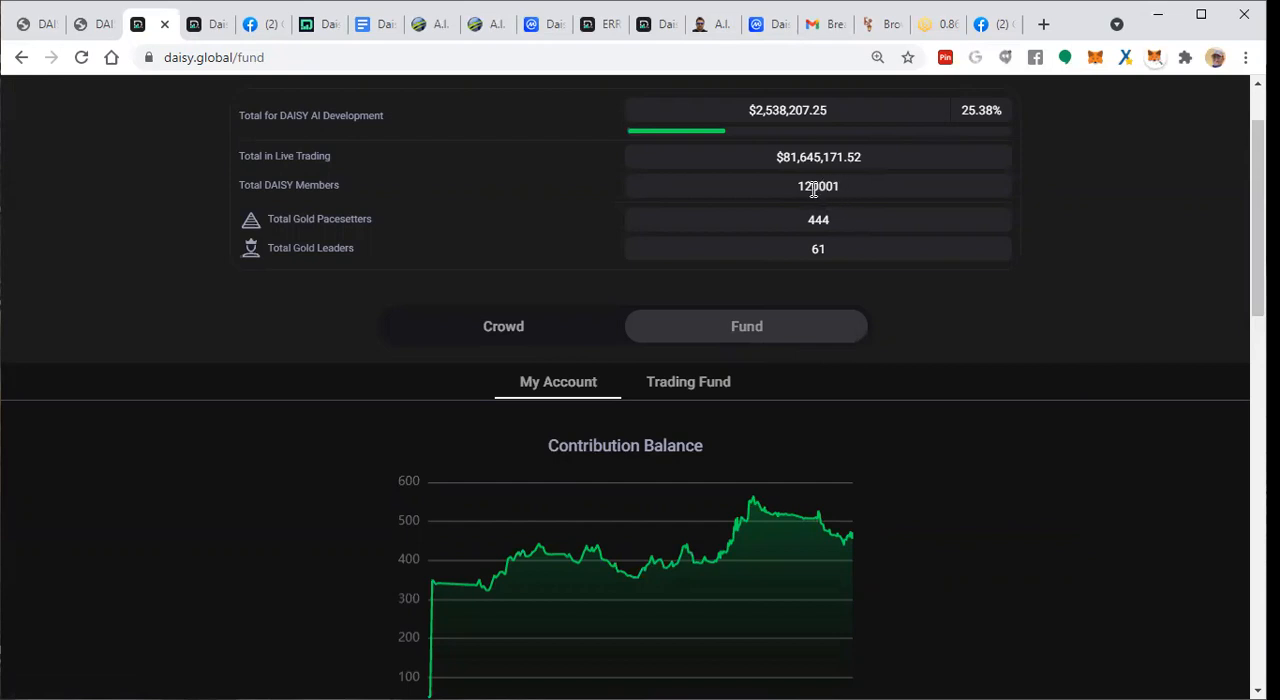
pyautogui.moveTo(818, 190)
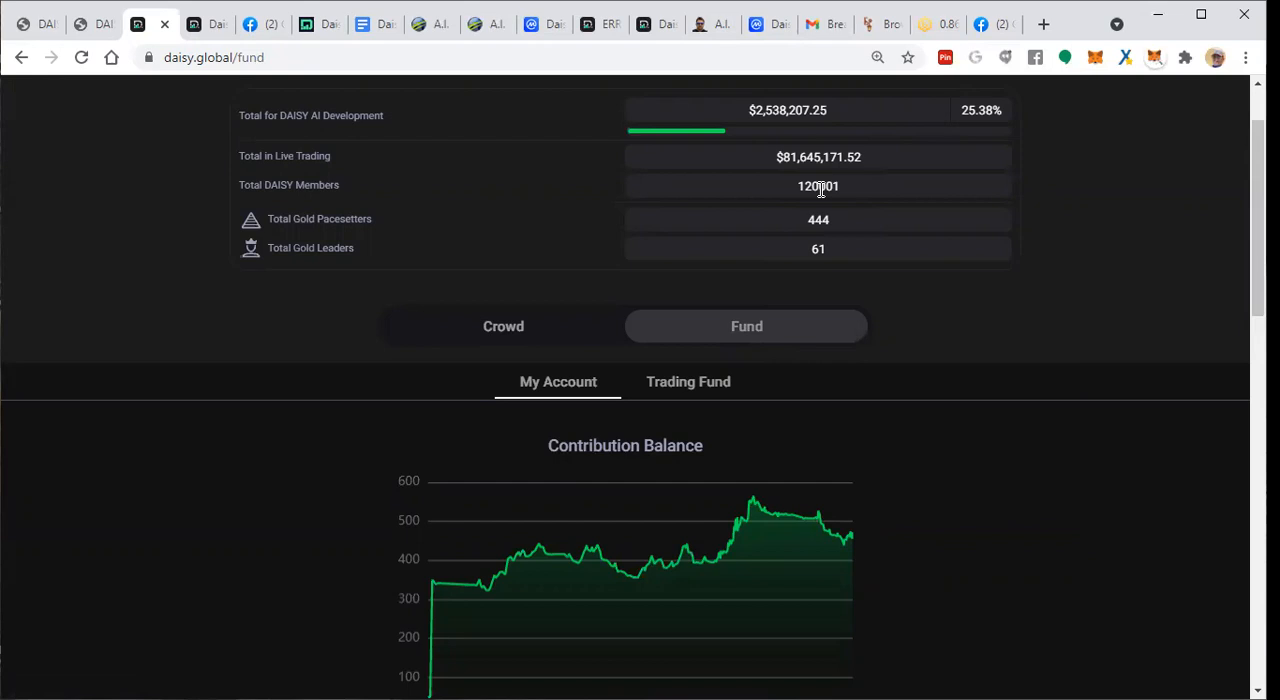
pyautogui.moveTo(760, 378)
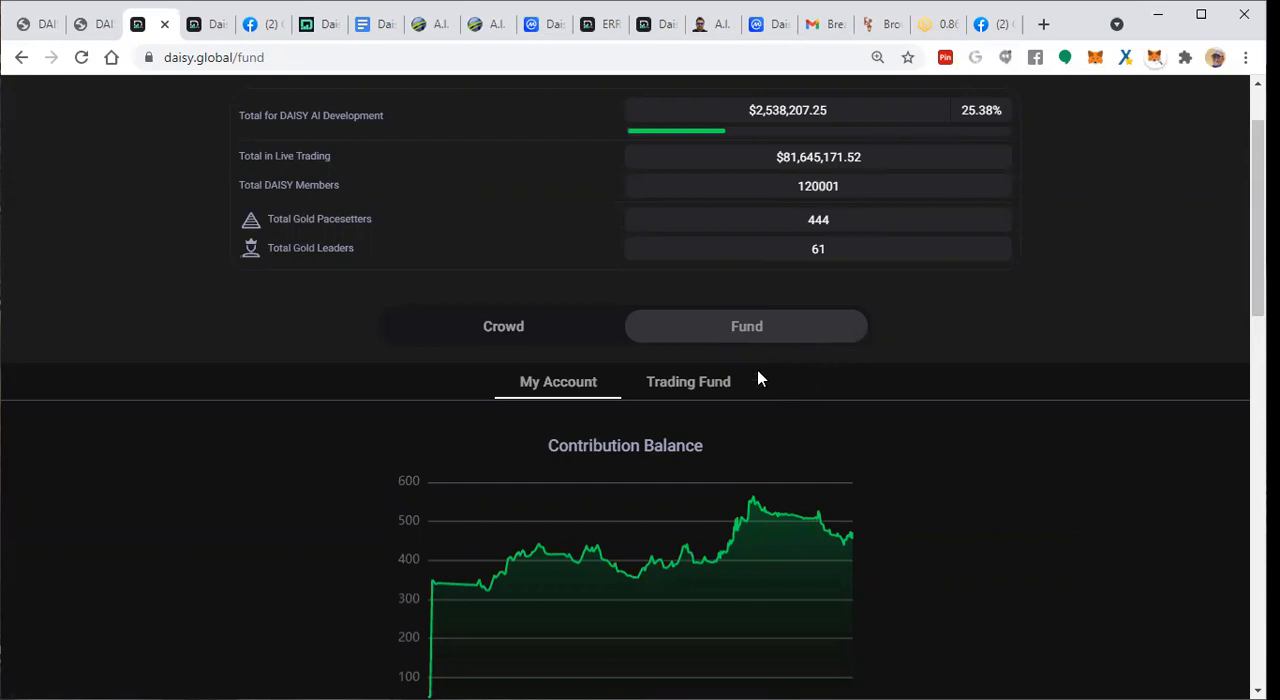
pyautogui.scroll(-3)
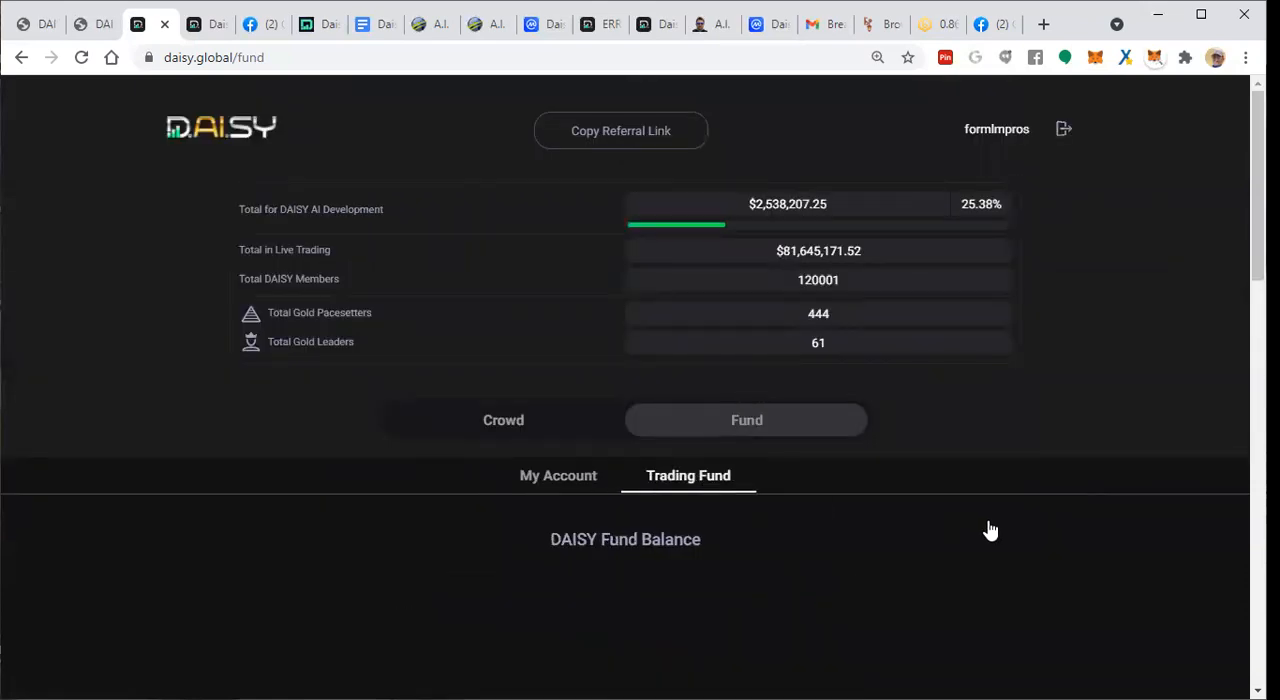
# Scroll past the DAISY Fund Balance chart to the Fund Profit % chart.
pyautogui.scroll(-3)
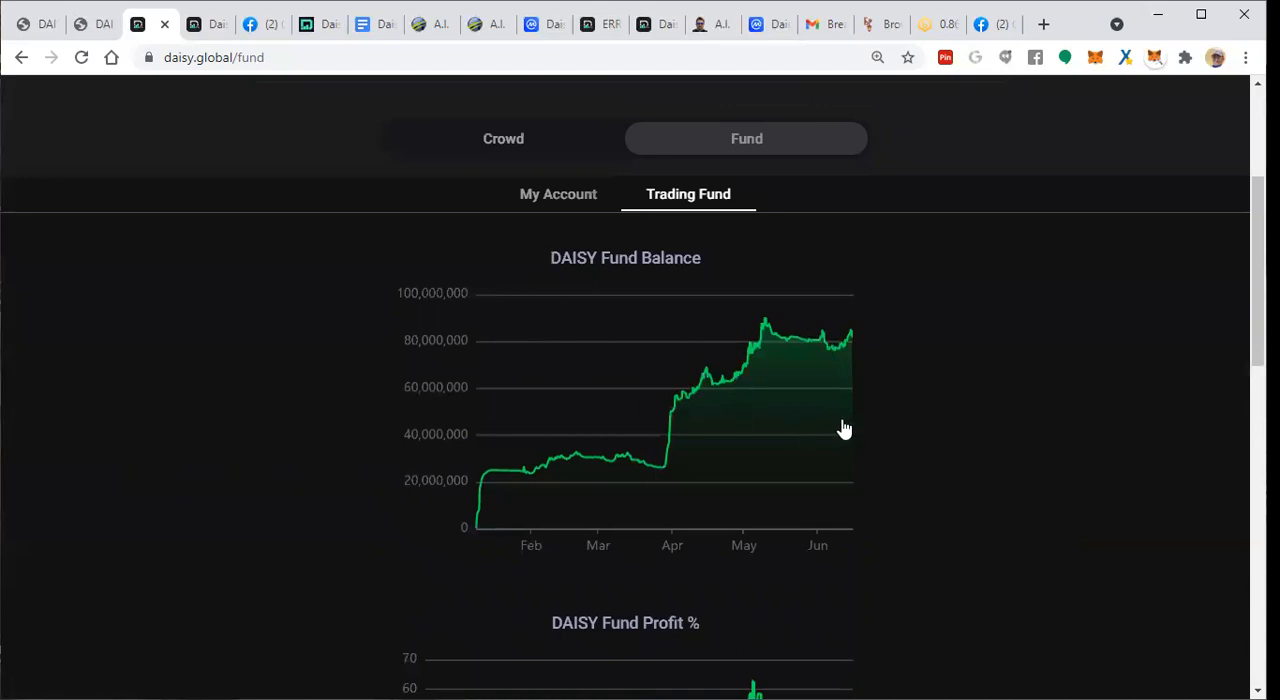
pyautogui.moveTo(849, 337)
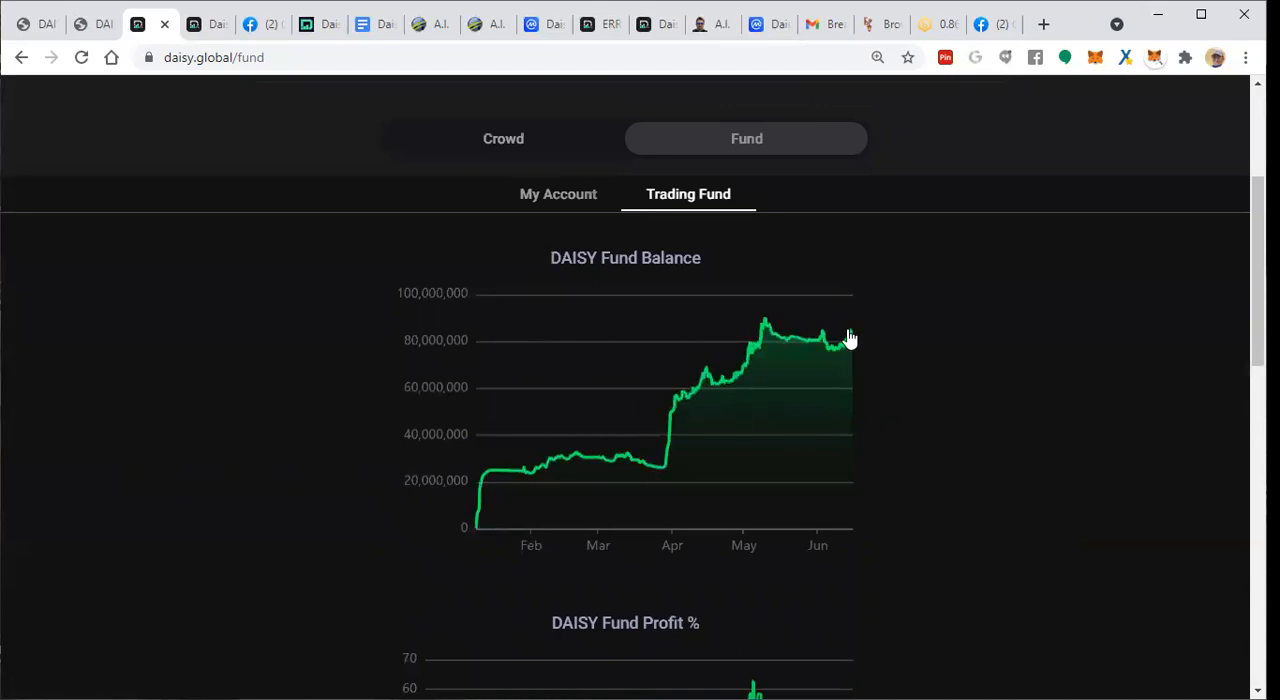
pyautogui.moveTo(800, 350)
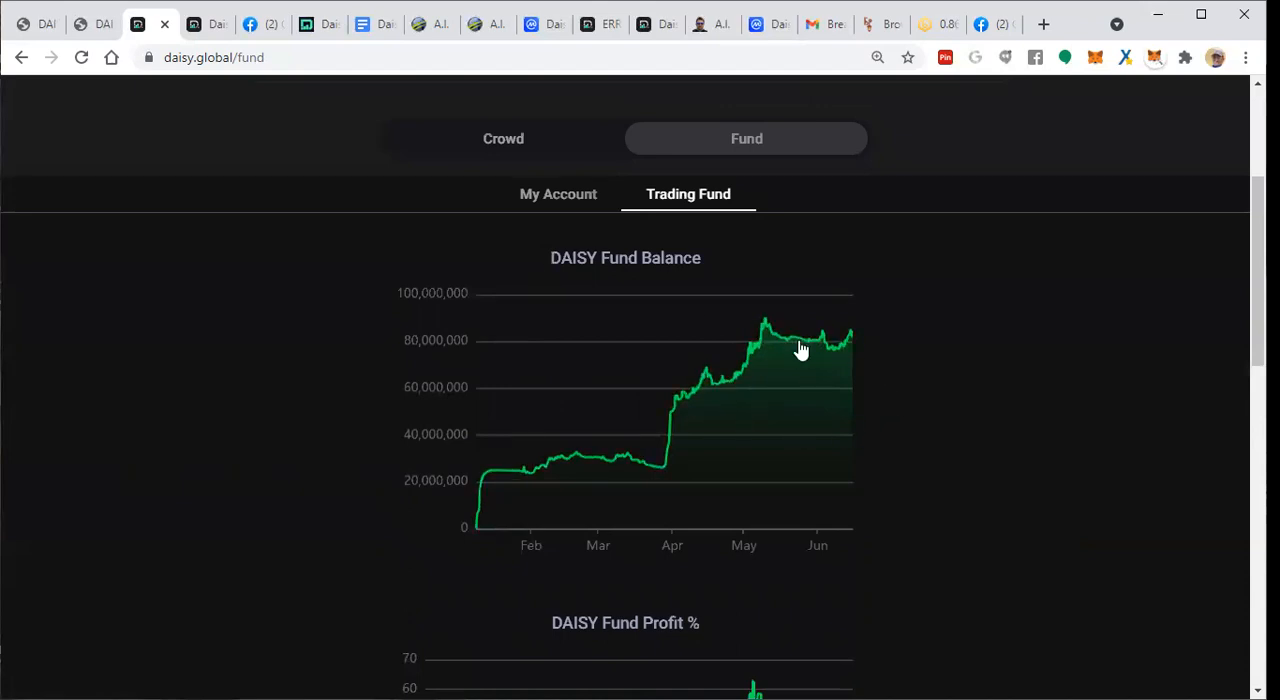
pyautogui.moveTo(867, 344)
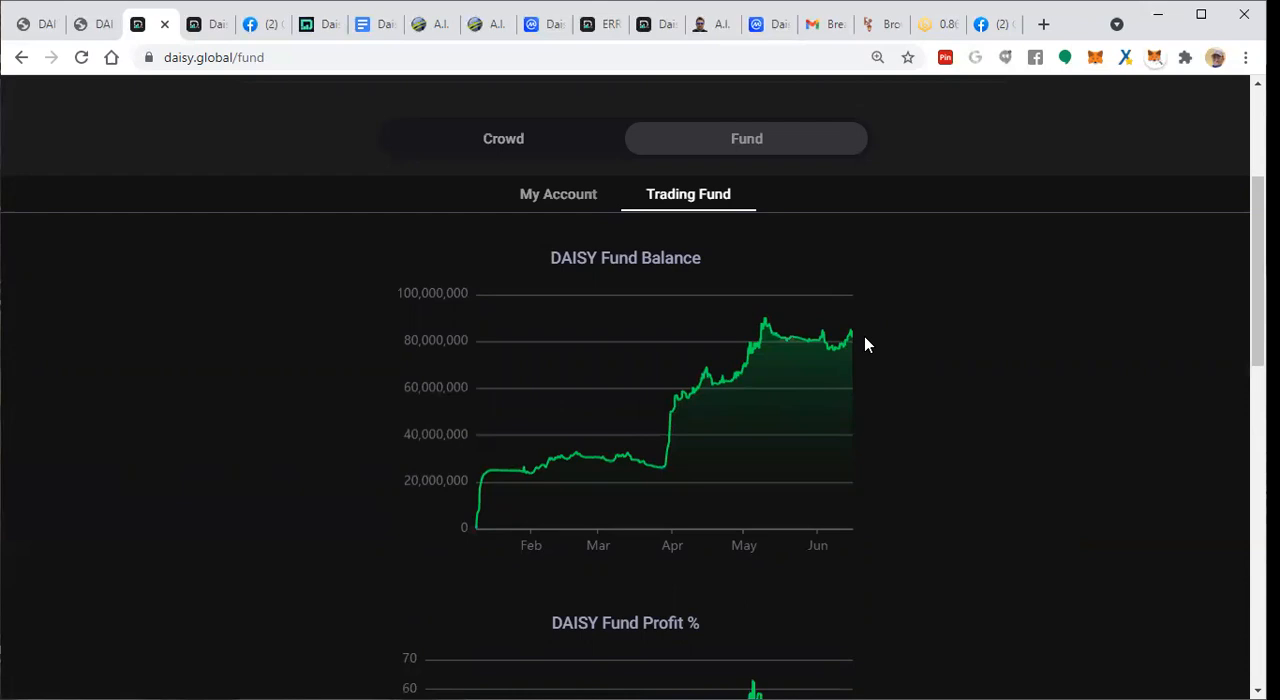
pyautogui.moveTo(905, 444)
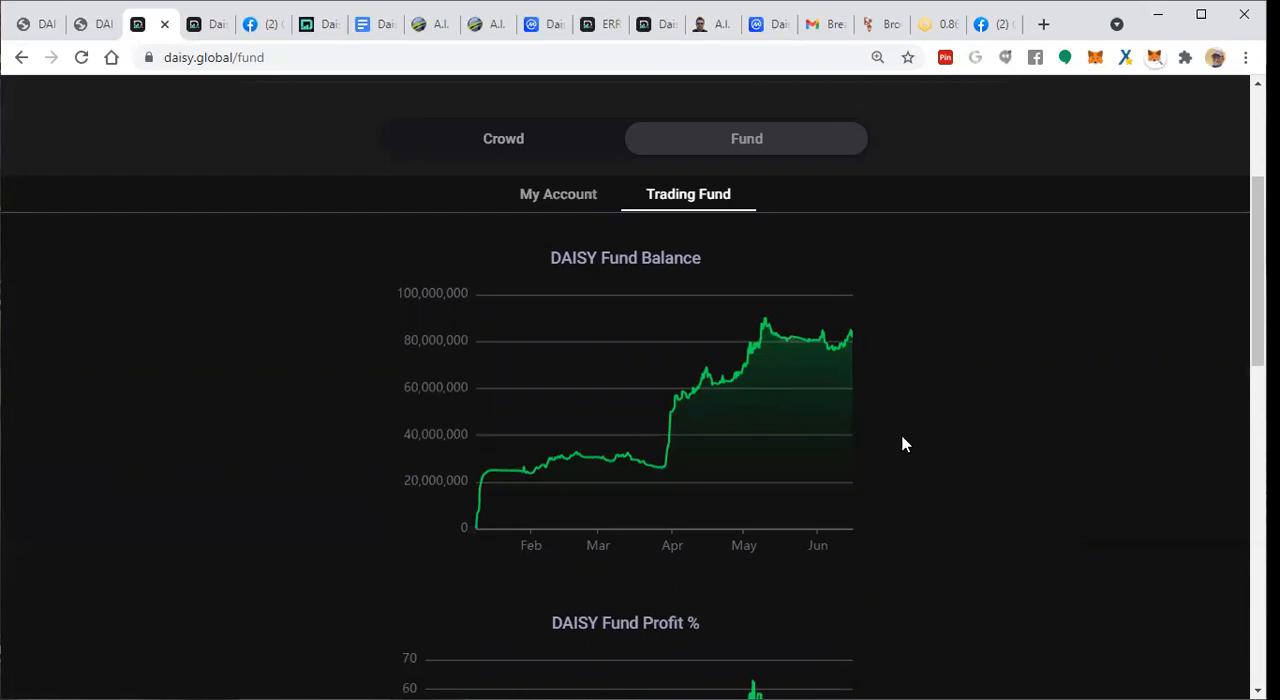
pyautogui.moveTo(1023, 416)
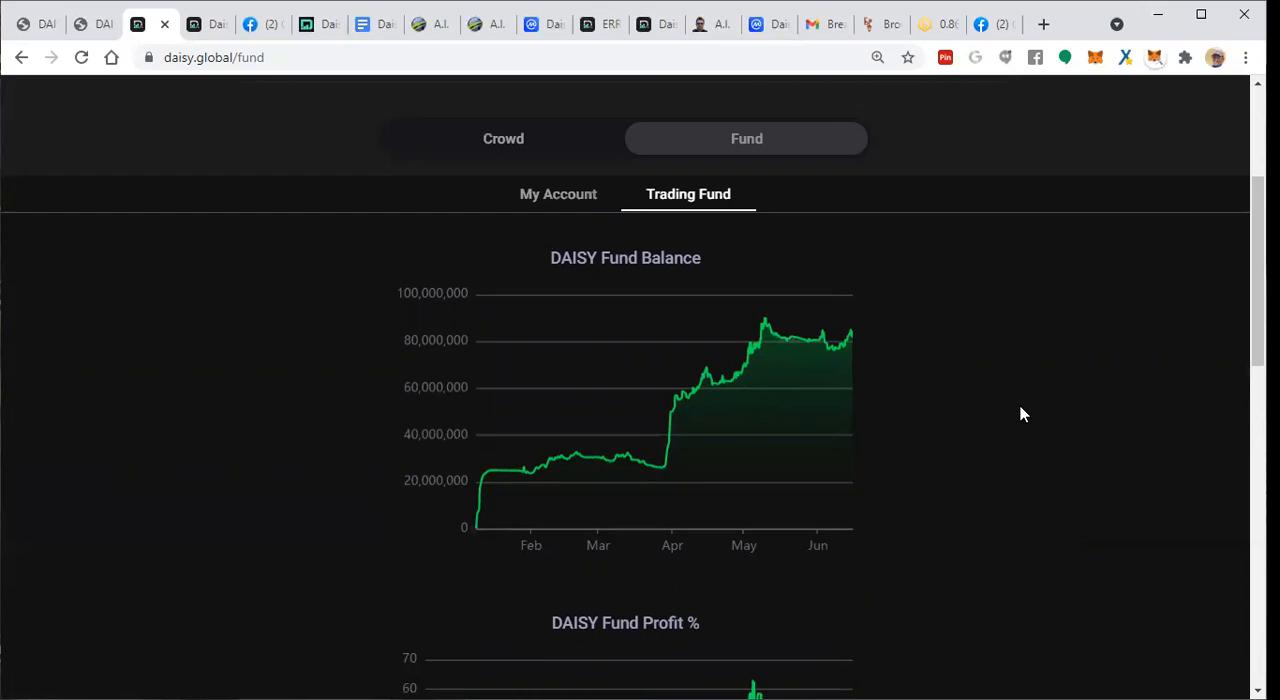
pyautogui.scroll(-3)
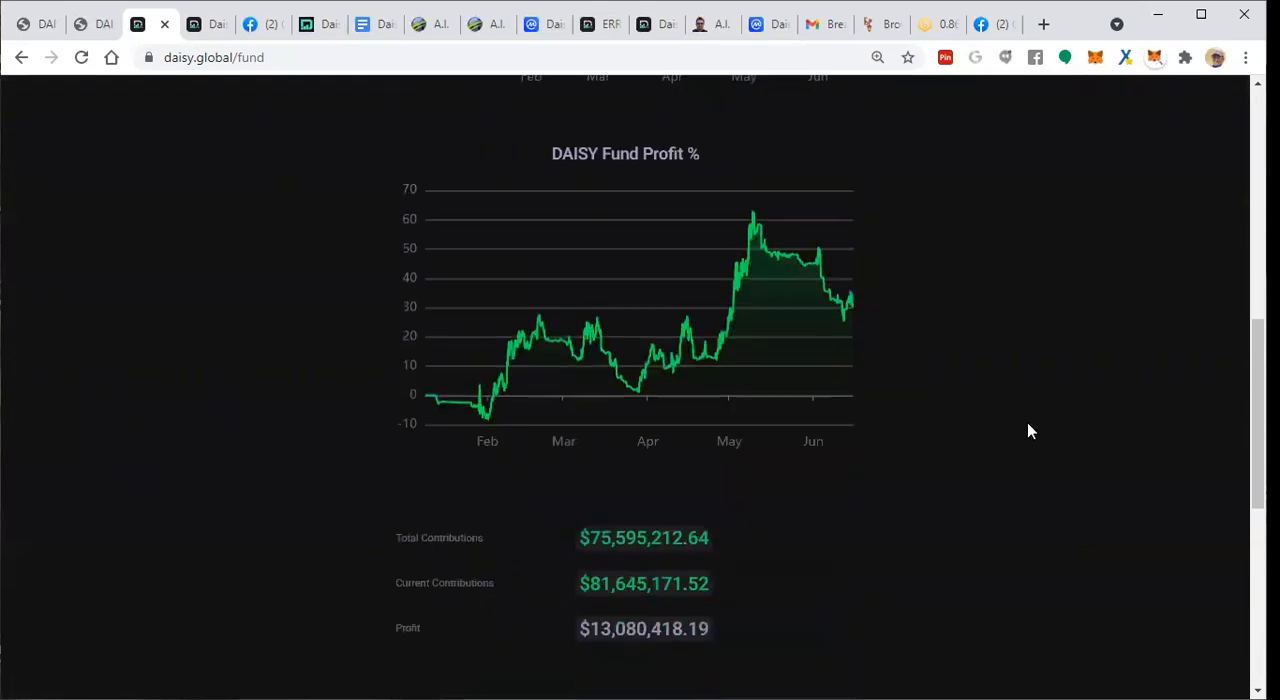
# Scroll to the contribution totals and the Performance Report showing 29.99% compound P&L.
pyautogui.scroll(-3)
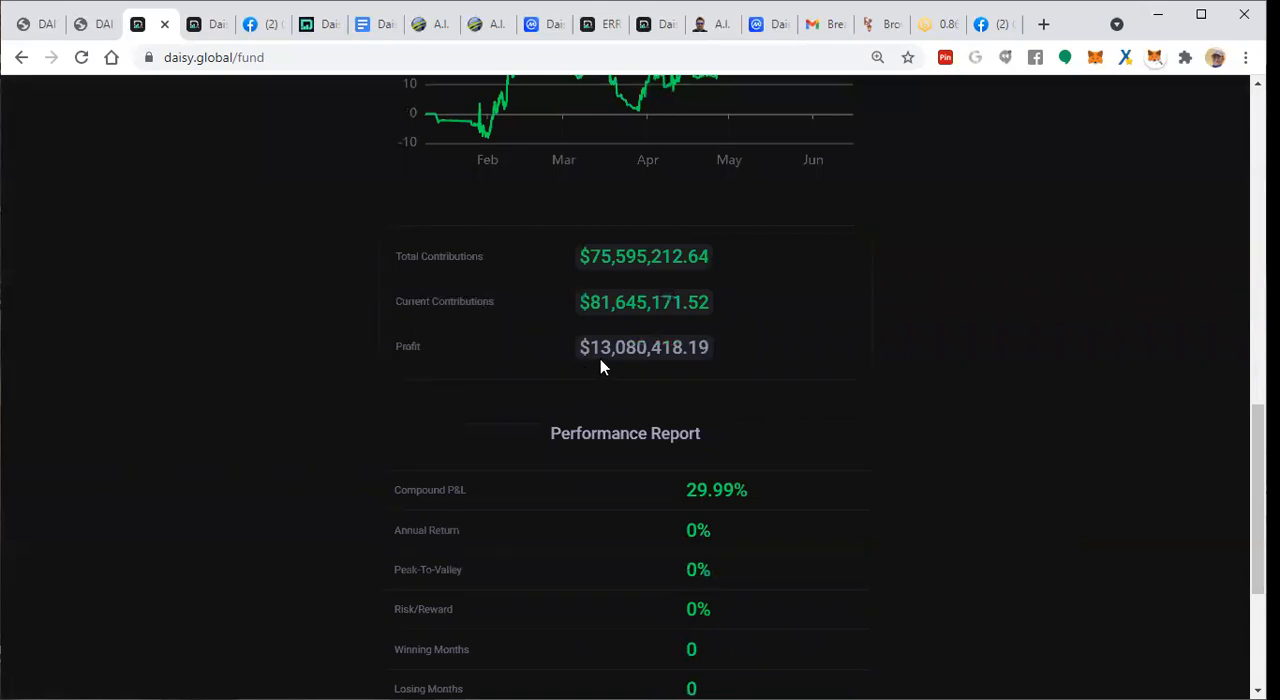
pyautogui.scroll(-3)
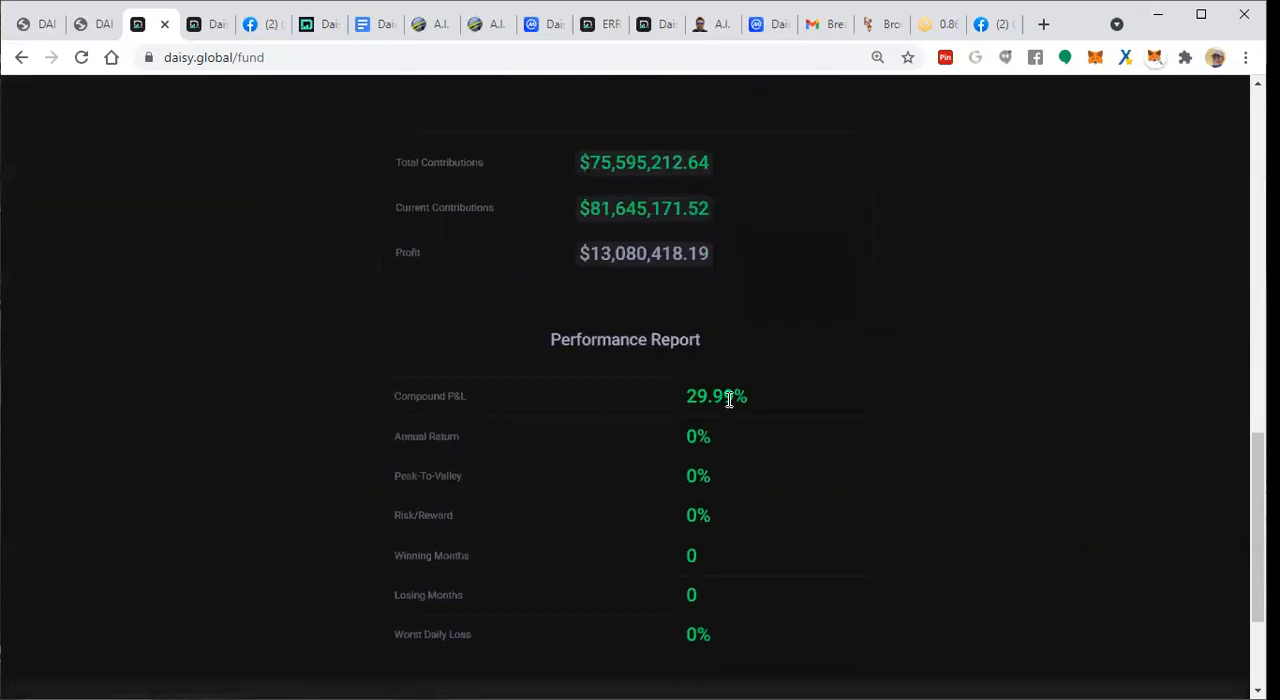
pyautogui.moveTo(819, 383)
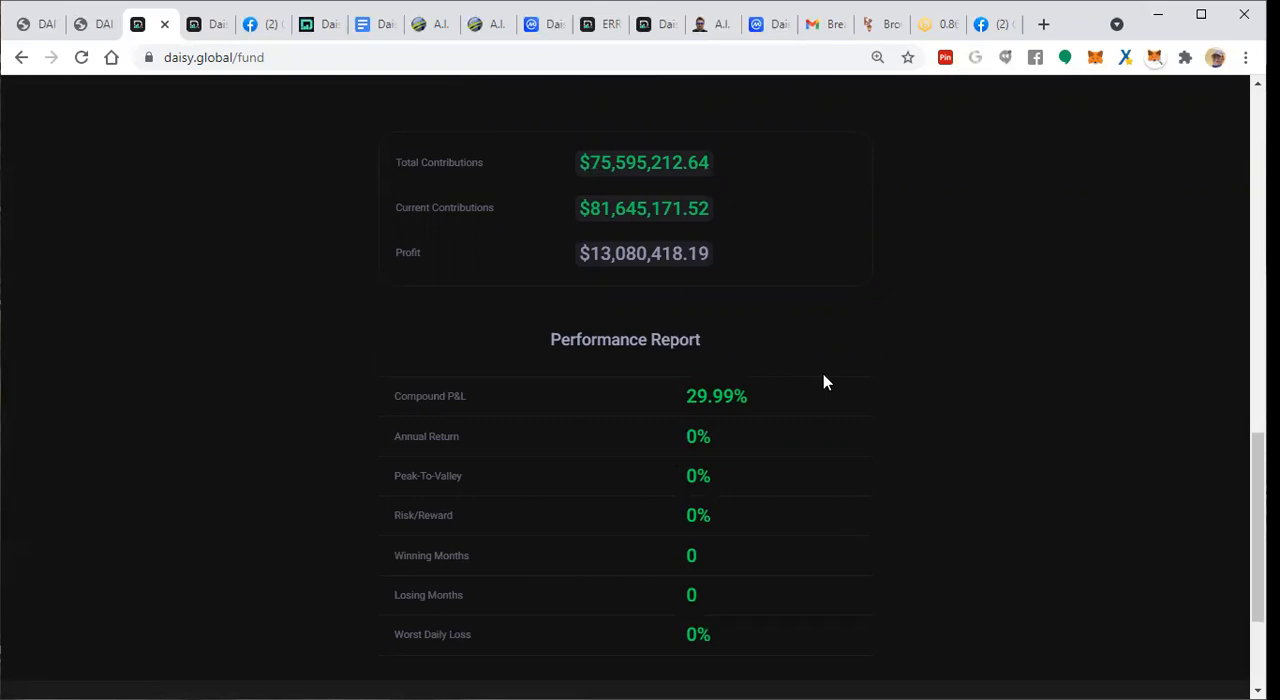
pyautogui.moveTo(752, 466)
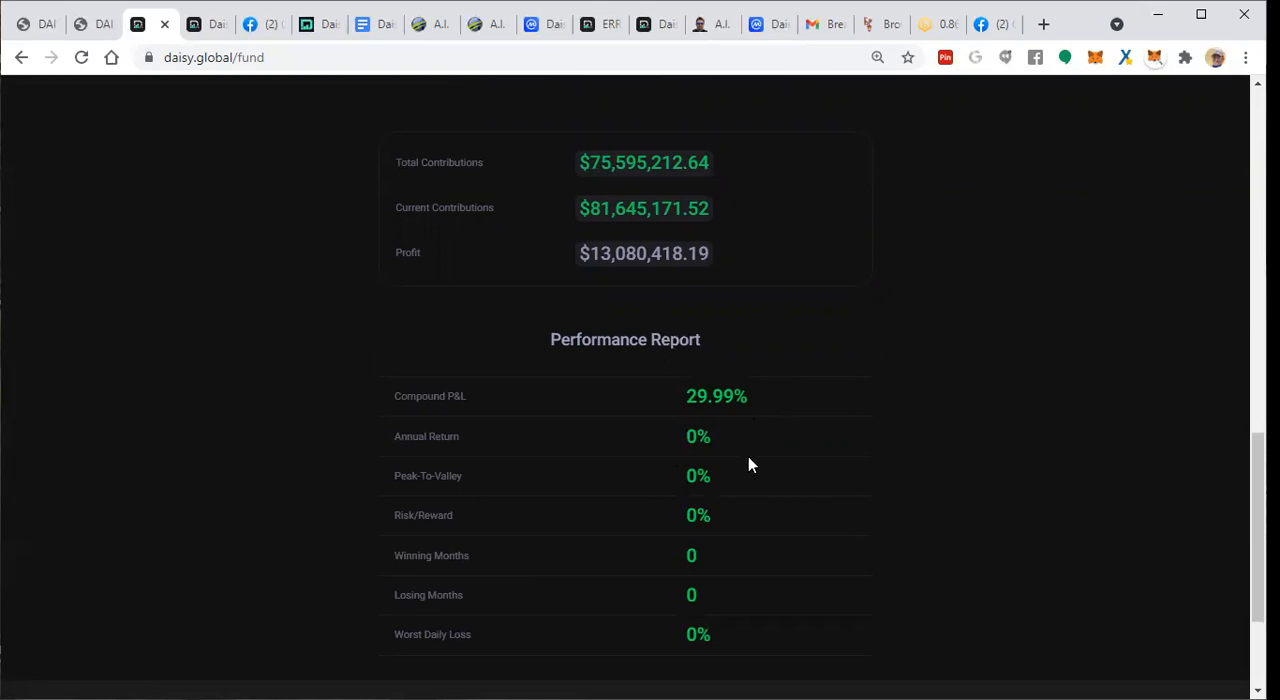
pyautogui.scroll(-3)
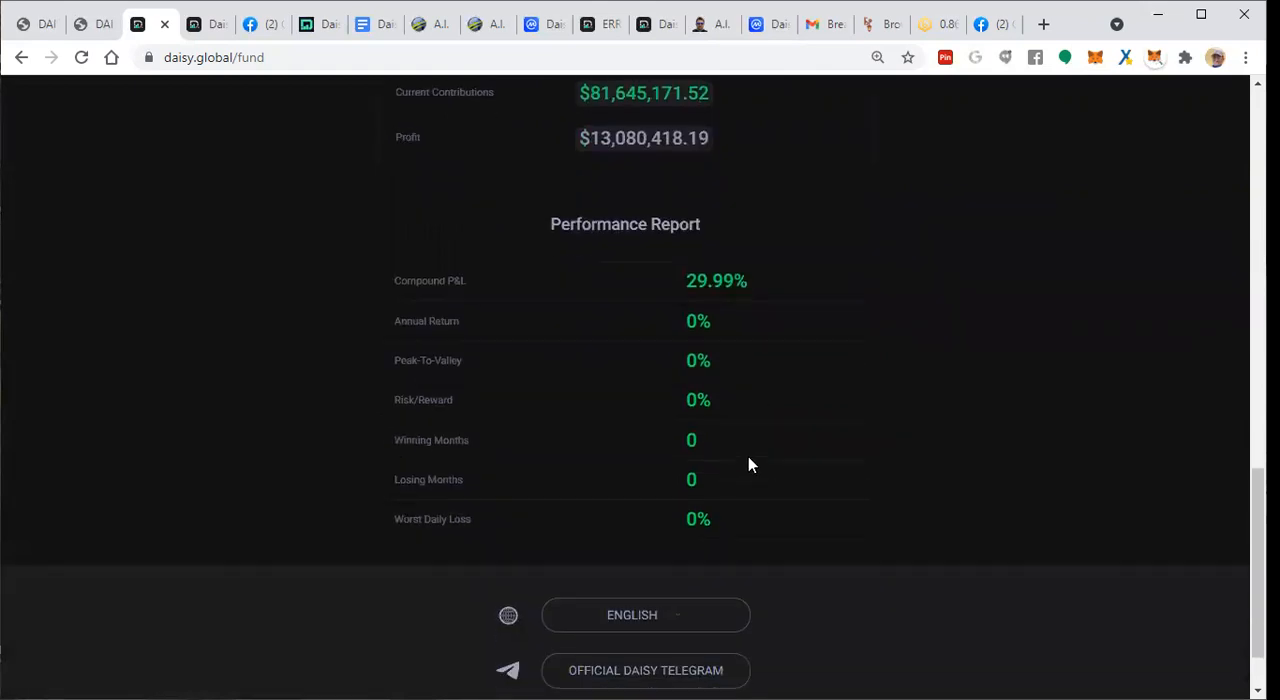
pyautogui.scroll(3)
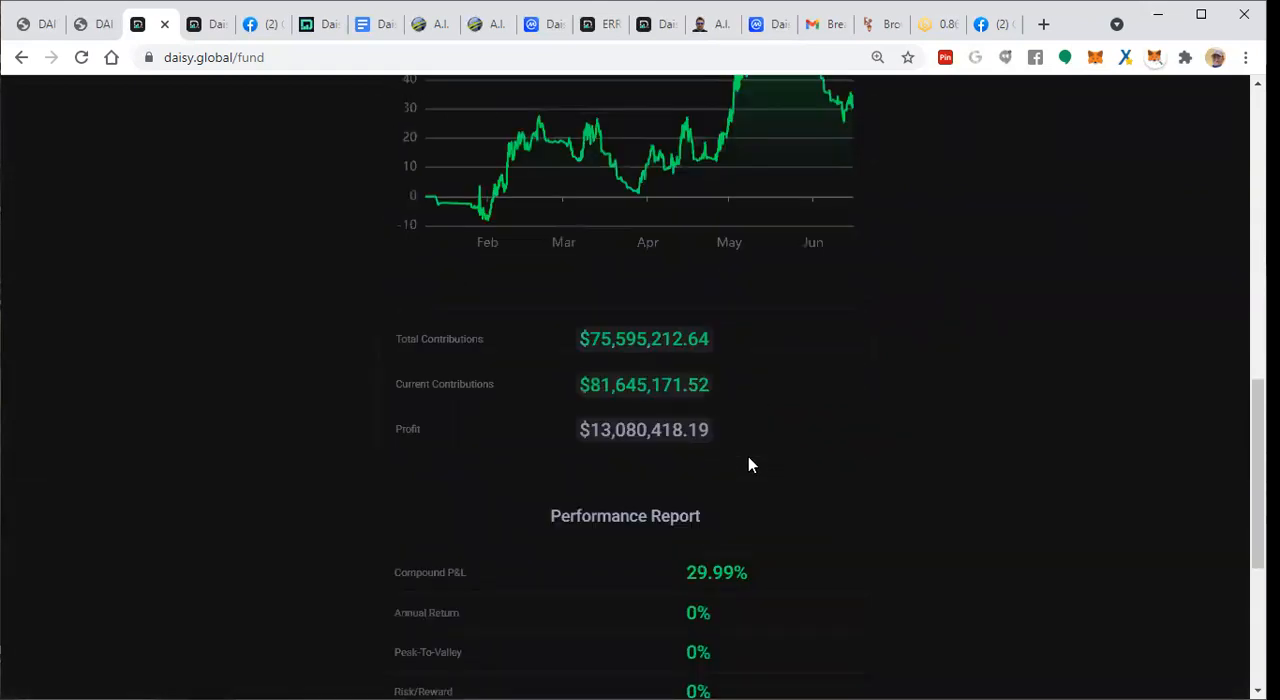